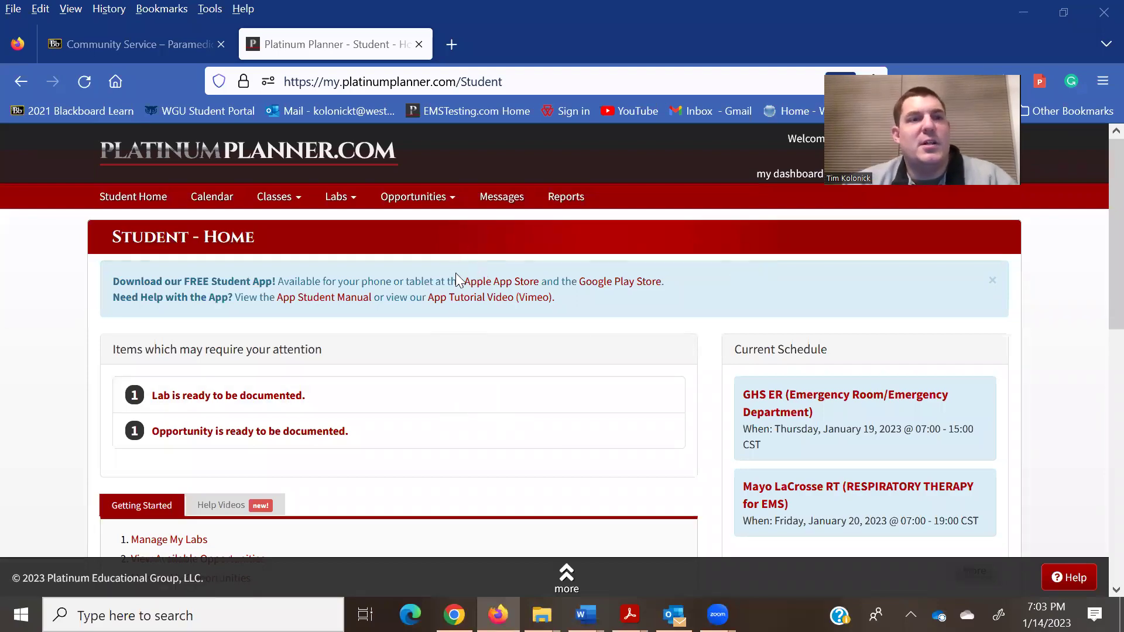
{"action": "mouse_move", "coordinate": [383, 260]}
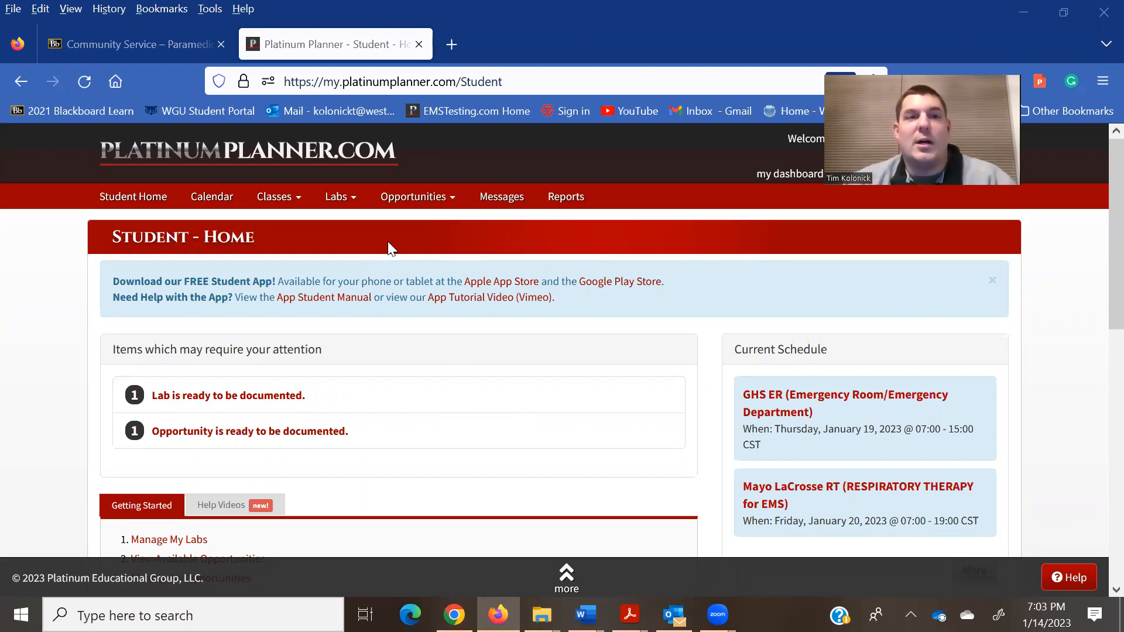
Open My Opportunities from the Opportunities menu to find the Mayo LaCrosse ER shift.
{"action": "left_click", "coordinate": [413, 197]}
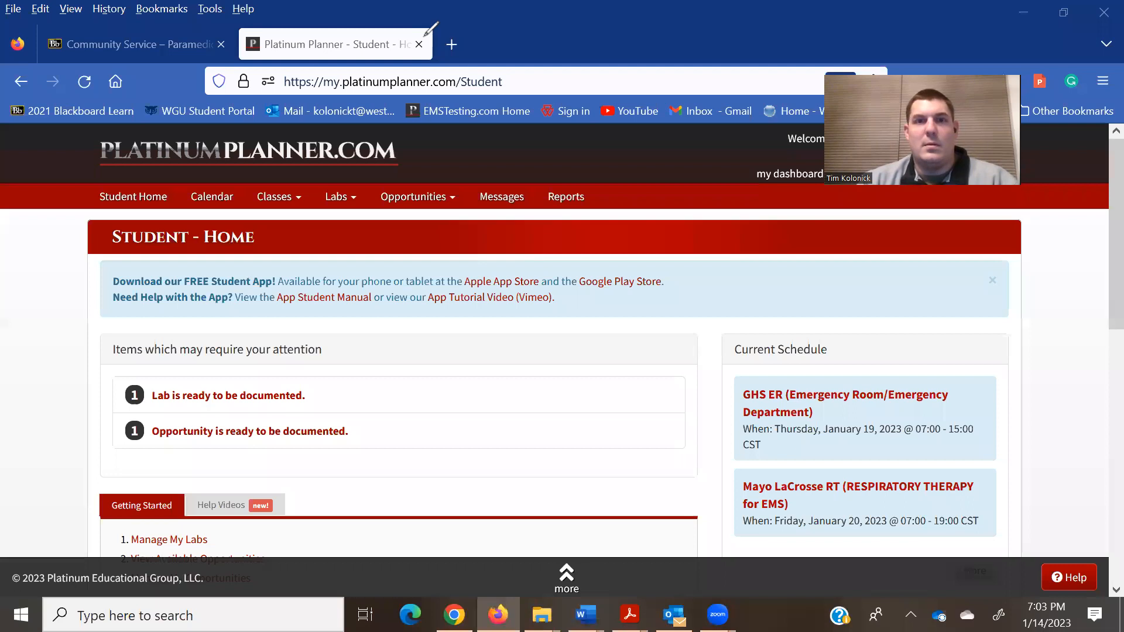
{"action": "mouse_move", "coordinate": [252, 322]}
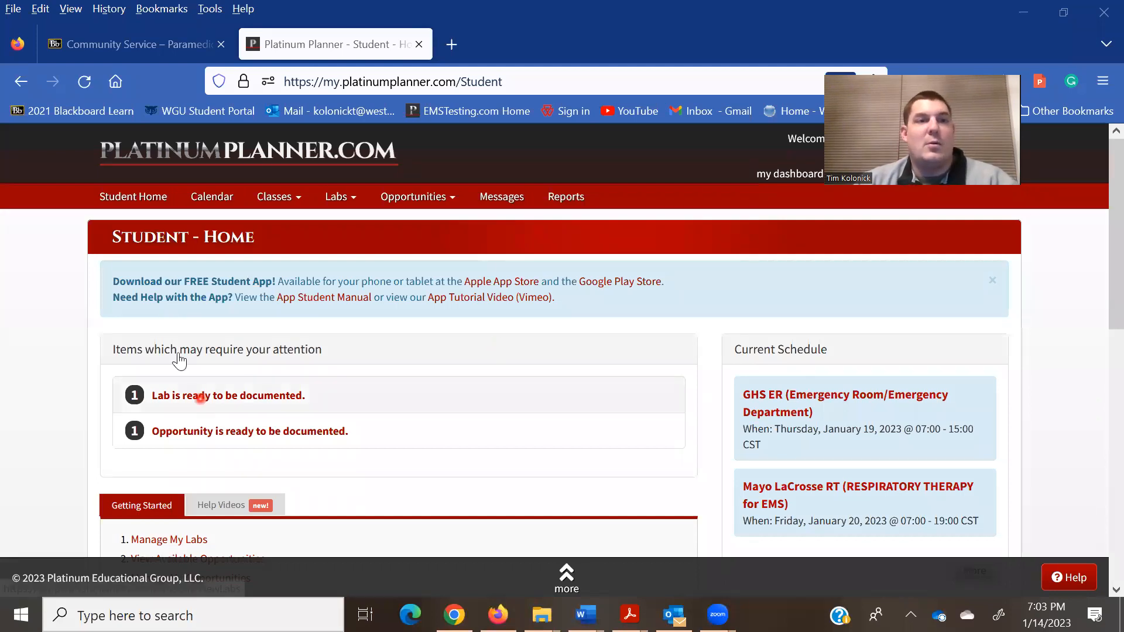
{"action": "mouse_move", "coordinate": [105, 205]}
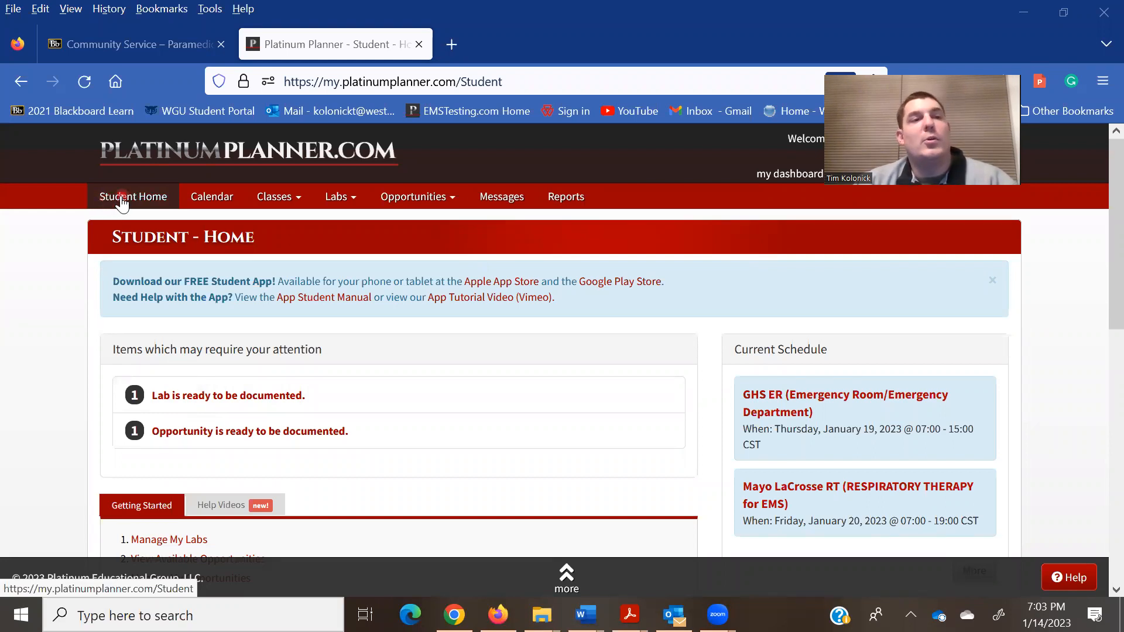
{"action": "mouse_move", "coordinate": [159, 210]}
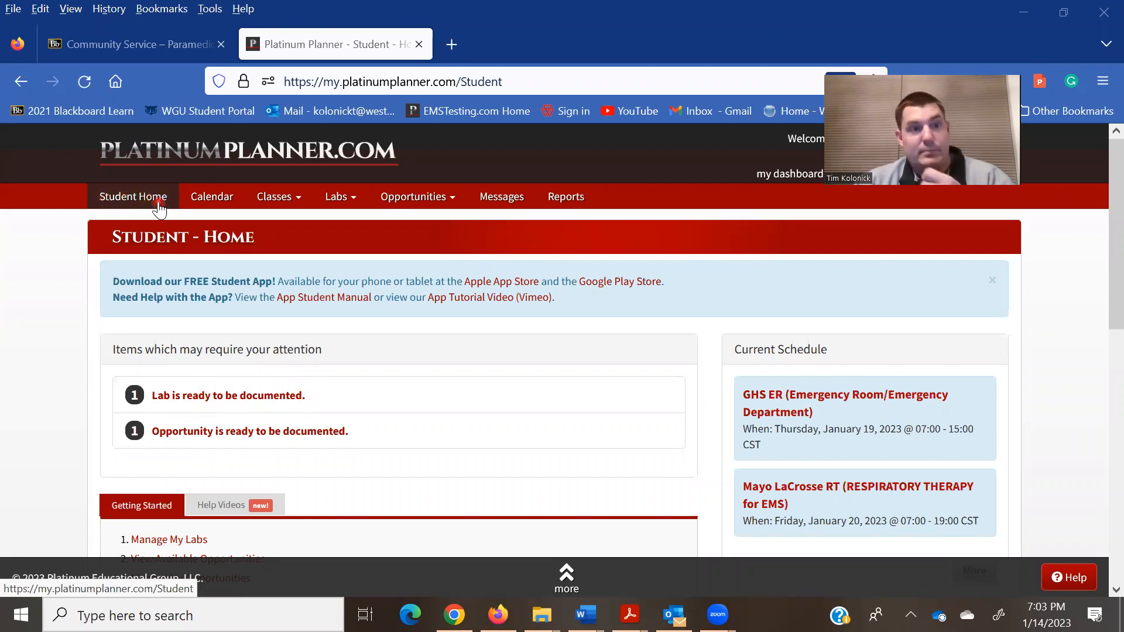
{"action": "mouse_move", "coordinate": [259, 326]}
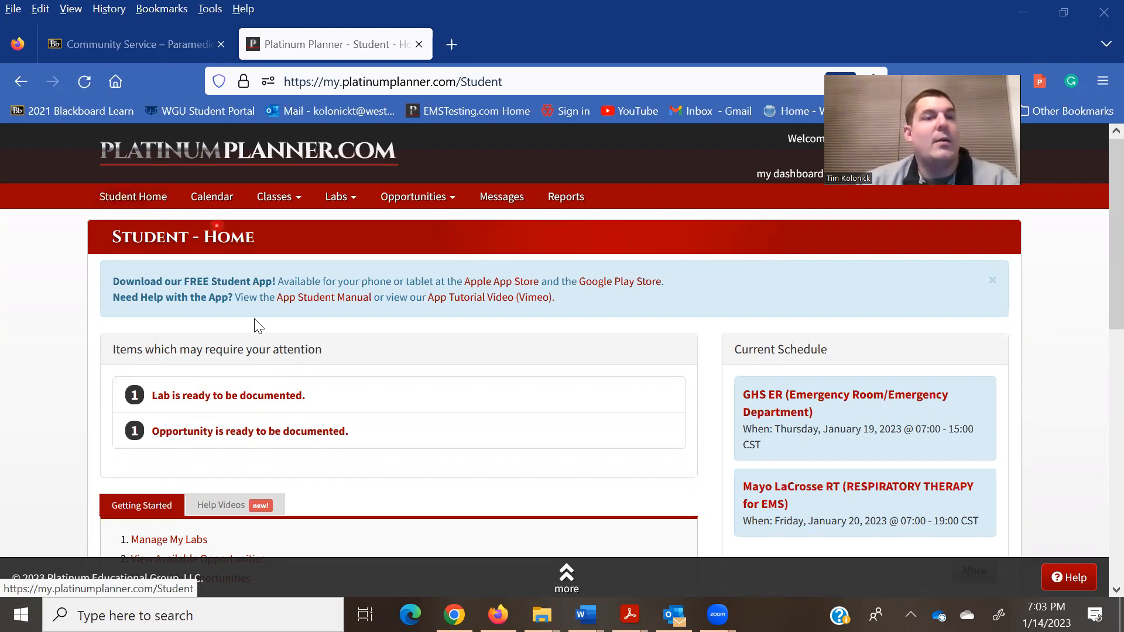
{"action": "mouse_move", "coordinate": [282, 403]}
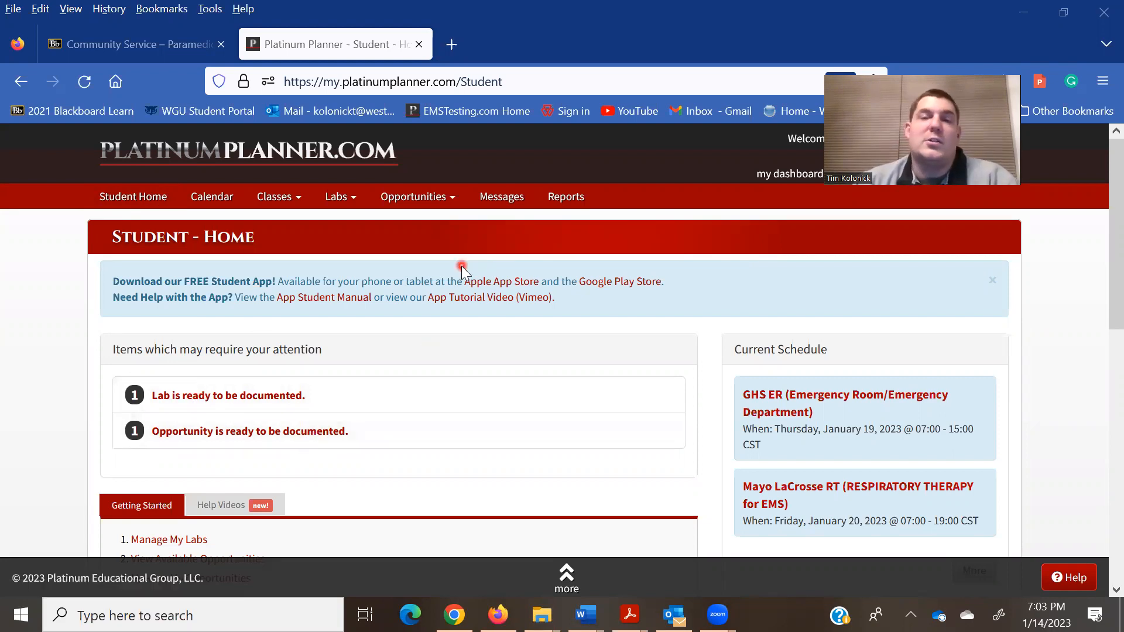
{"action": "left_click", "coordinate": [417, 196]}
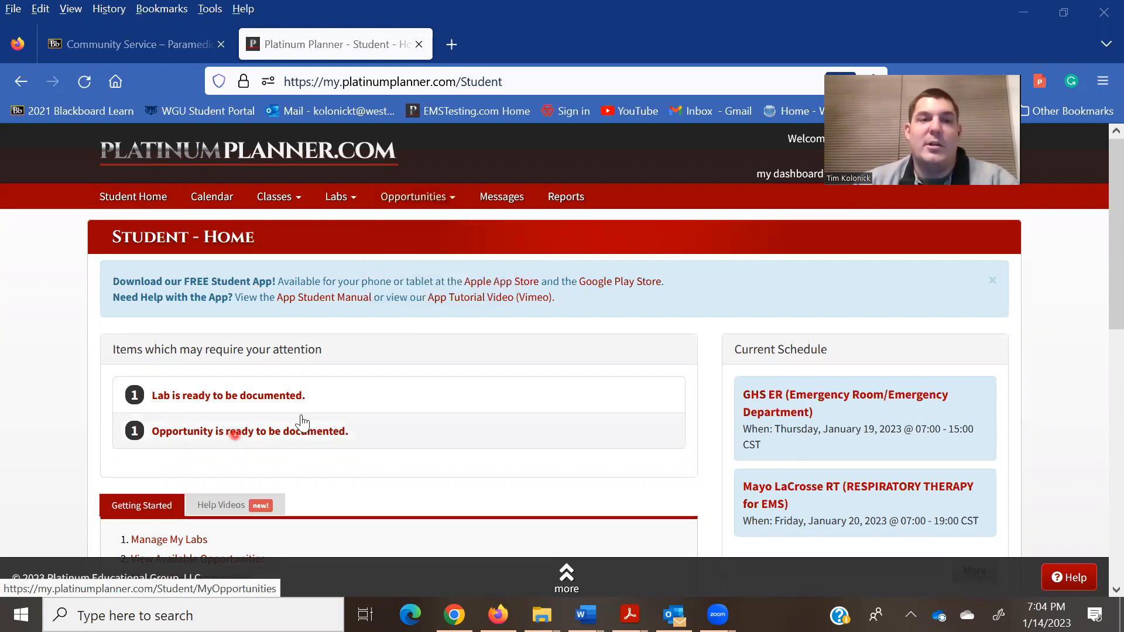
{"action": "left_click", "coordinate": [414, 197]}
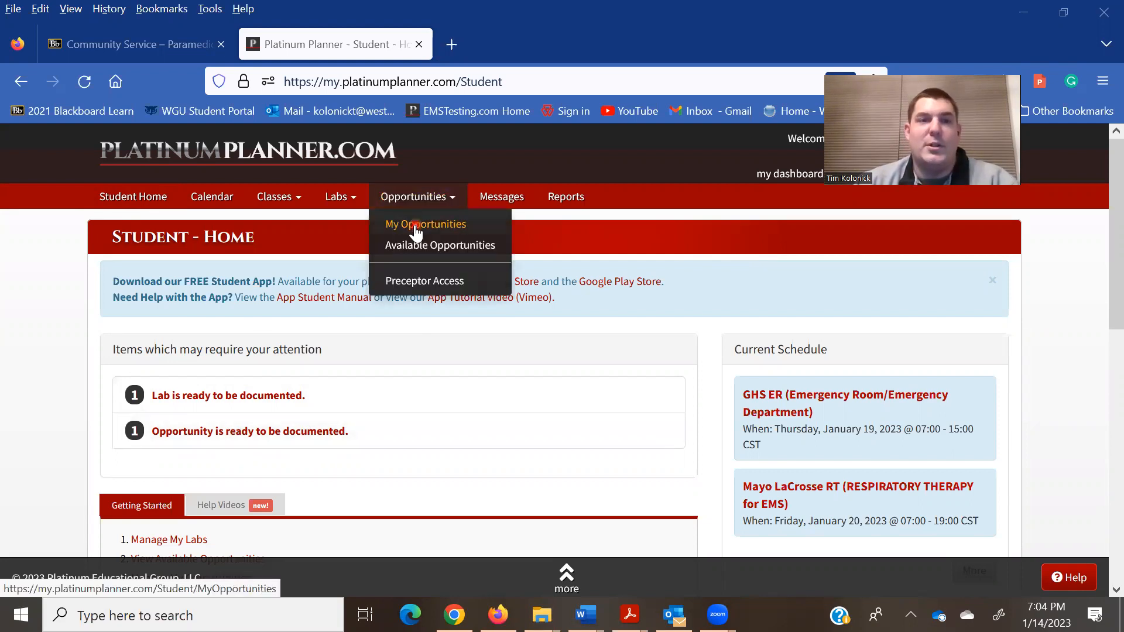
{"action": "left_click", "coordinate": [425, 225]}
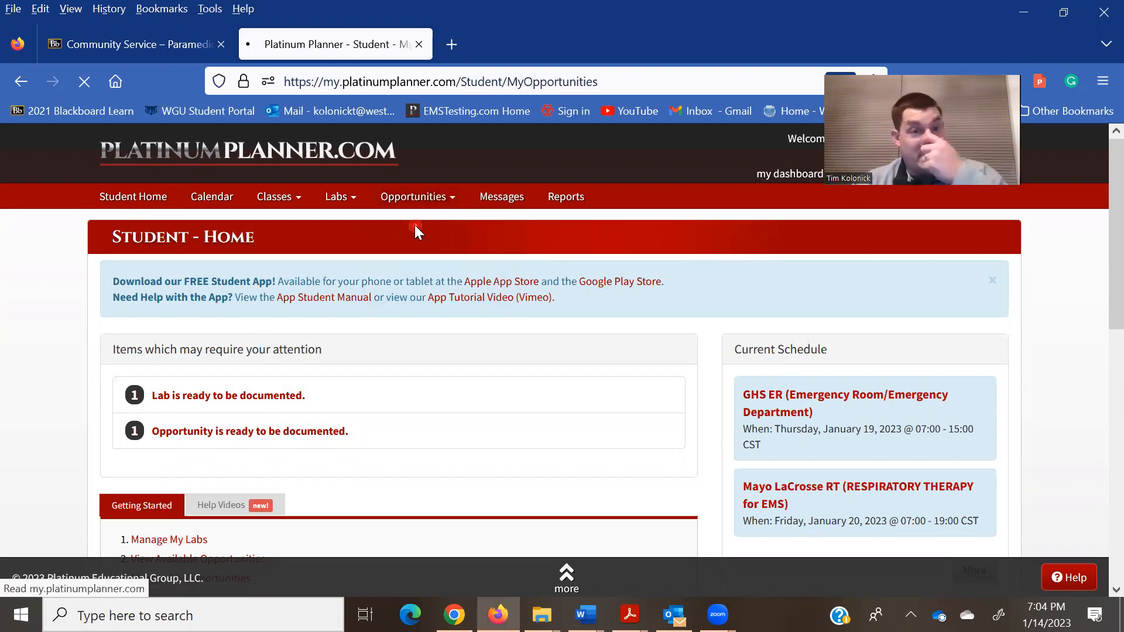
{"action": "mouse_move", "coordinate": [471, 299]}
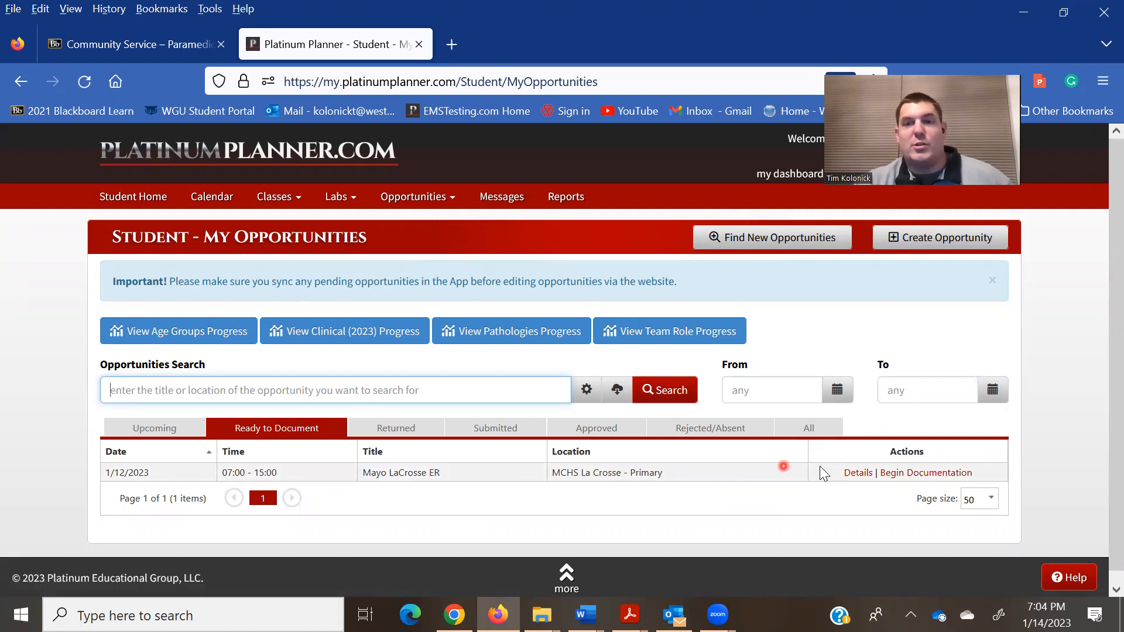
{"action": "mouse_move", "coordinate": [926, 479]}
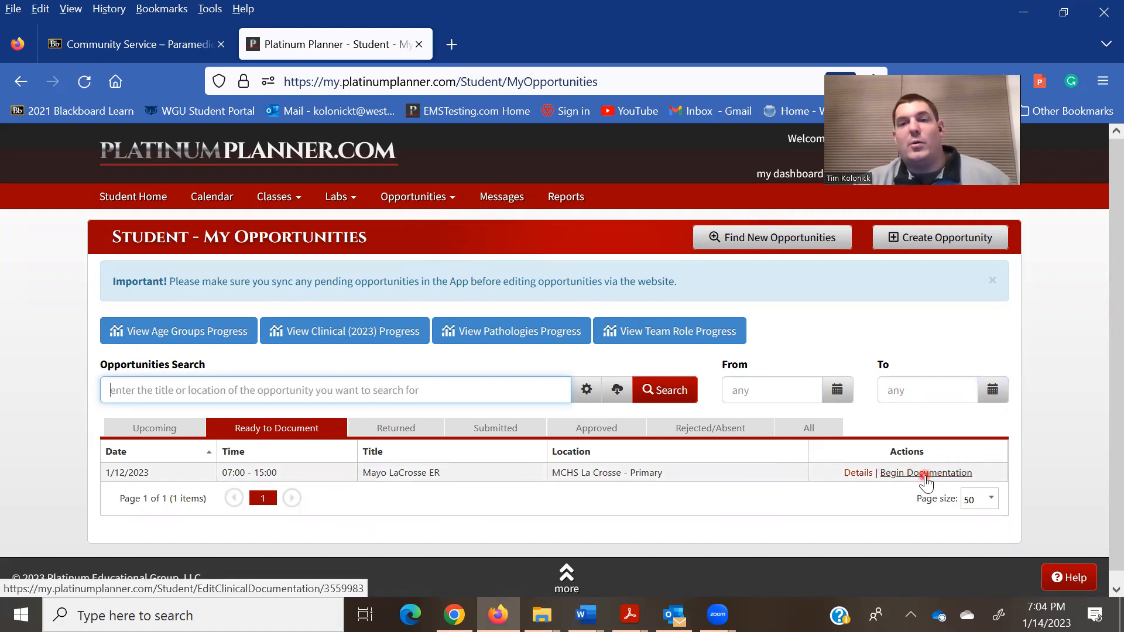
Begin documentation for the Mayo LaCrosse ER shift and zoom the browser out.
{"action": "left_click", "coordinate": [912, 473]}
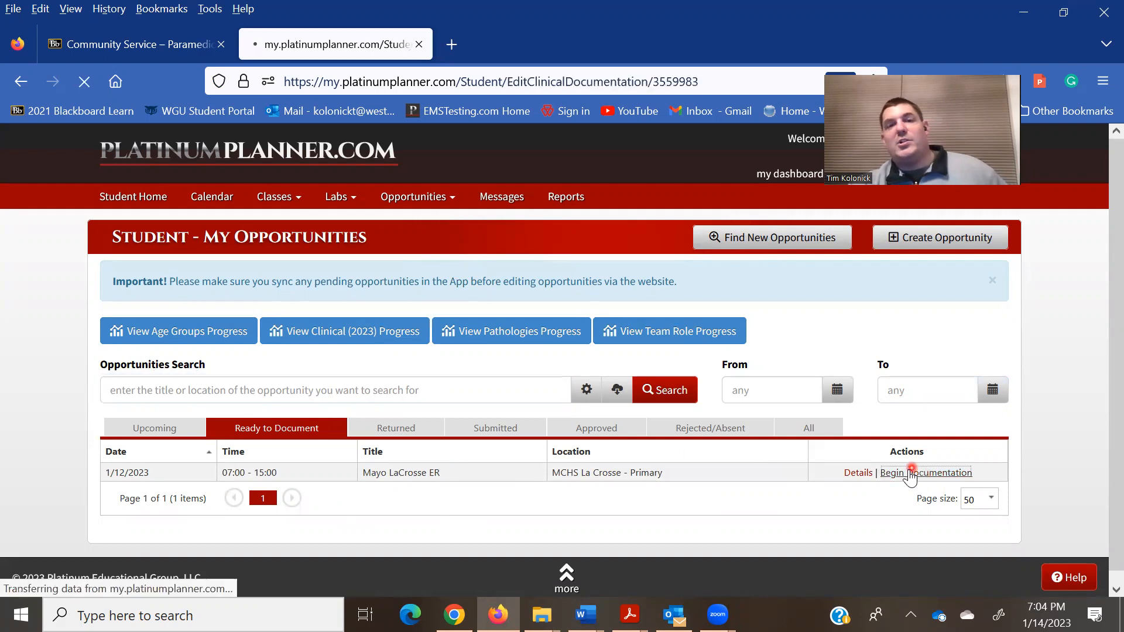
{"action": "left_click", "coordinate": [927, 472]}
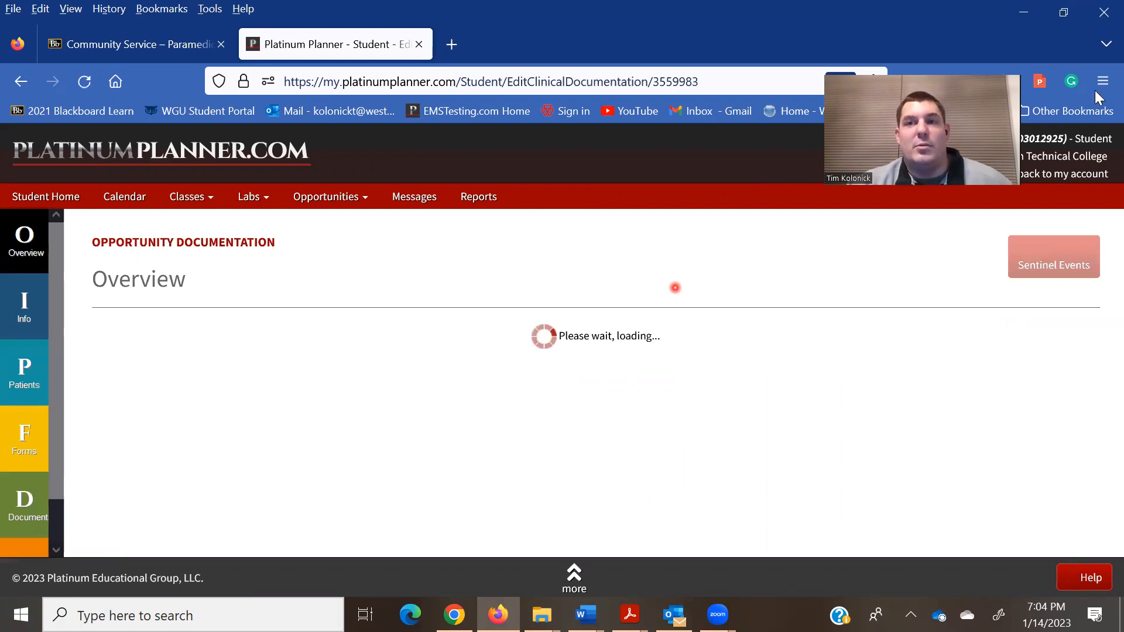
{"action": "left_click", "coordinate": [1103, 81]}
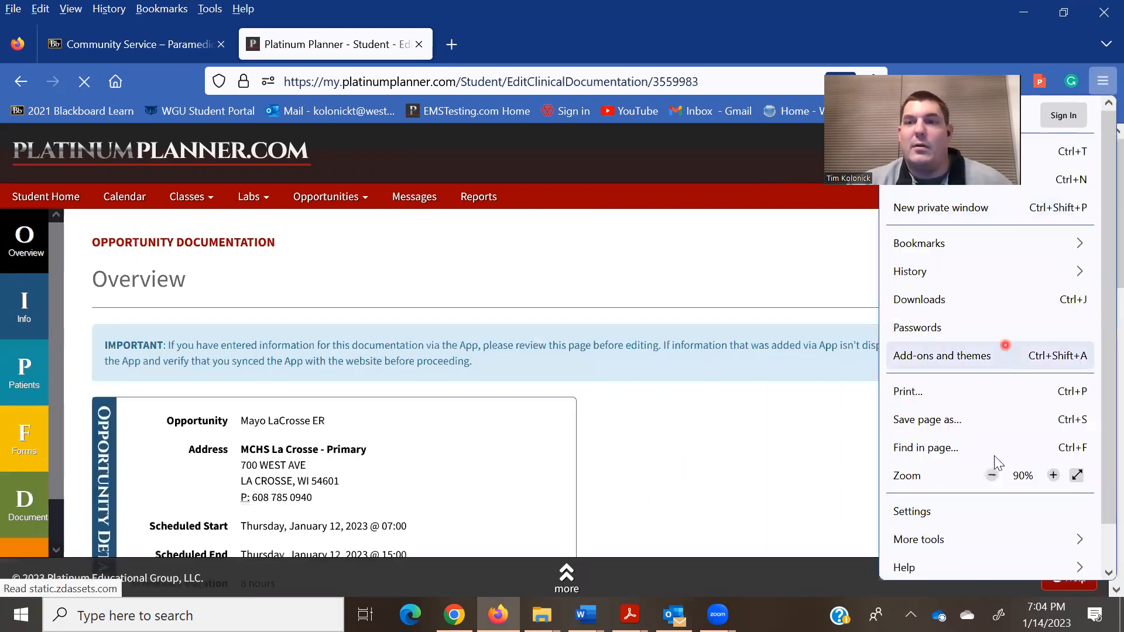
{"action": "left_click", "coordinate": [992, 475]}
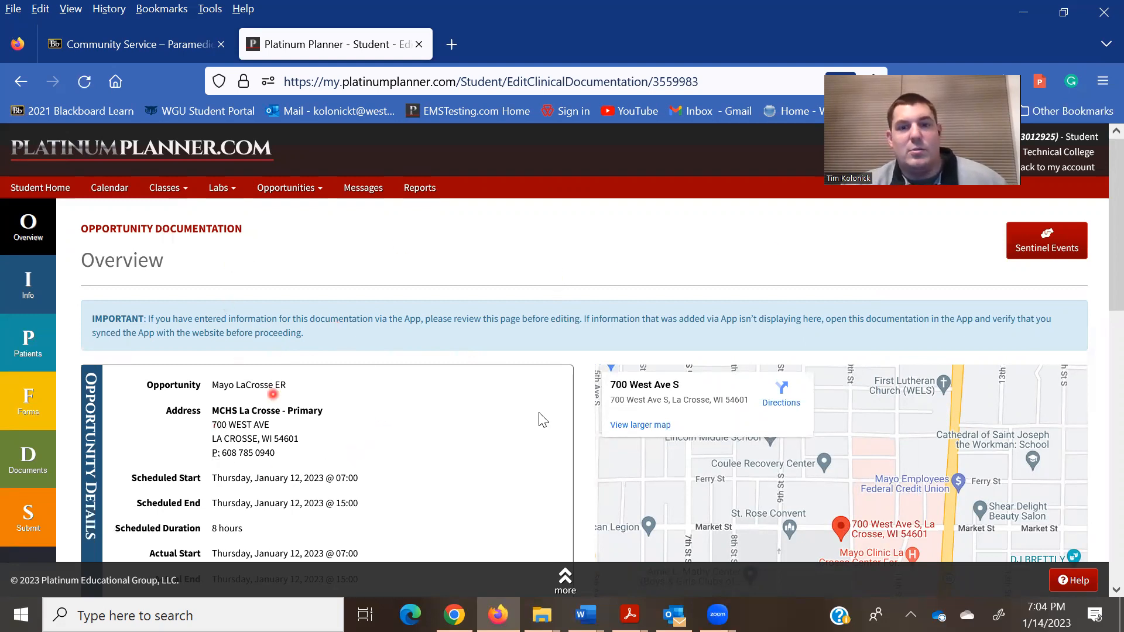
Scroll through the Overview's details, history, patients, forms and documents sections.
{"action": "scroll", "scroll_direction": "down", "scroll_amount": 3}
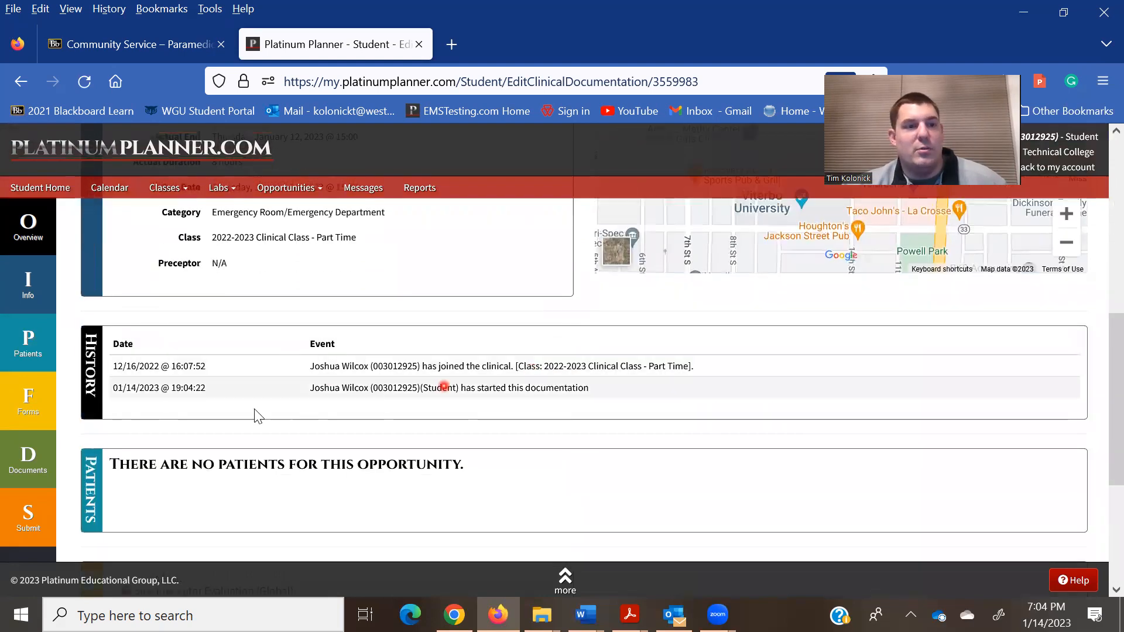
{"action": "scroll", "scroll_direction": "down", "scroll_amount": 3}
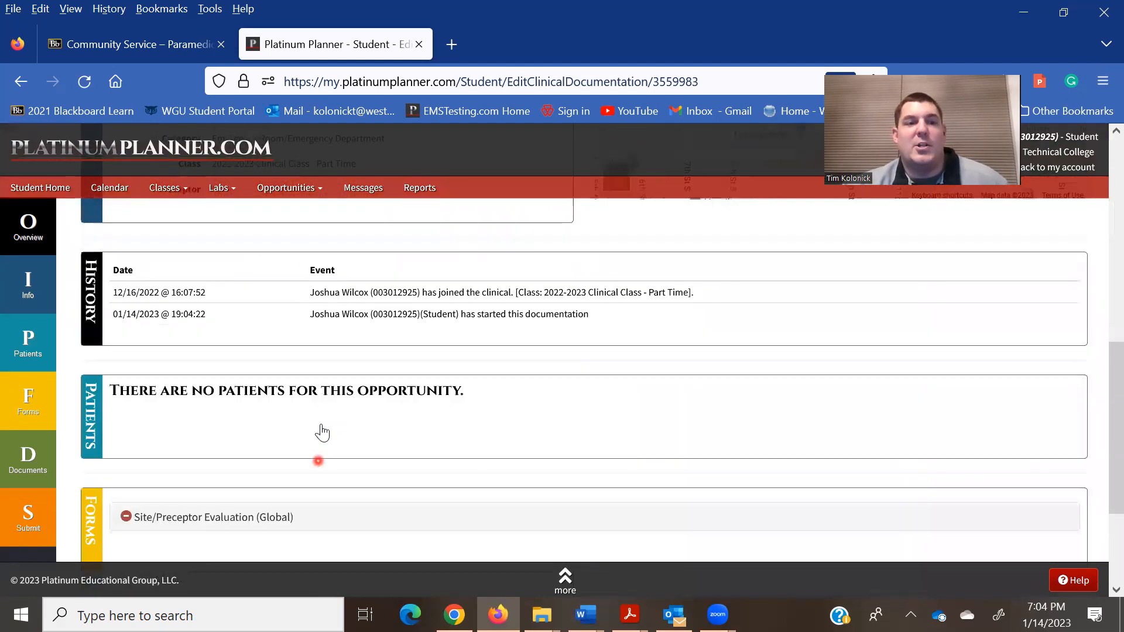
{"action": "scroll", "scroll_direction": "down", "scroll_amount": 3}
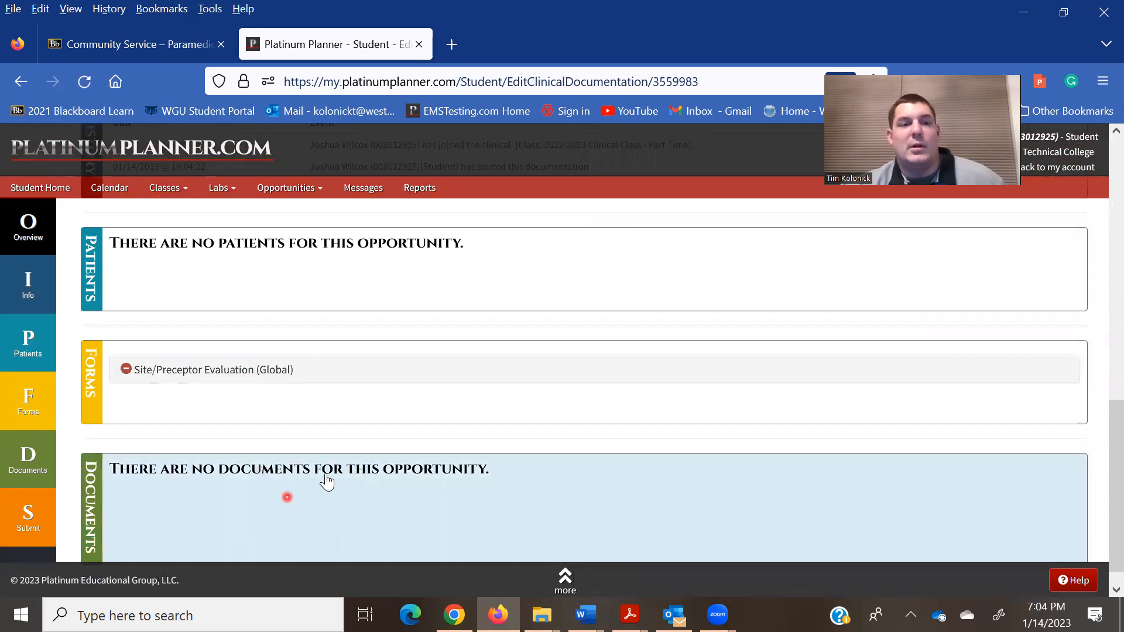
{"action": "scroll", "scroll_direction": "down", "scroll_amount": 3}
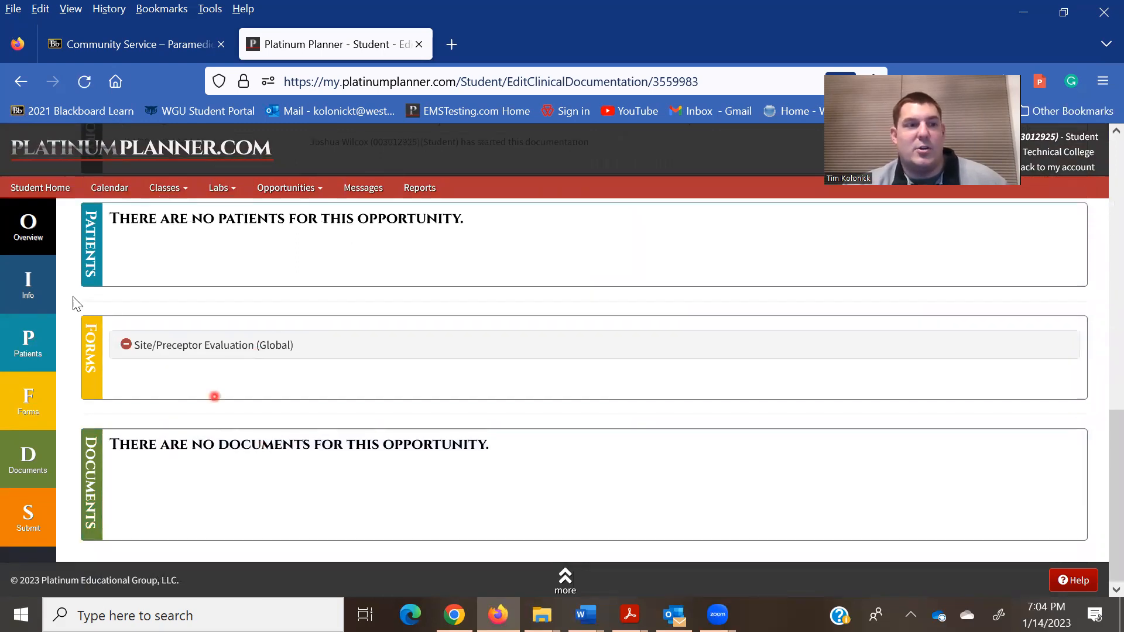
{"action": "mouse_move", "coordinate": [28, 285]}
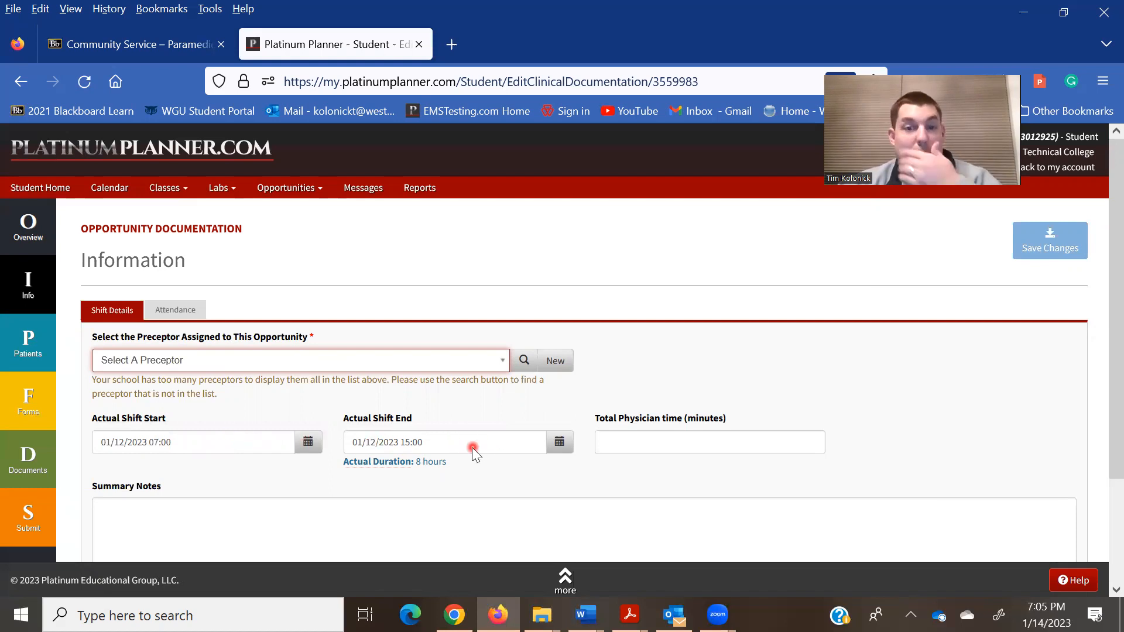
Scroll down the Info page's shift details and summary notes.
{"action": "scroll", "scroll_direction": "down", "scroll_amount": 3}
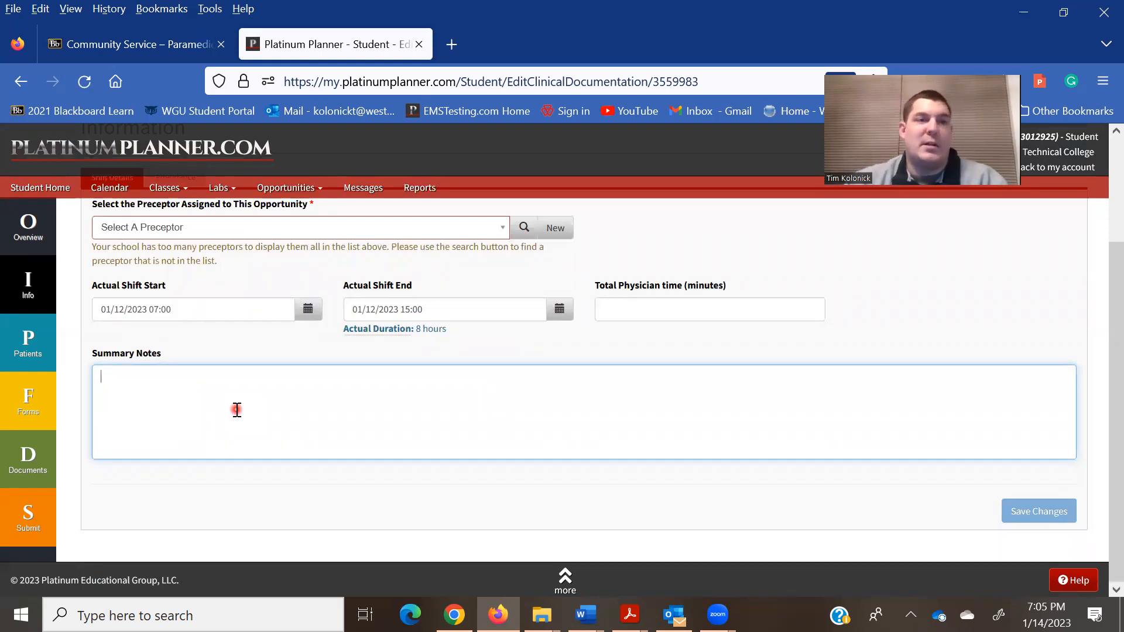
{"action": "mouse_move", "coordinate": [246, 401]}
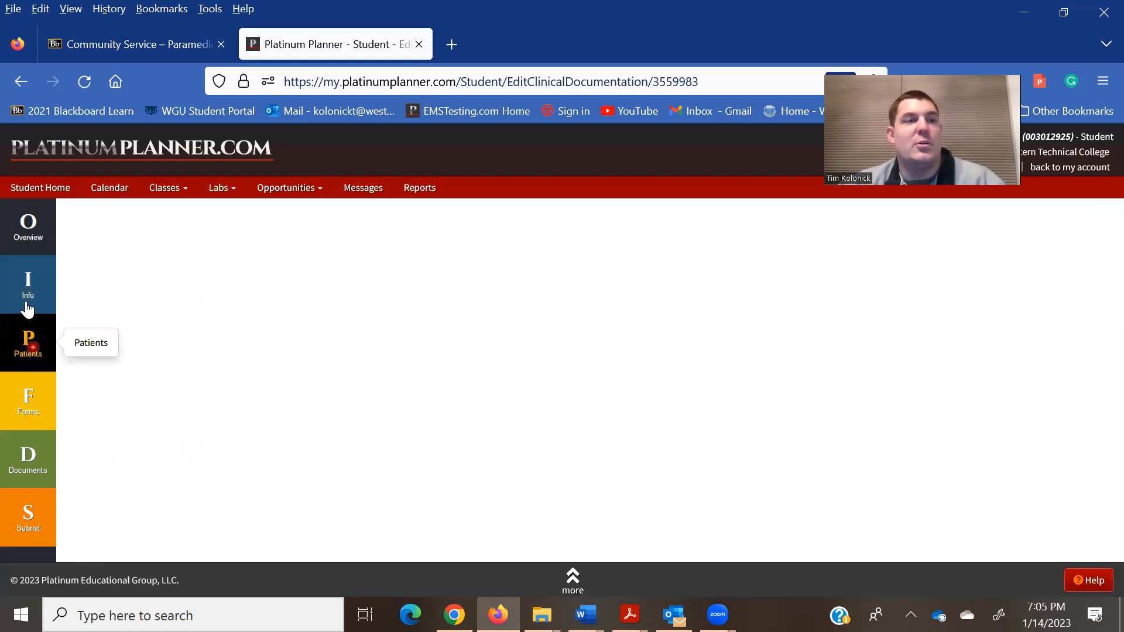
{"action": "left_click", "coordinate": [28, 342]}
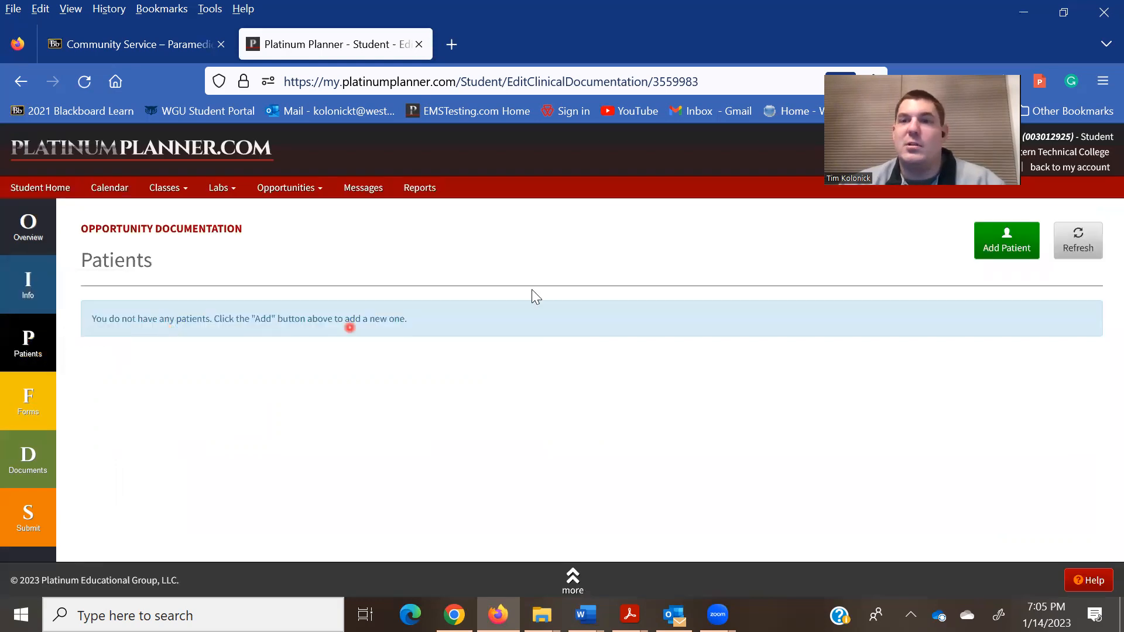
{"action": "mouse_move", "coordinate": [998, 247]}
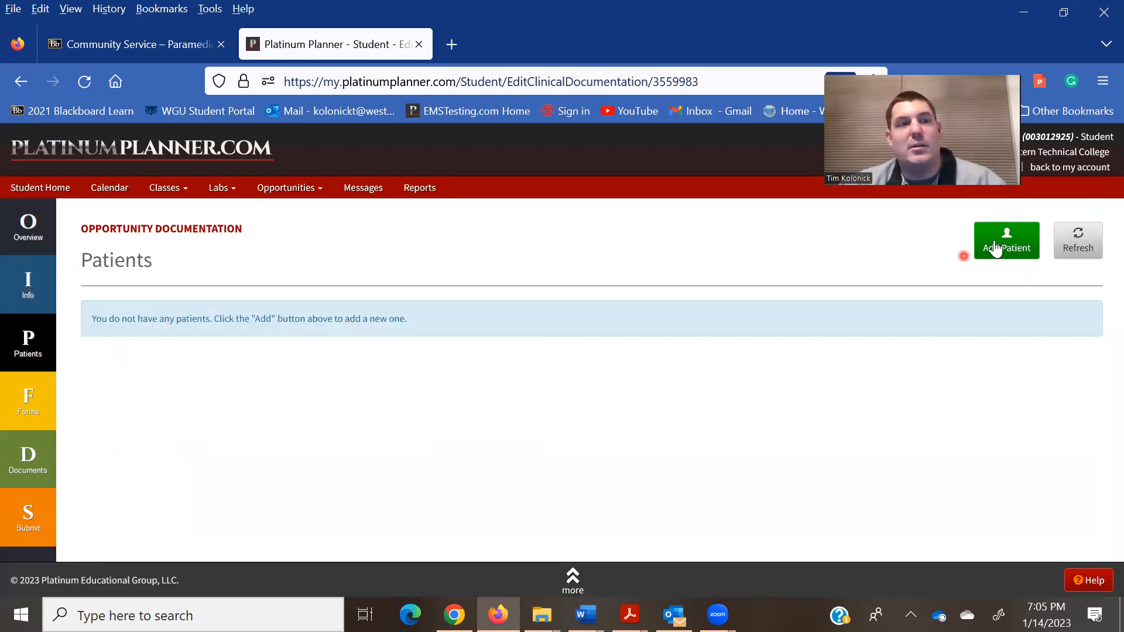
{"action": "left_click", "coordinate": [1006, 240]}
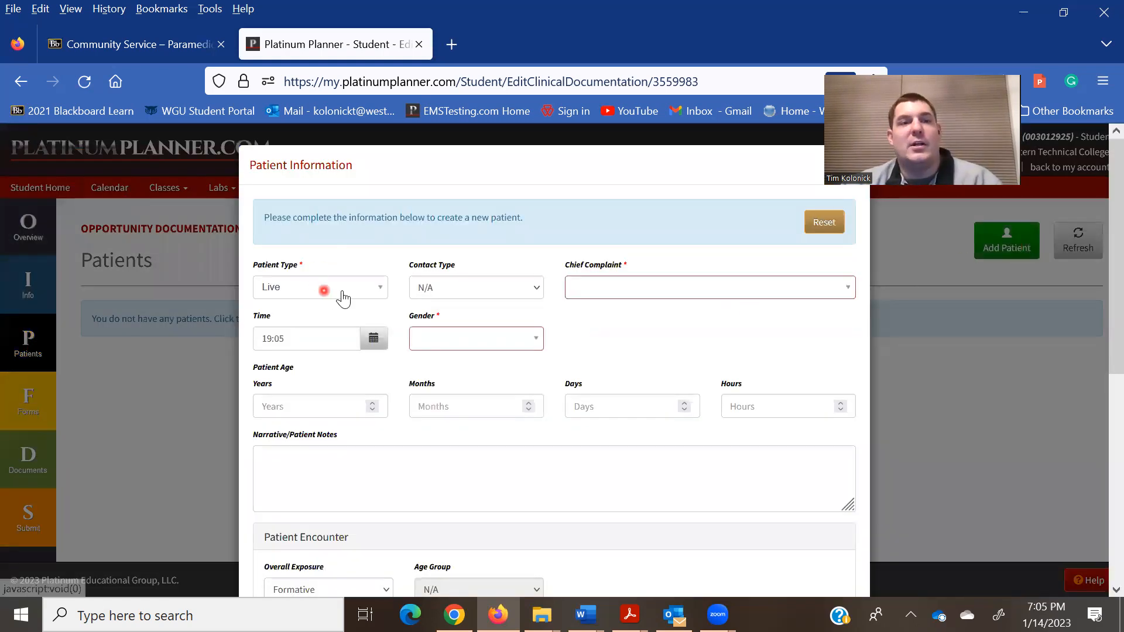
Fill in patient type Live, ALS contact, Breathing Problems complaint, Male, age 45.
{"action": "left_click", "coordinate": [324, 287]}
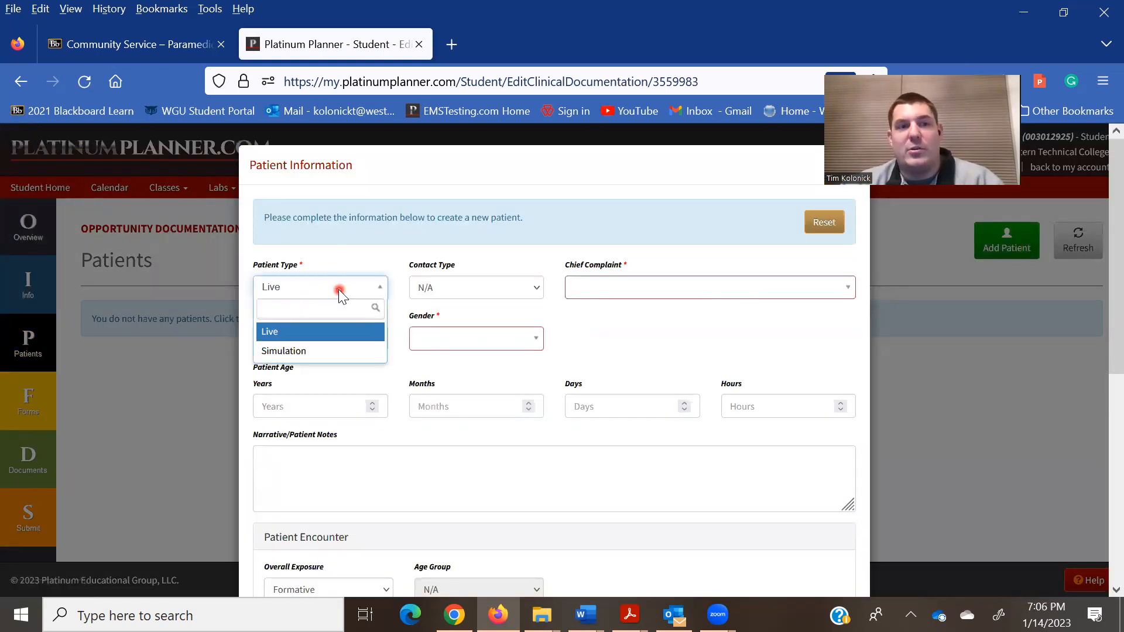
{"action": "left_click", "coordinate": [473, 287]}
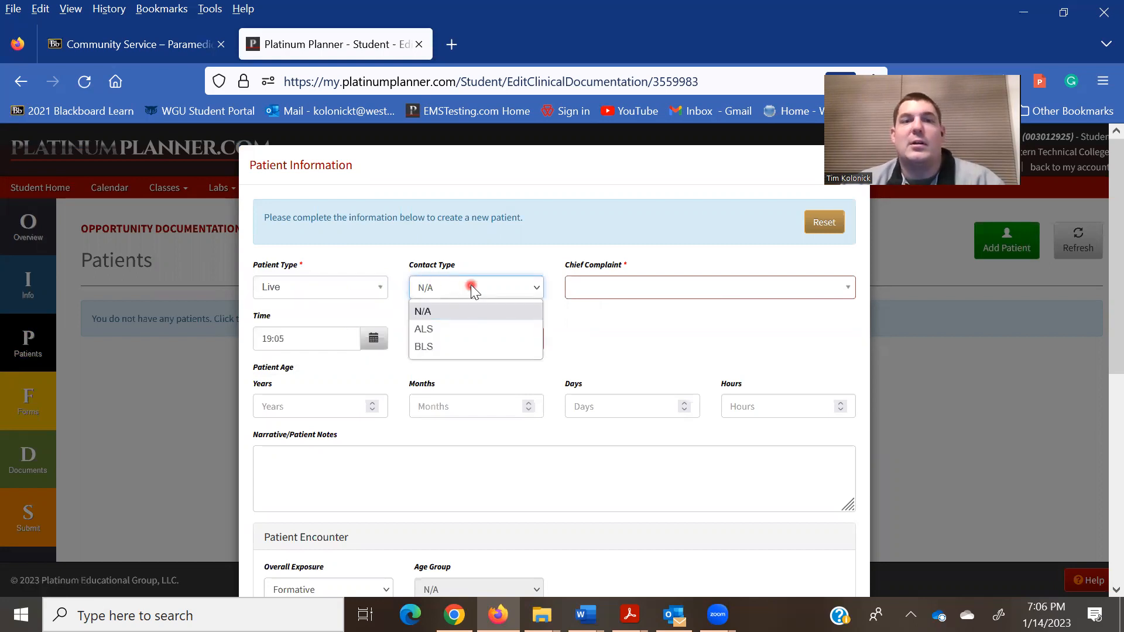
{"action": "mouse_move", "coordinate": [479, 349]}
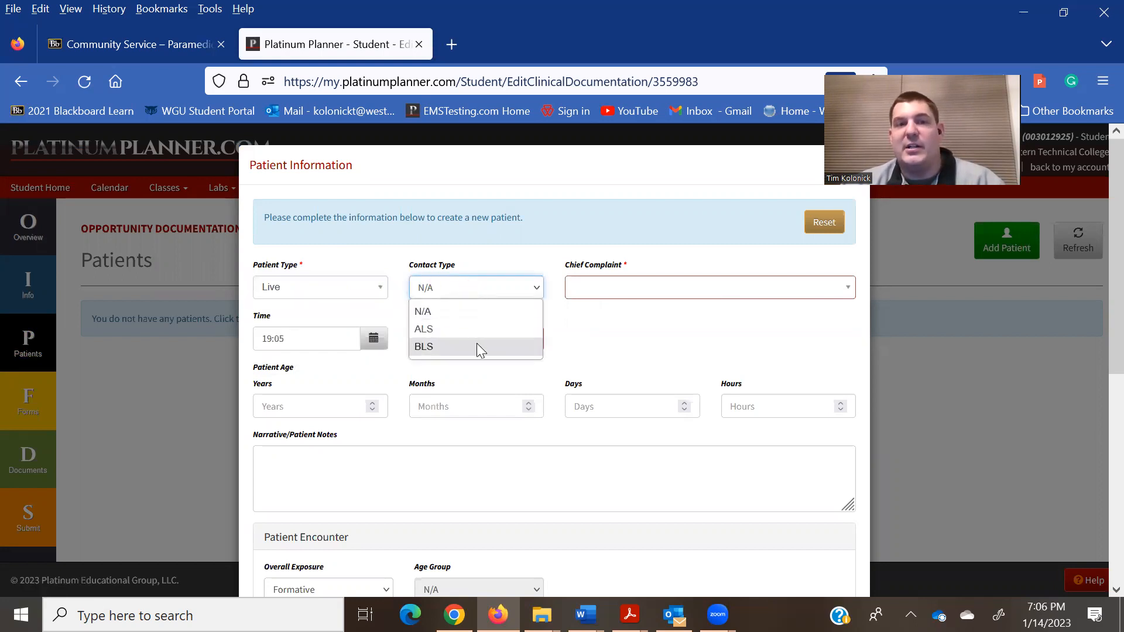
{"action": "left_click", "coordinate": [424, 329]}
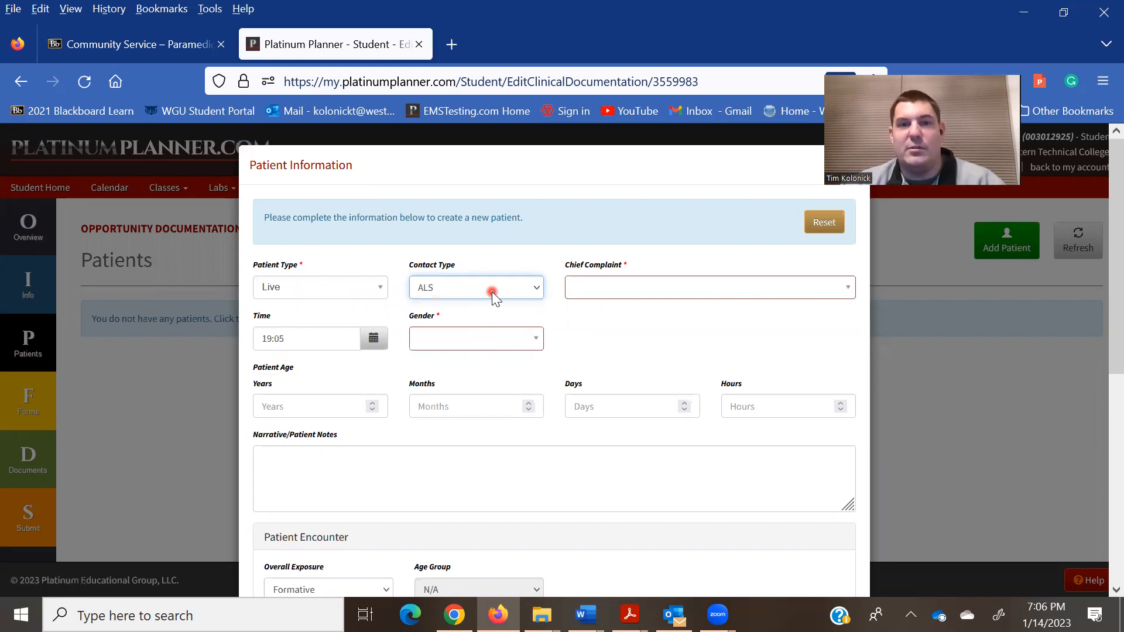
{"action": "left_click", "coordinate": [710, 287]}
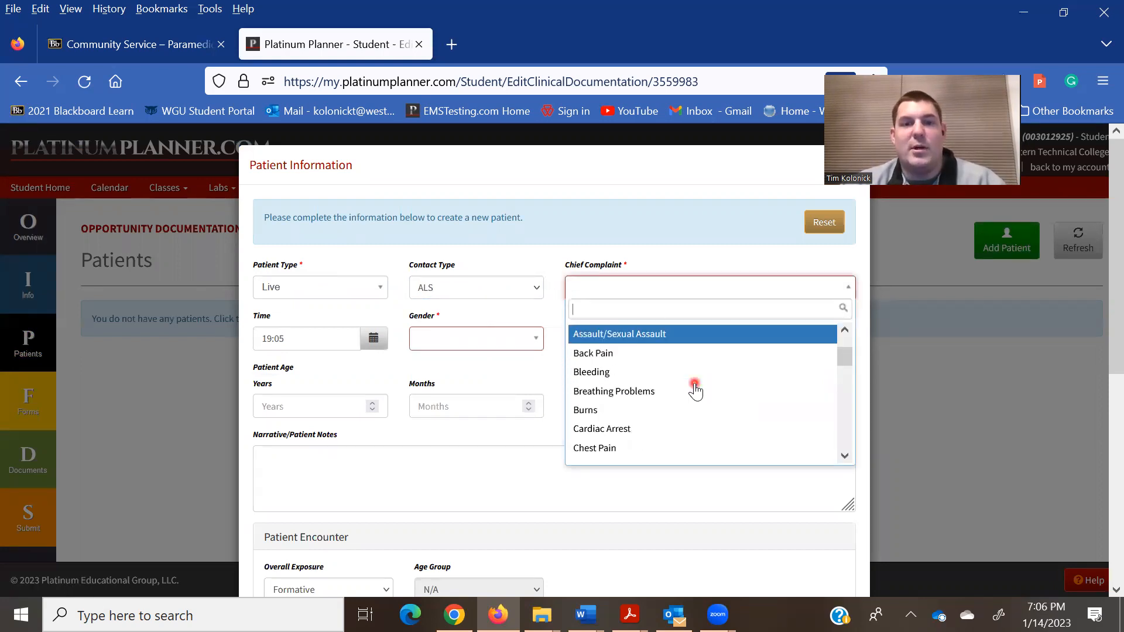
{"action": "left_click", "coordinate": [614, 391]}
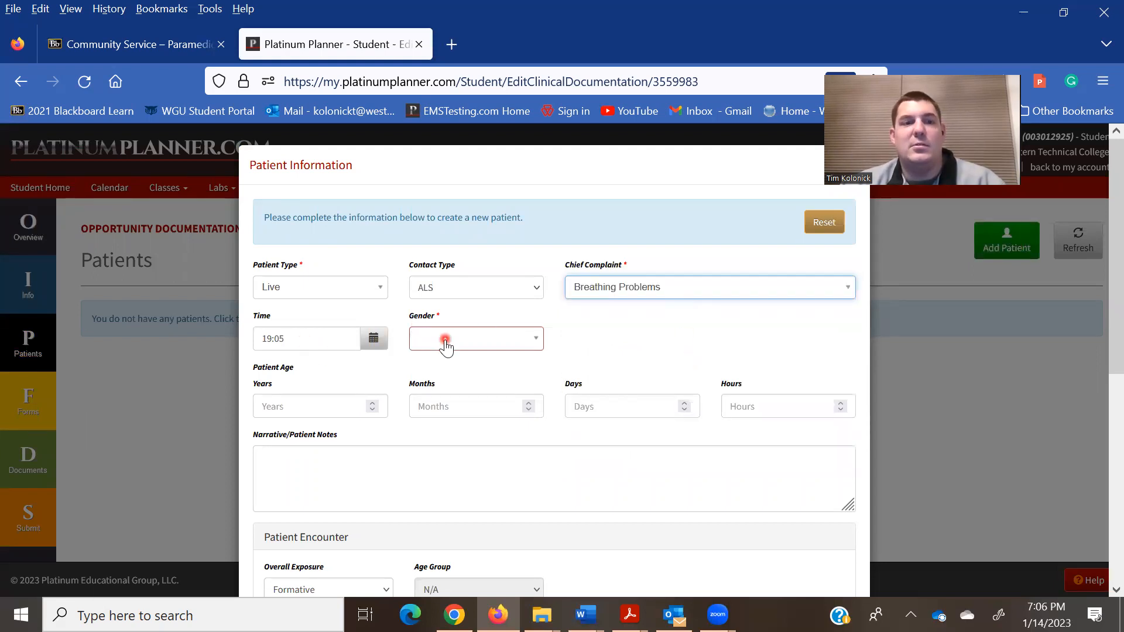
{"action": "left_click", "coordinate": [446, 339]}
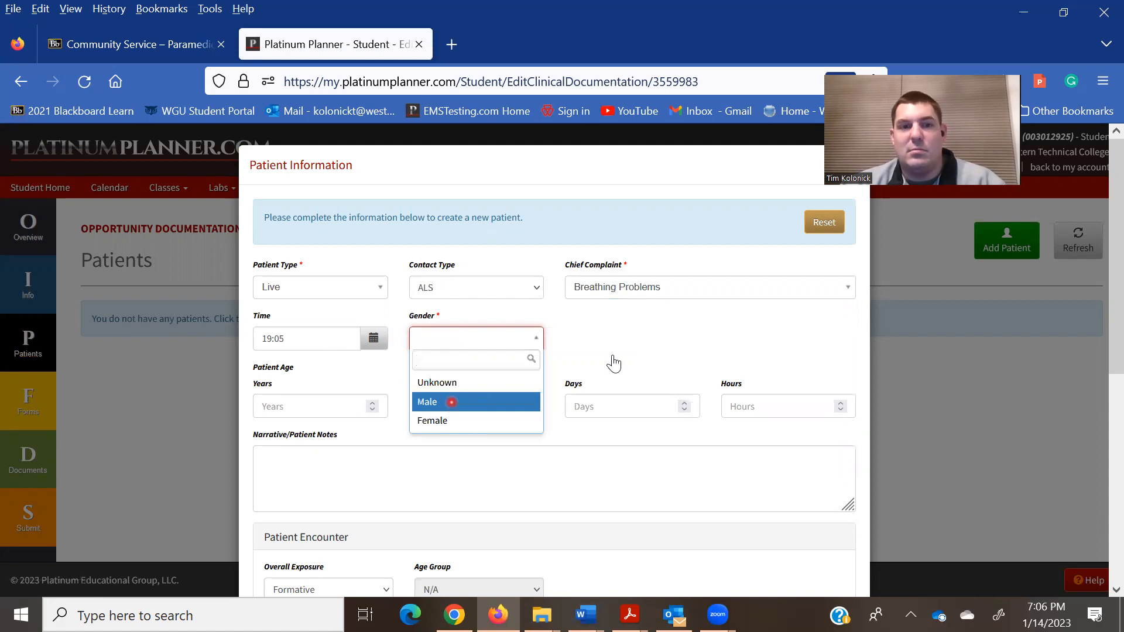
{"action": "left_click", "coordinate": [426, 401]}
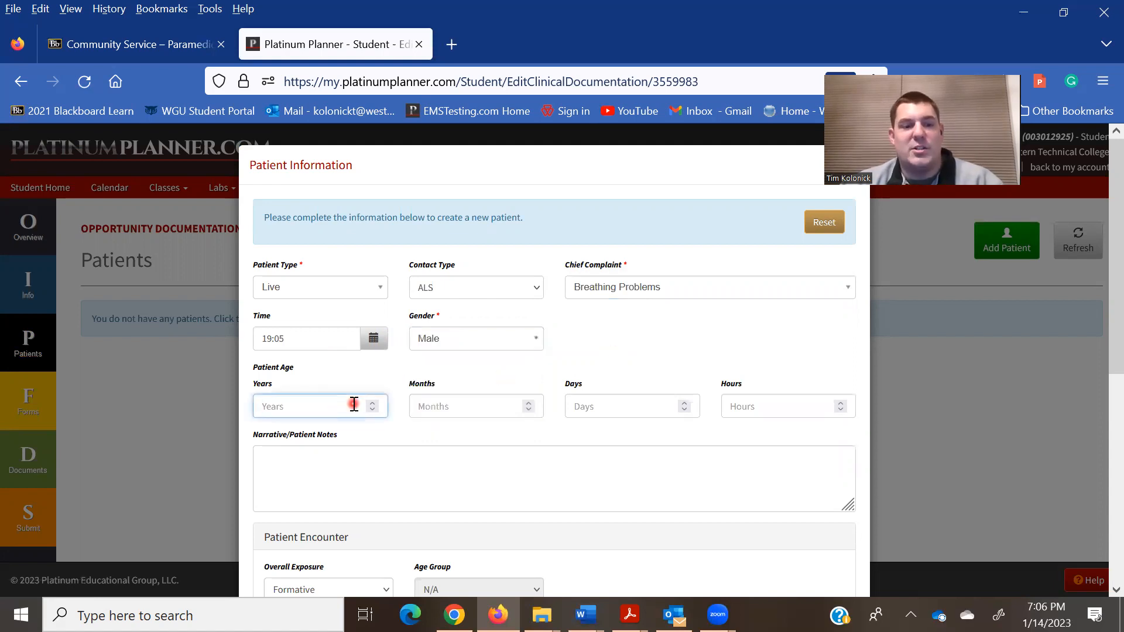
{"action": "type", "text": "45"}
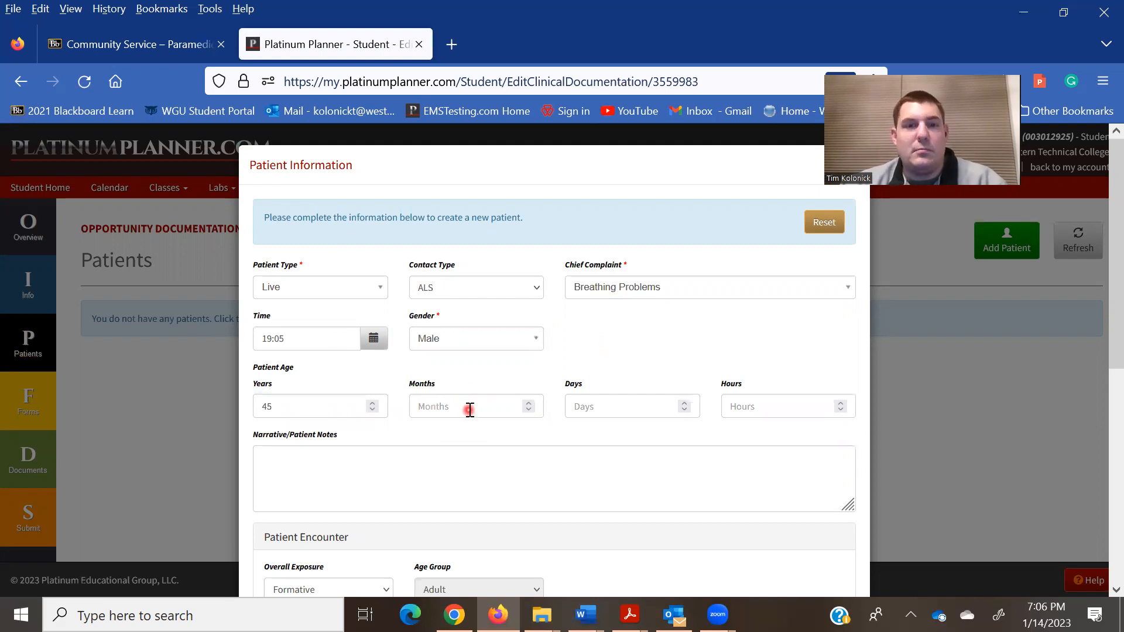
Write 'Patient presented with difficulty breathing and we gave' in Patient Notes, fixing typos.
{"action": "scroll", "scroll_direction": "down", "scroll_amount": 3}
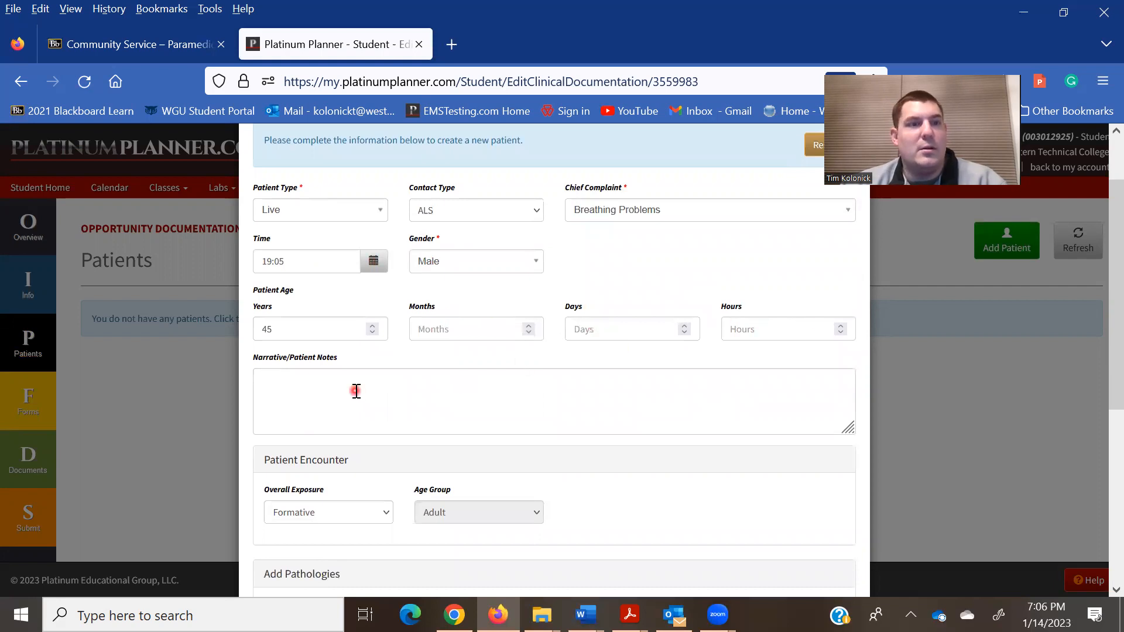
{"action": "left_click", "coordinate": [462, 407]}
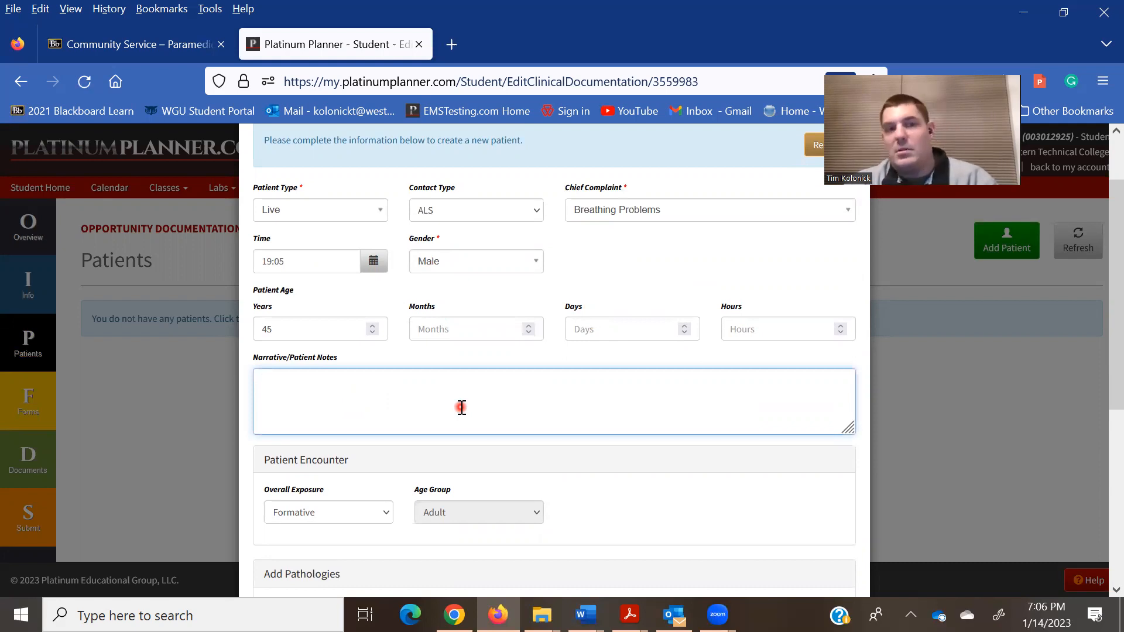
{"action": "type", "text": "Patient presented with"}
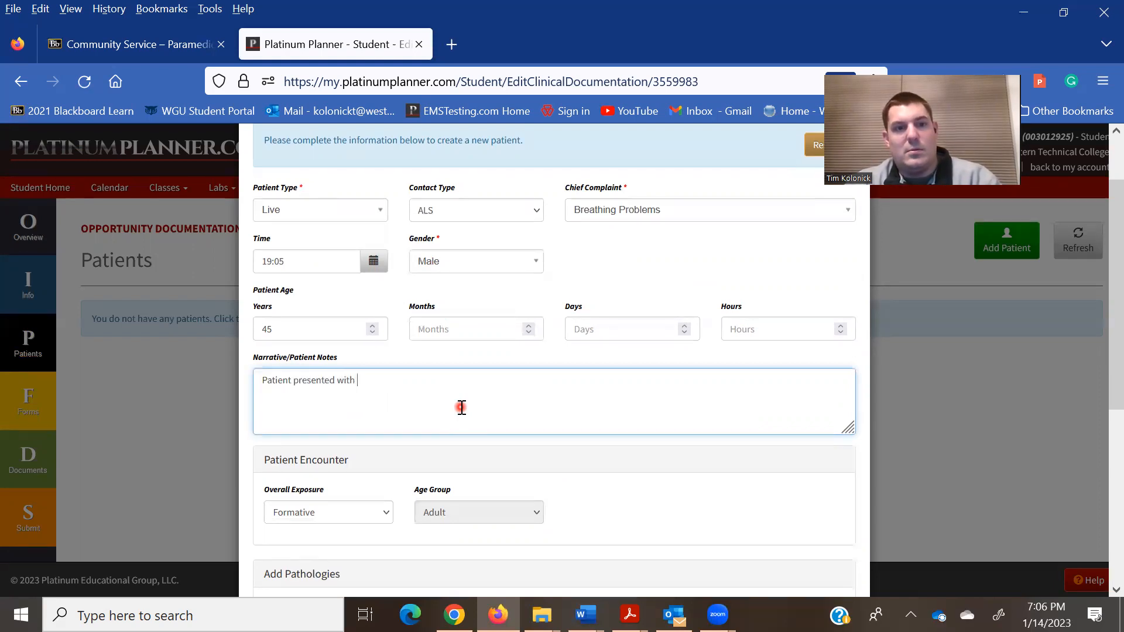
{"action": "type", "text": "diff"}
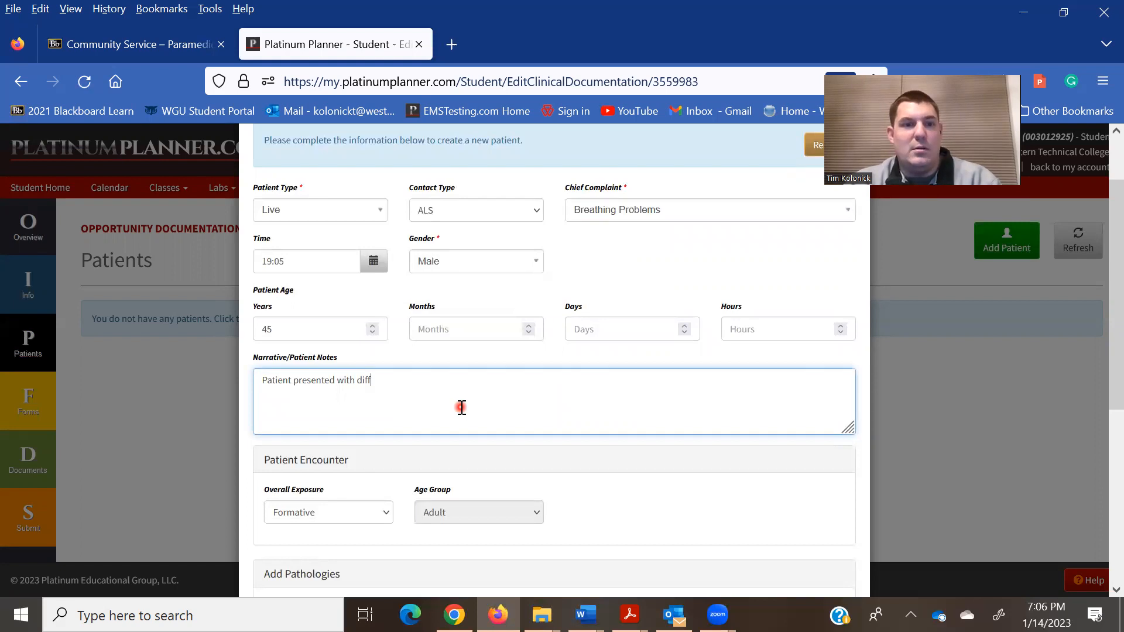
{"action": "type", "text": "iculty br"}
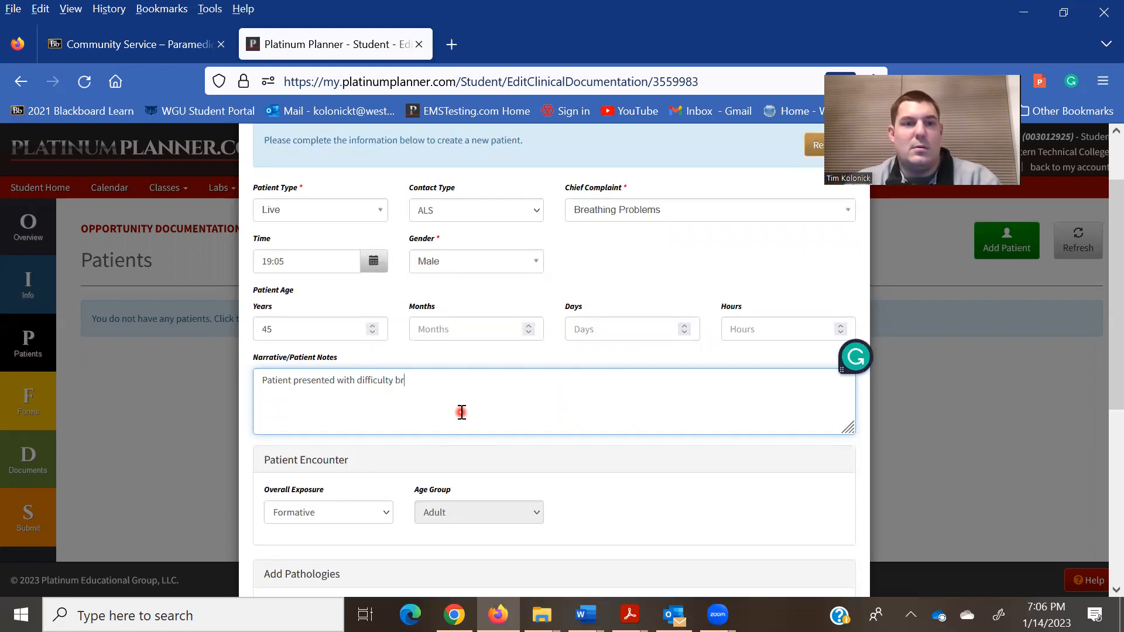
{"action": "type", "text": "eathing and"}
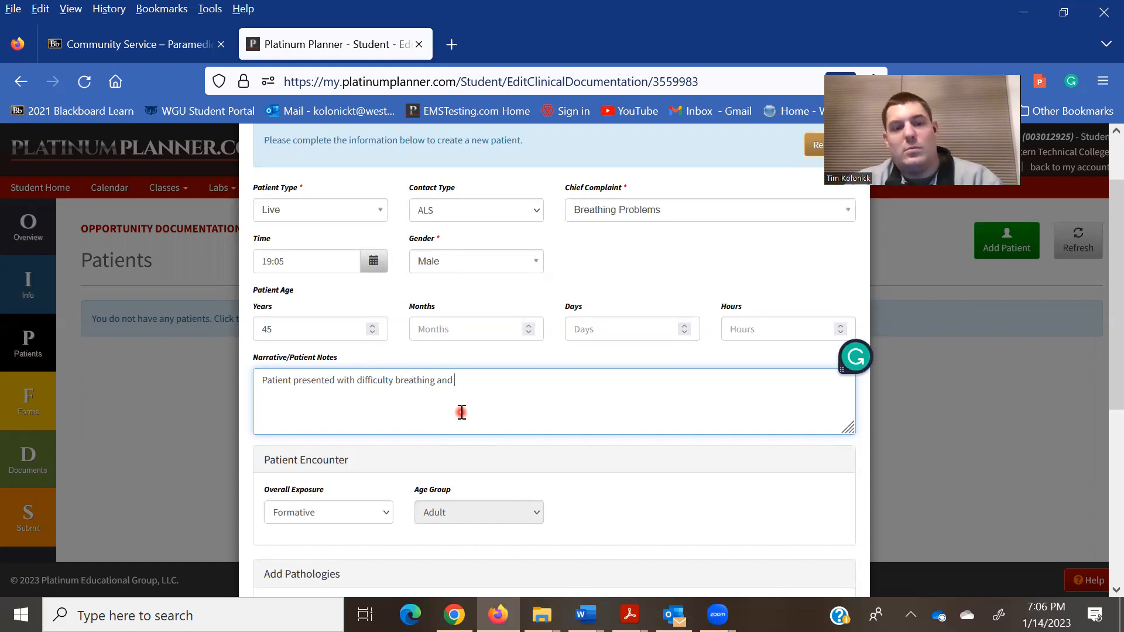
{"action": "type", "text": "ew"}
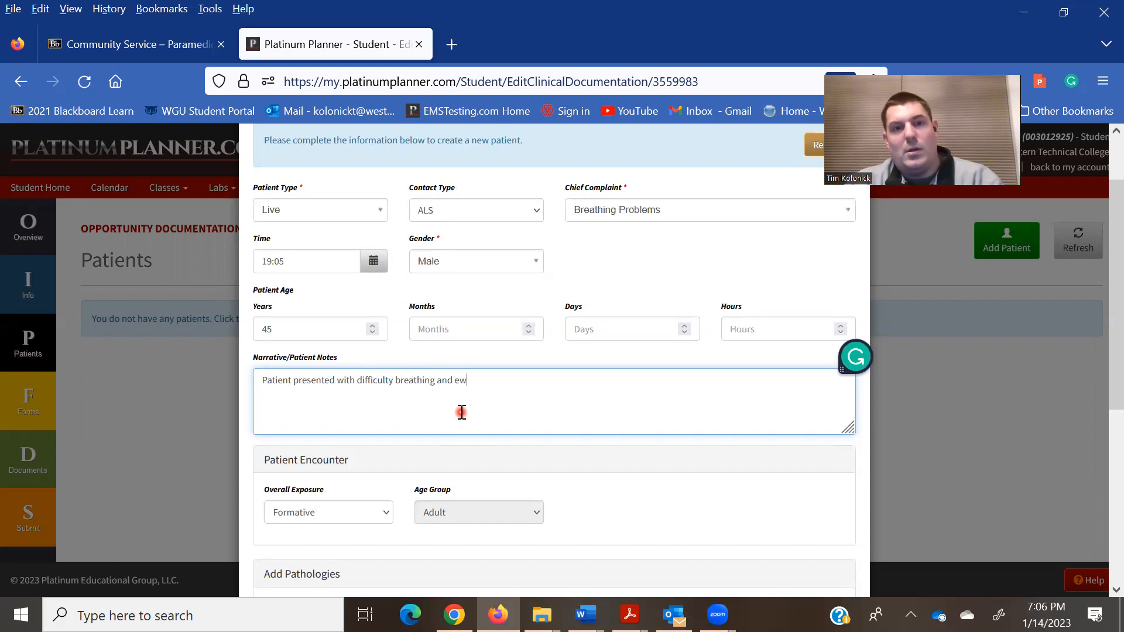
{"action": "key", "text": "Backspace"}
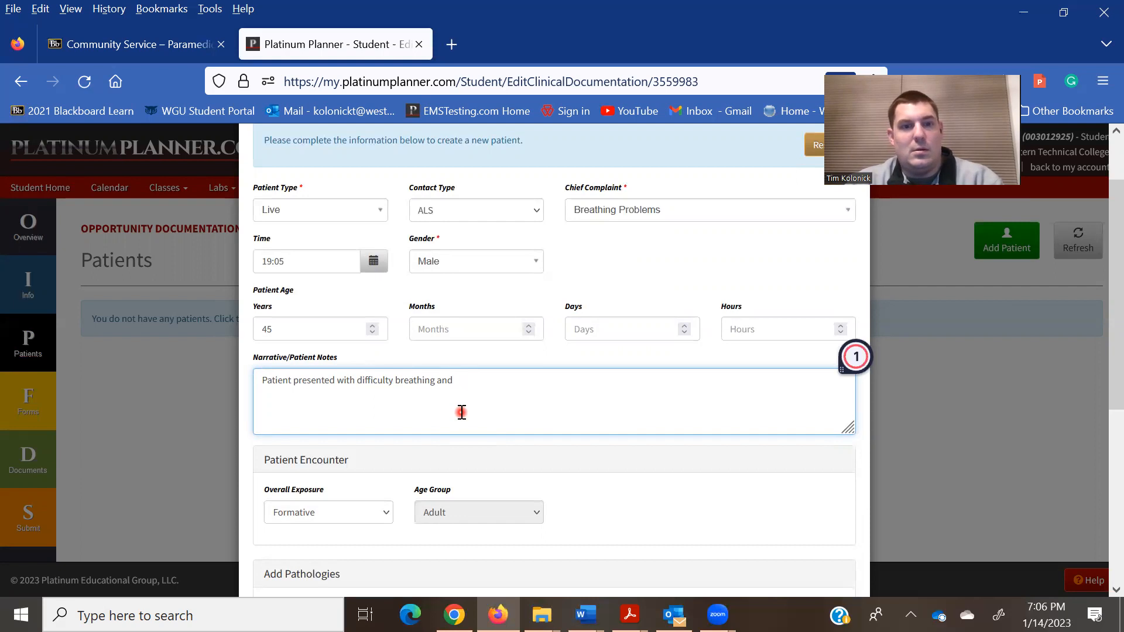
{"action": "type", "text": "wee"}
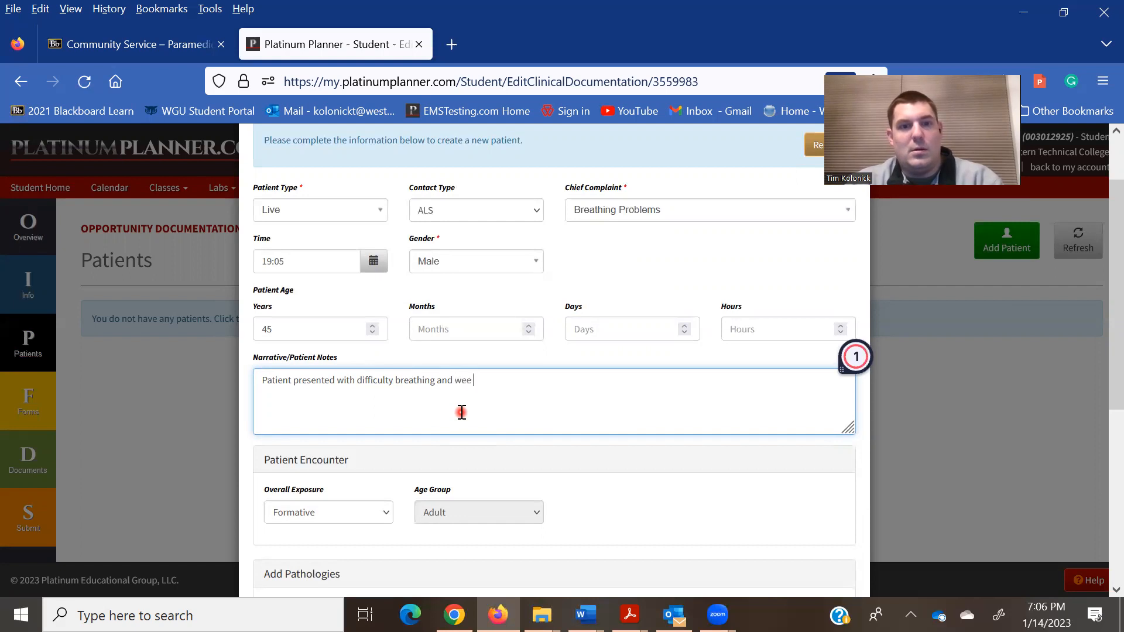
{"action": "type", "text": "gave"}
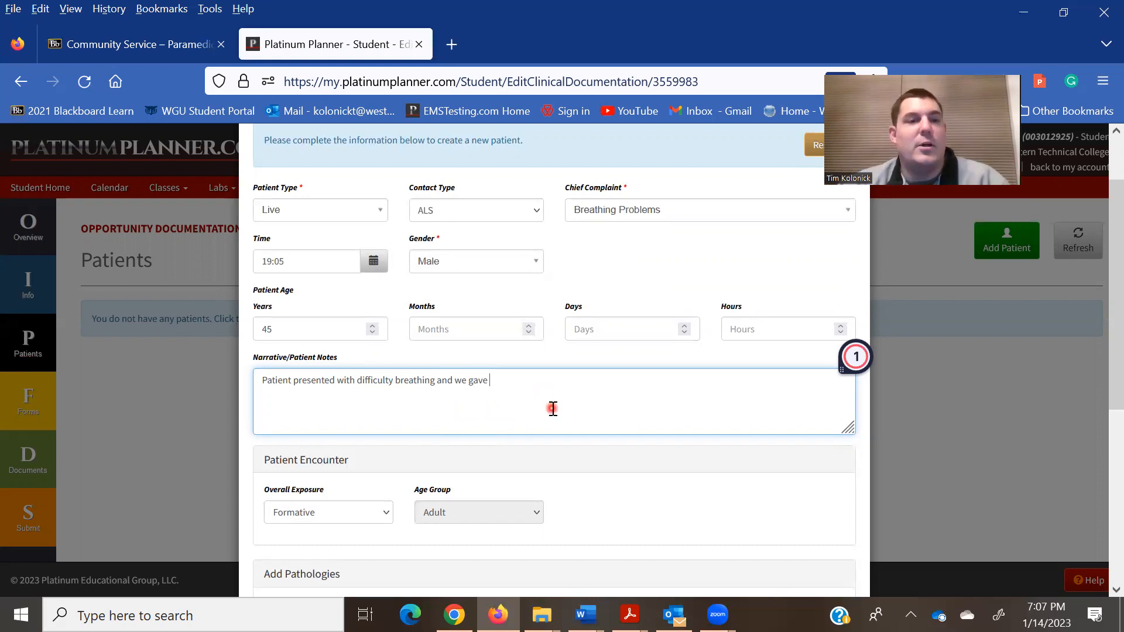
Set overall and pathology exposure to Competency and browse for Respiratory pathologies or complaints.
{"action": "scroll", "scroll_direction": "down", "scroll_amount": 3}
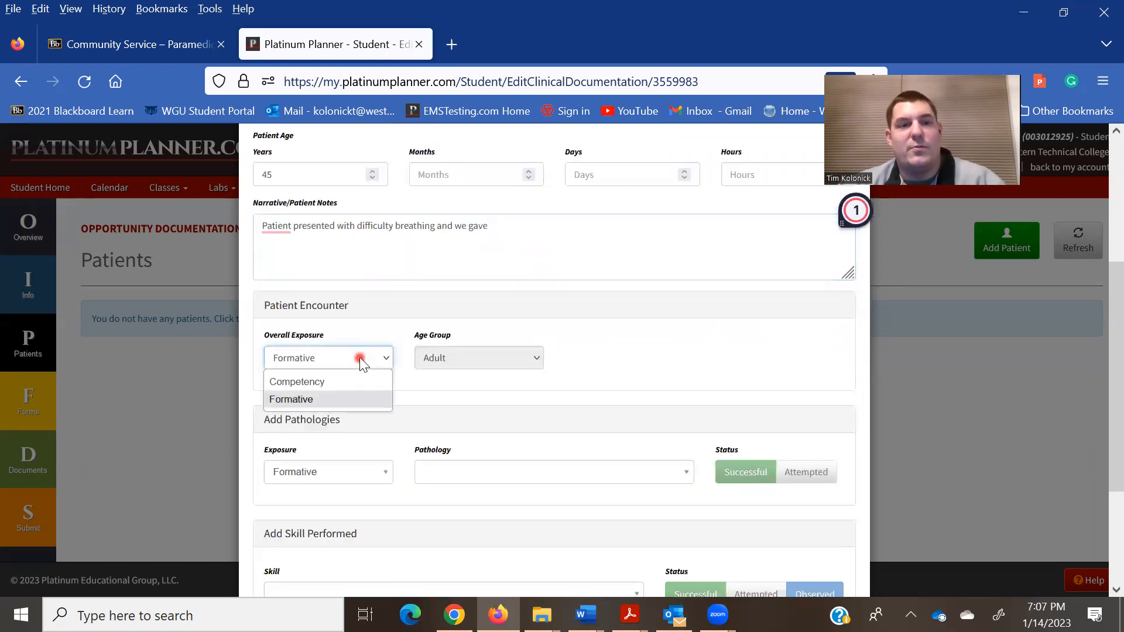
{"action": "left_click", "coordinate": [296, 381]}
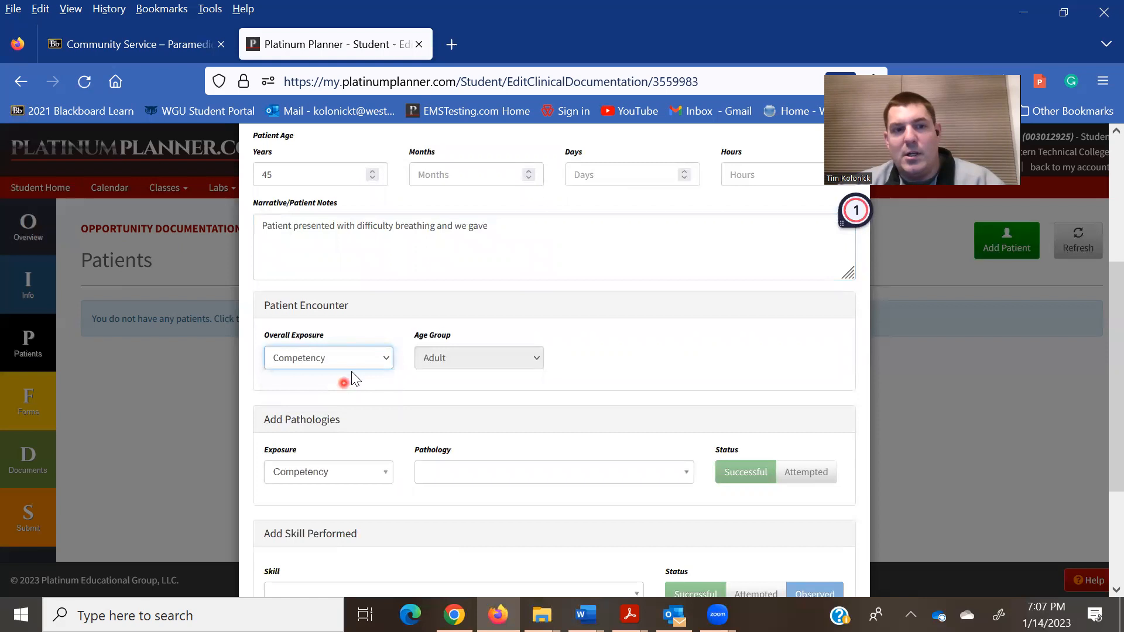
{"action": "mouse_move", "coordinate": [450, 363]}
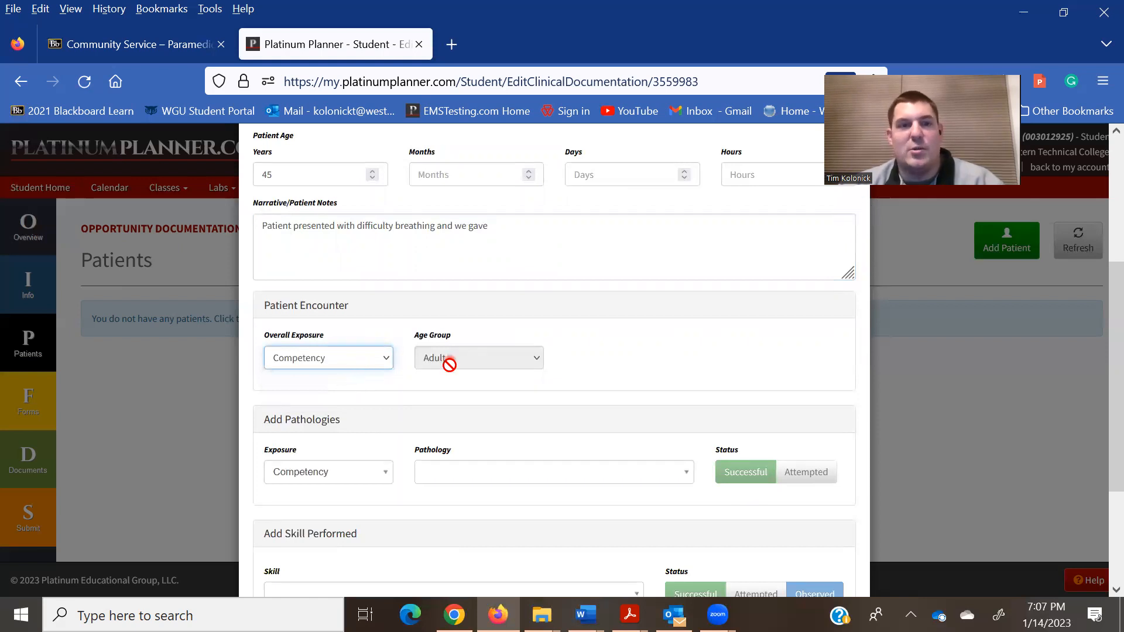
{"action": "scroll", "scroll_direction": "down", "scroll_amount": 3}
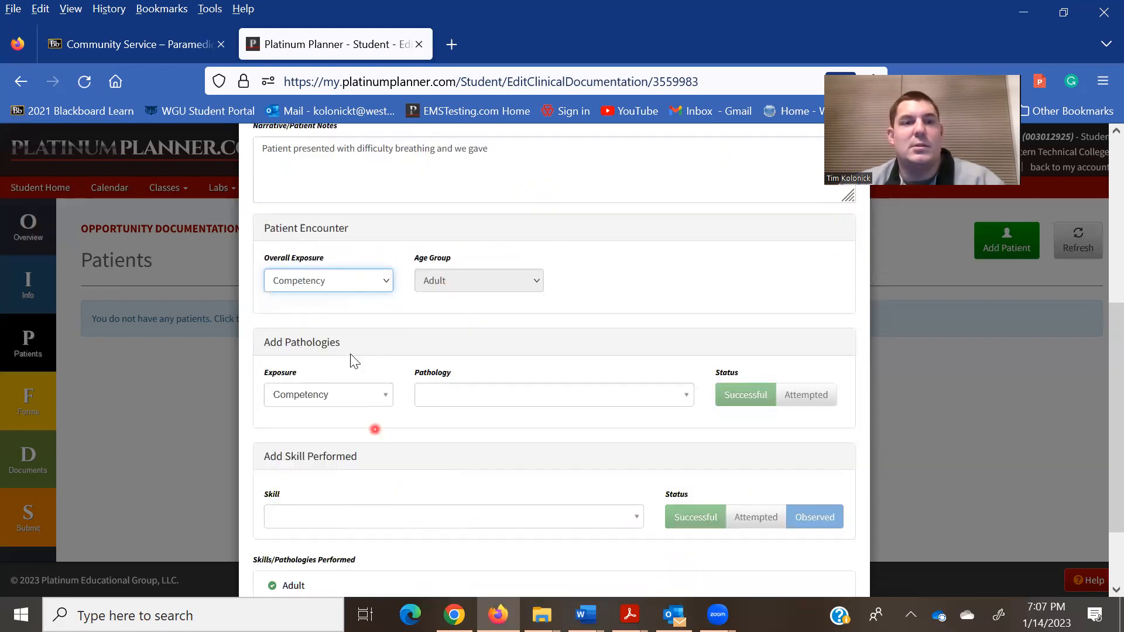
{"action": "left_click", "coordinate": [328, 395]}
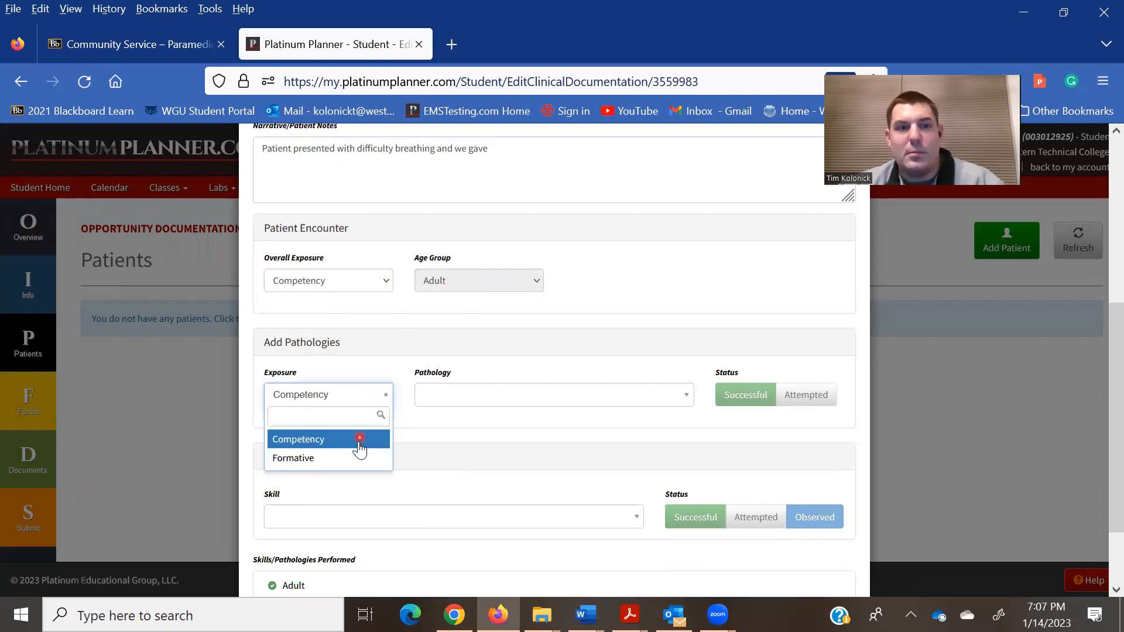
{"action": "left_click", "coordinate": [298, 439]}
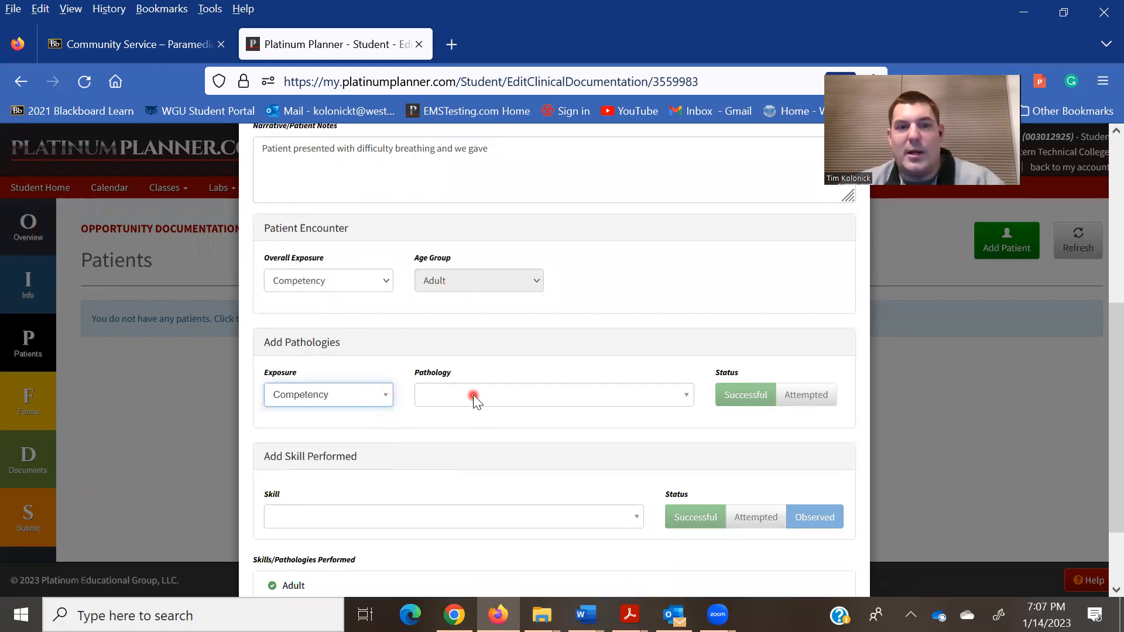
{"action": "left_click", "coordinate": [476, 395]}
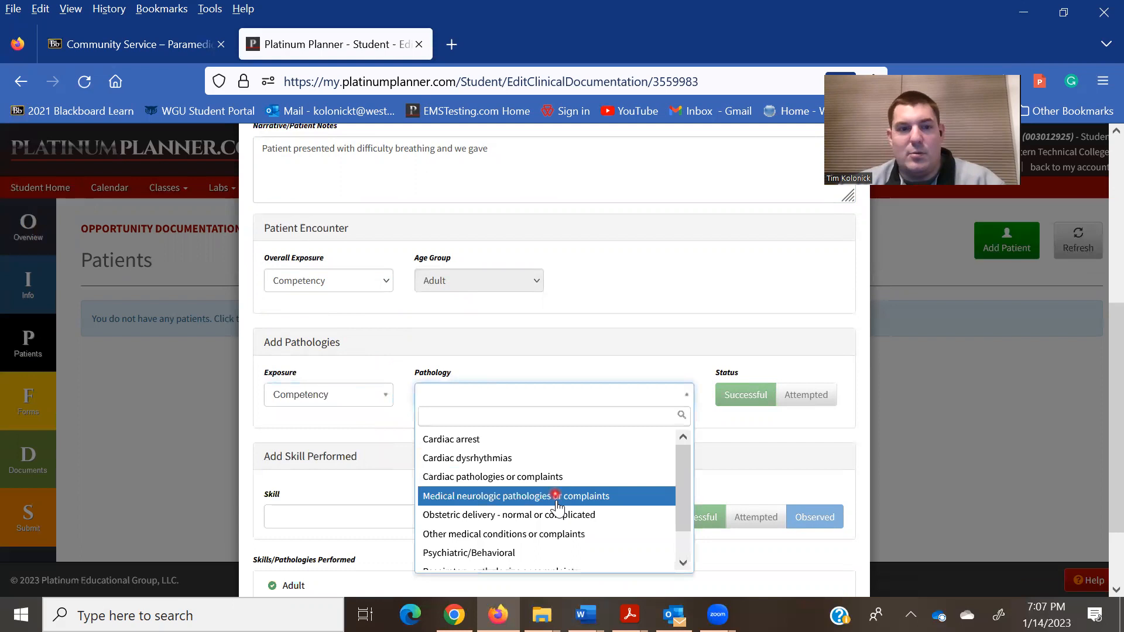
{"action": "scroll", "scroll_direction": "down", "scroll_amount": 3}
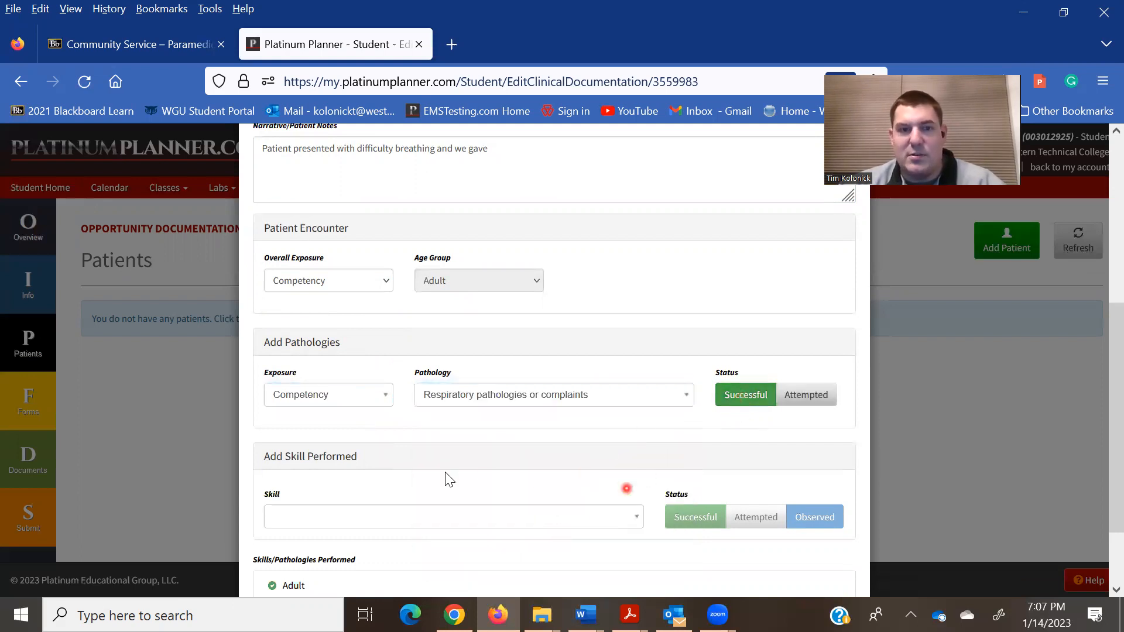
Pick Establish IV access as a skill and remove the accidental duplicate entry.
{"action": "left_click", "coordinate": [454, 517]}
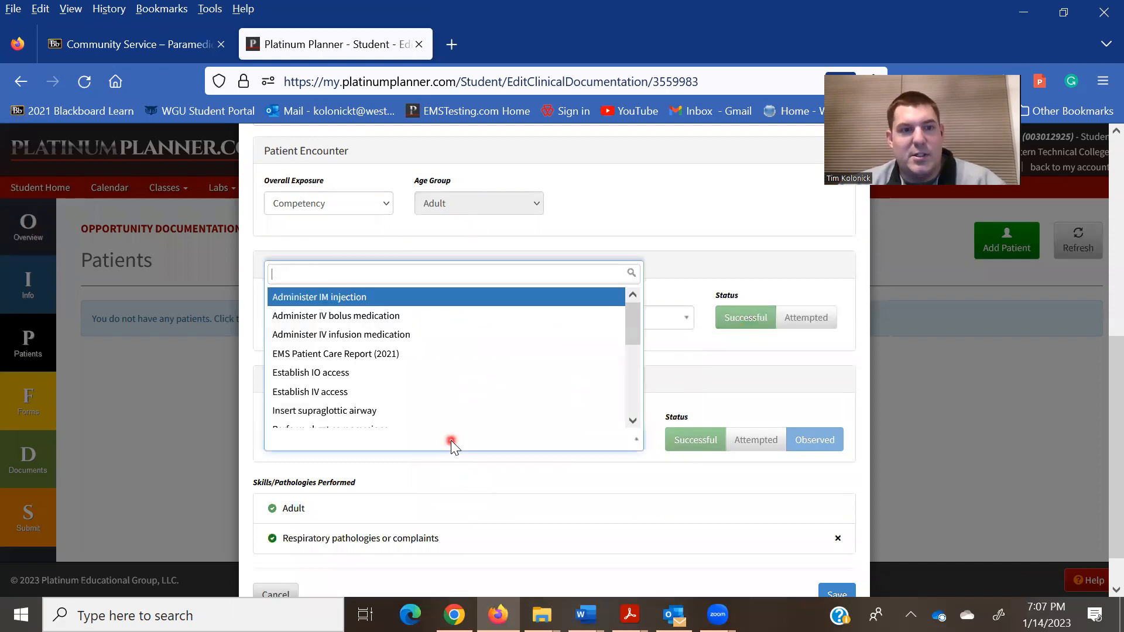
{"action": "mouse_move", "coordinate": [351, 354]}
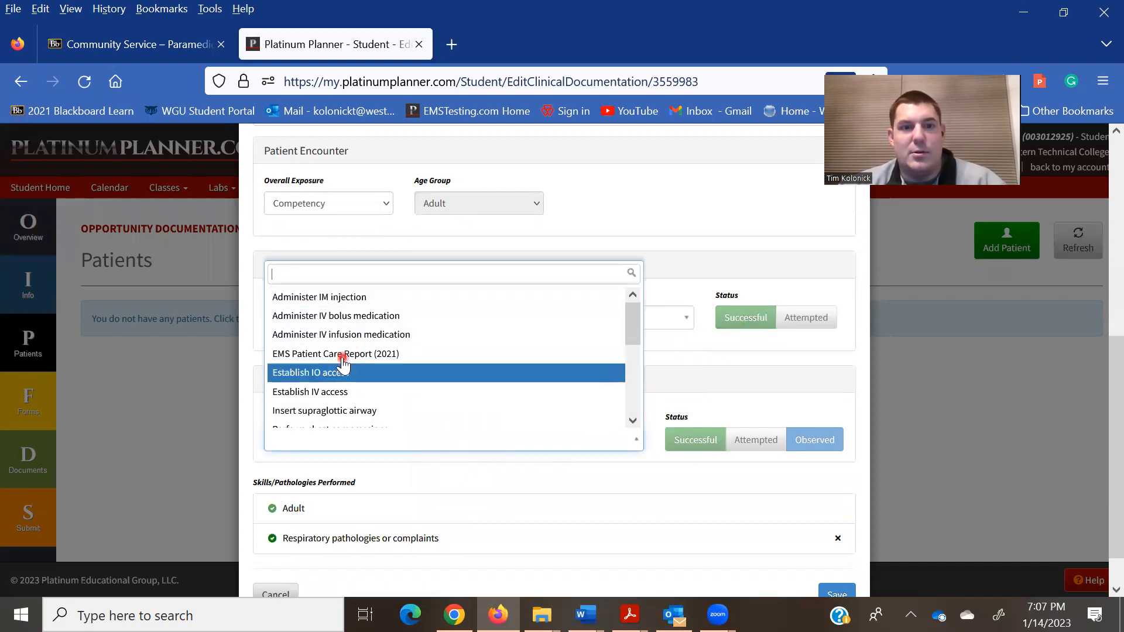
{"action": "mouse_move", "coordinate": [344, 360]}
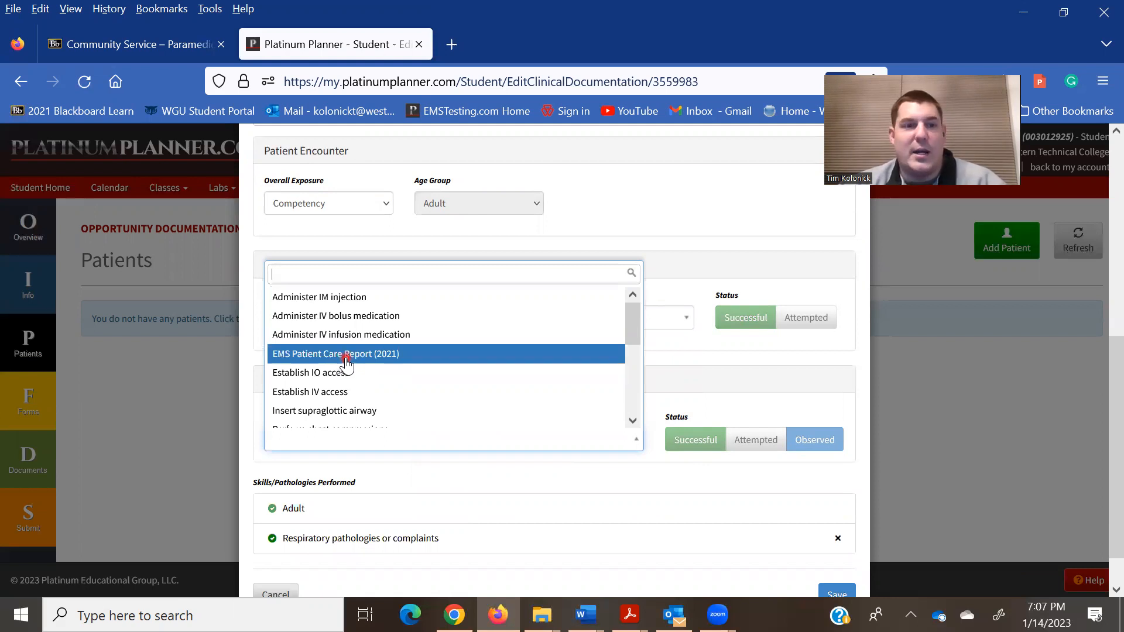
{"action": "mouse_move", "coordinate": [338, 392]}
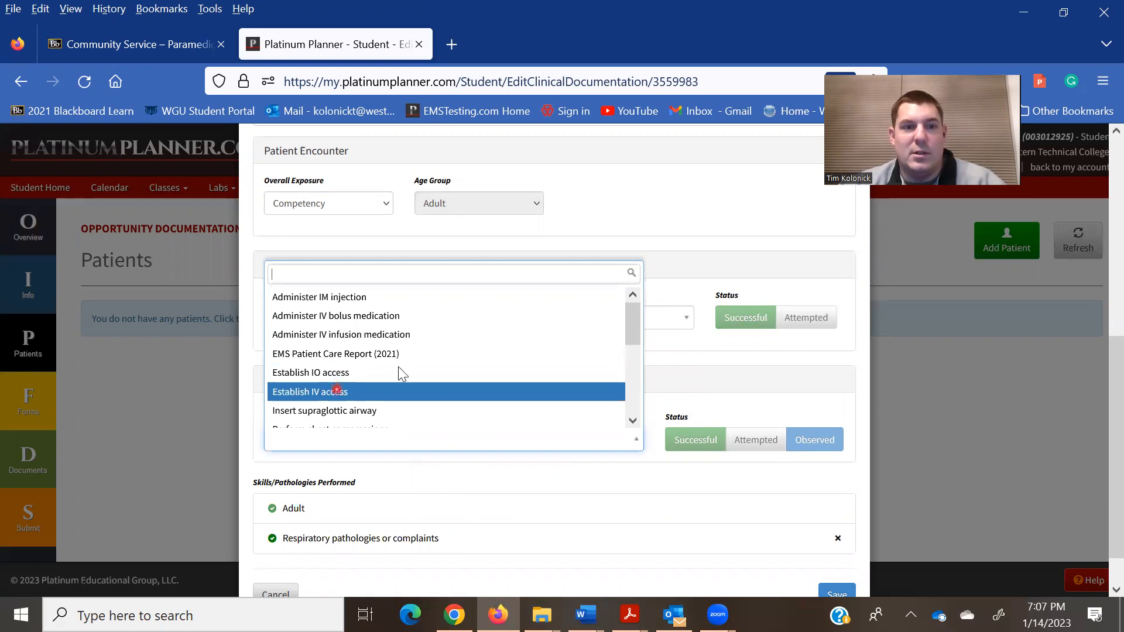
{"action": "left_click", "coordinate": [310, 391]}
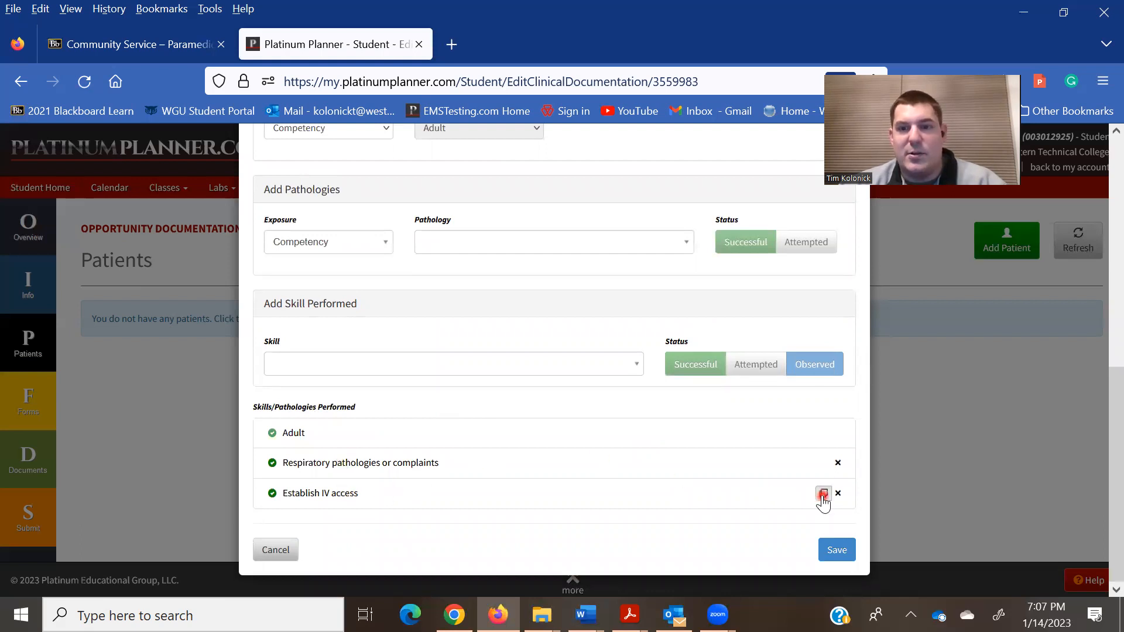
{"action": "left_click", "coordinate": [823, 493]}
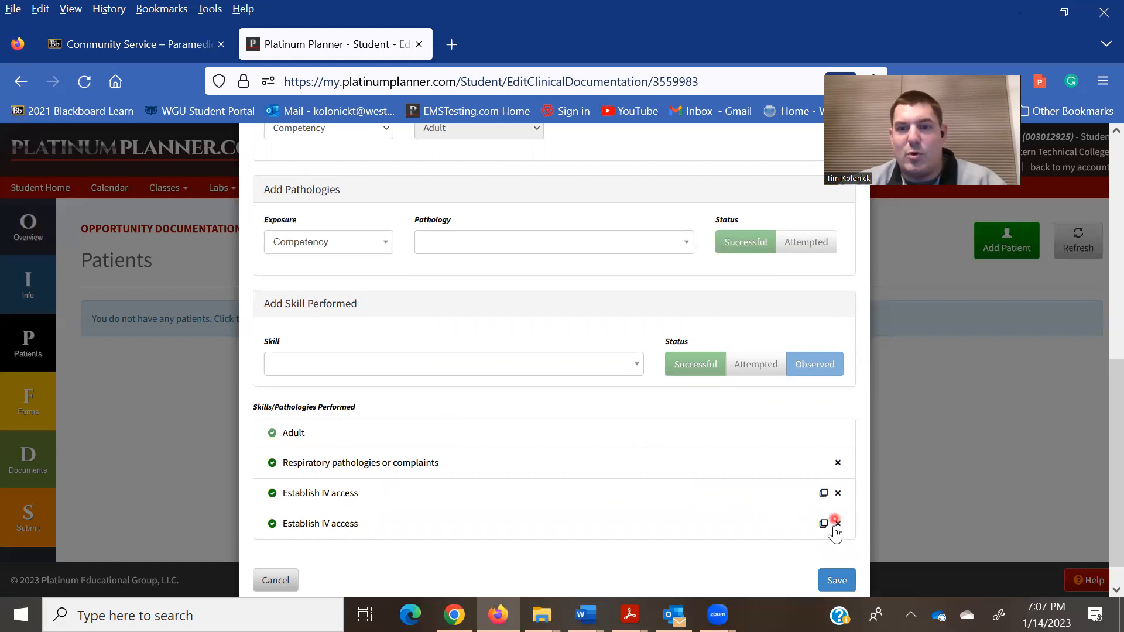
{"action": "left_click", "coordinate": [838, 522]}
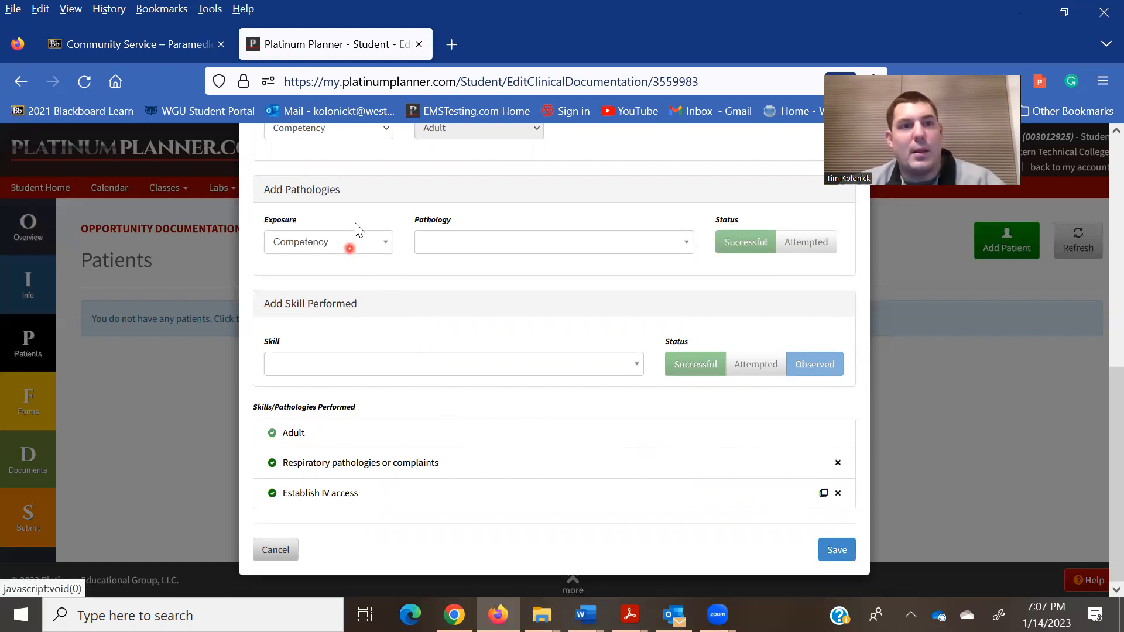
Log a successful Formative Respiratory pathologies or complaints entry, then restore Competency exposure.
{"action": "left_click", "coordinate": [328, 282]}
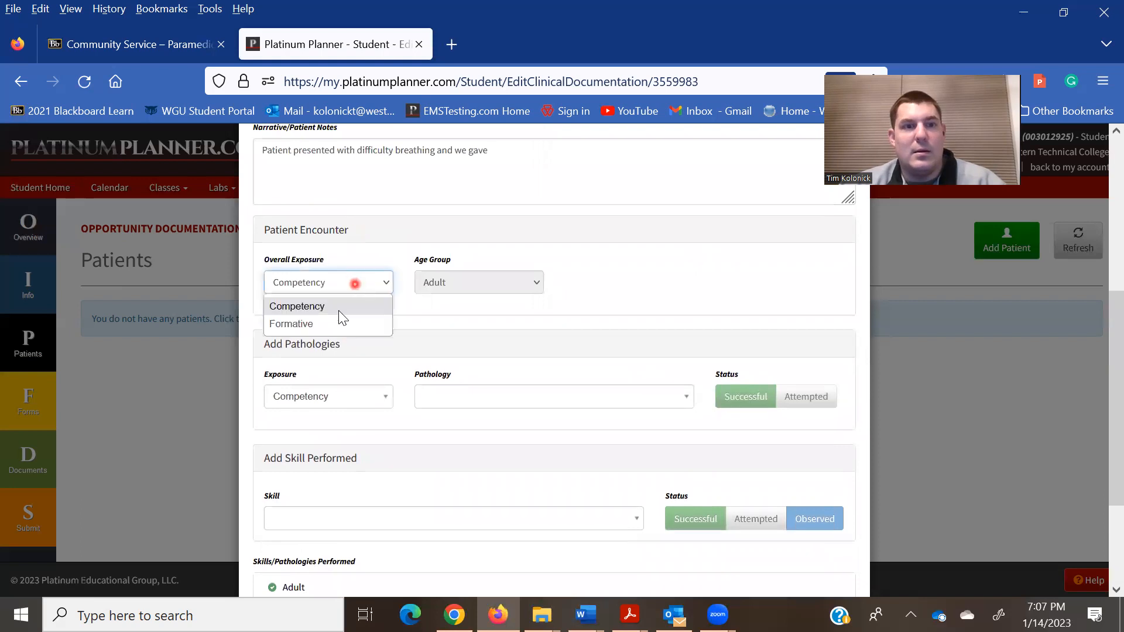
{"action": "left_click", "coordinate": [291, 323]}
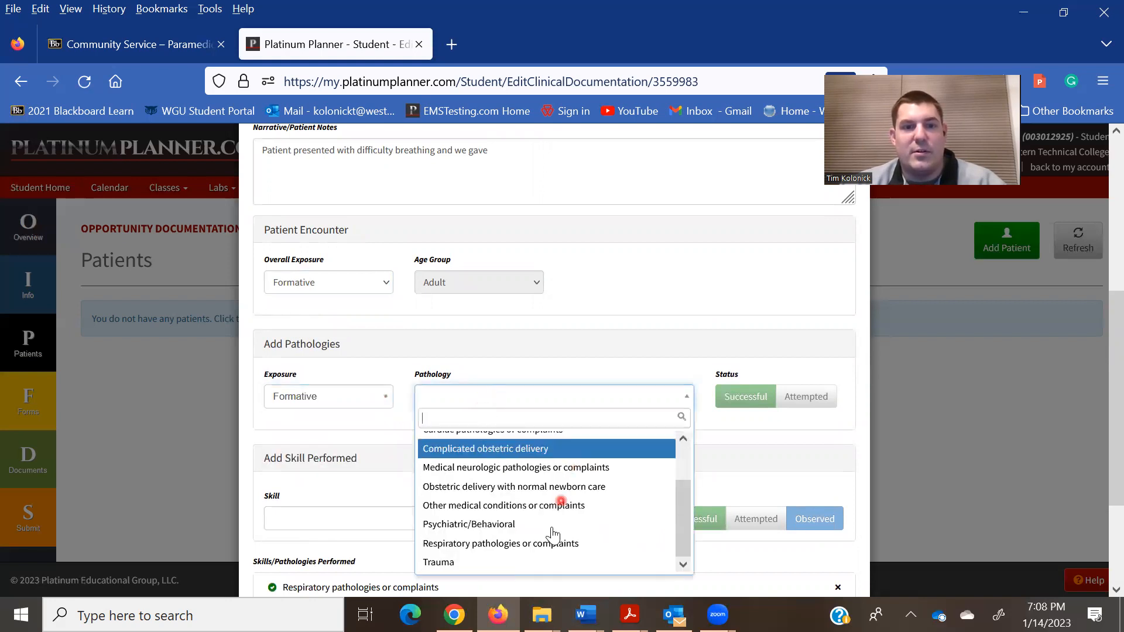
{"action": "left_click", "coordinate": [501, 544]}
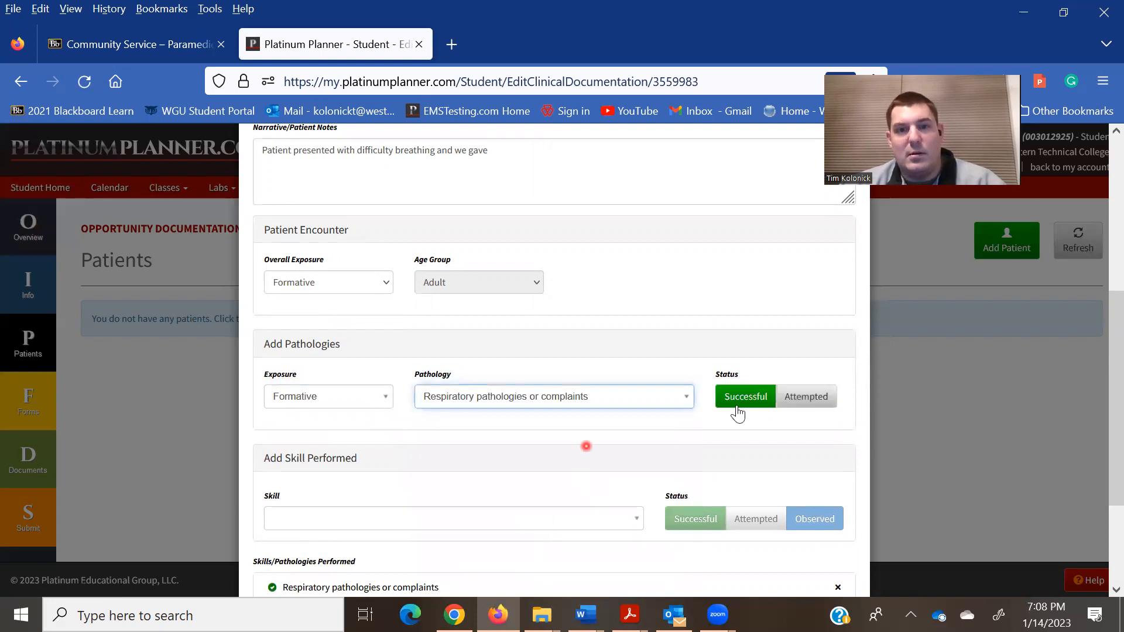
{"action": "left_click", "coordinate": [453, 518]}
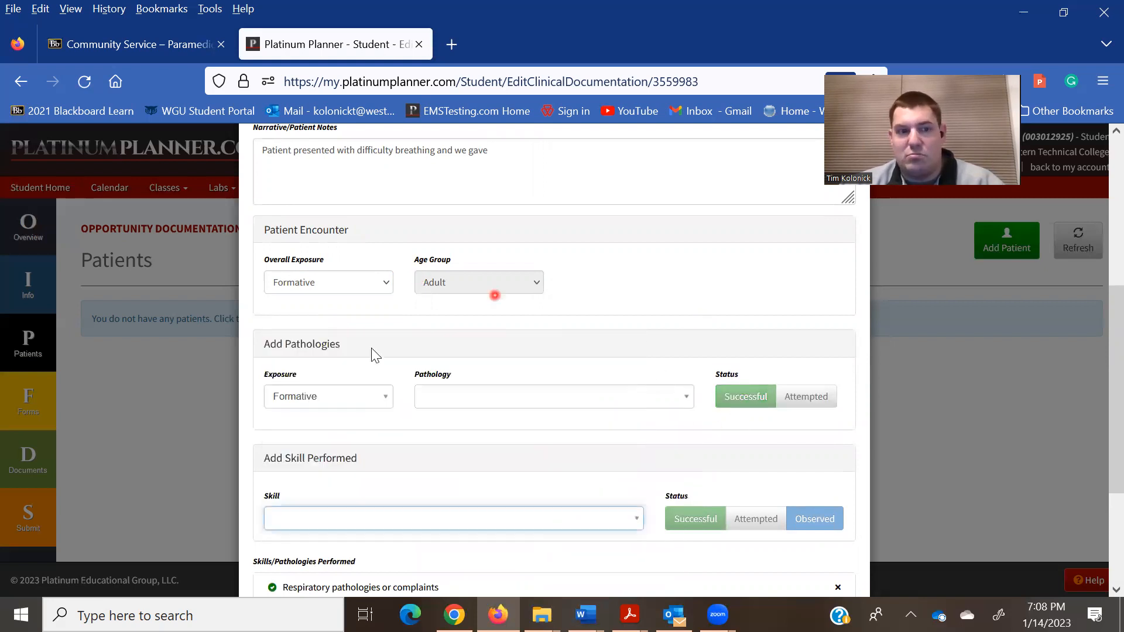
{"action": "left_click", "coordinate": [329, 283]}
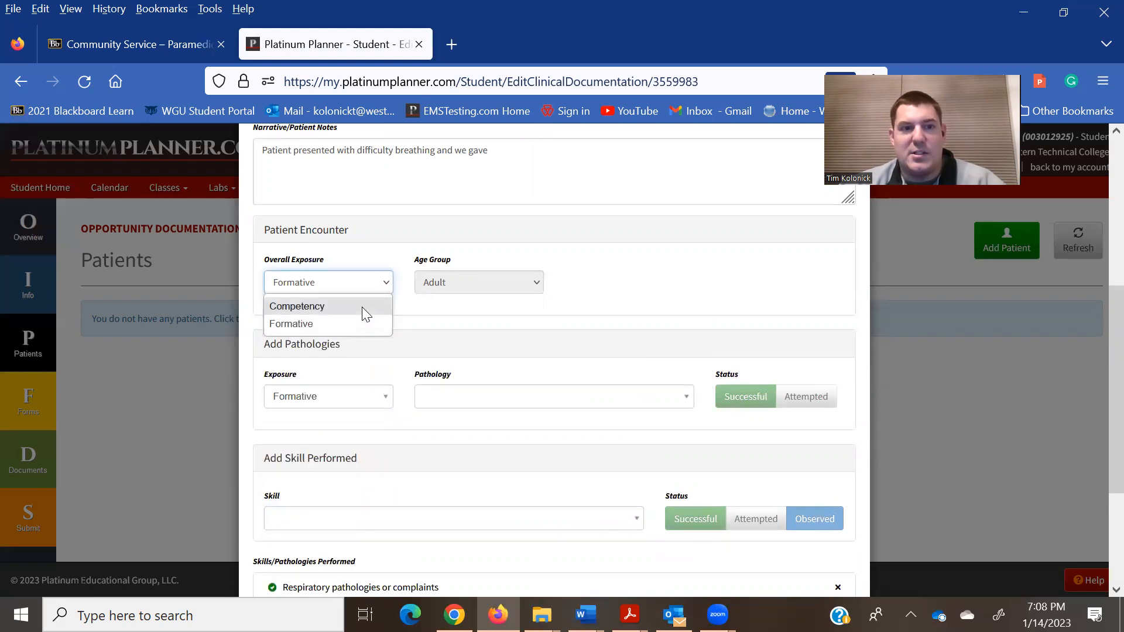
{"action": "left_click", "coordinate": [297, 306]}
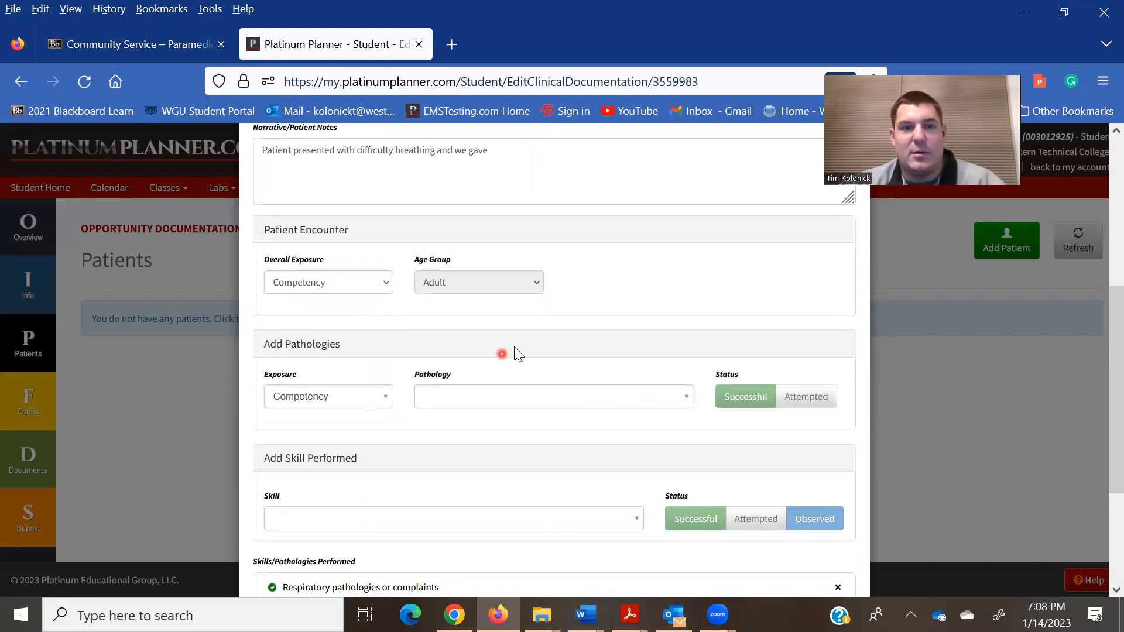
{"action": "scroll", "scroll_direction": "down", "scroll_amount": 3}
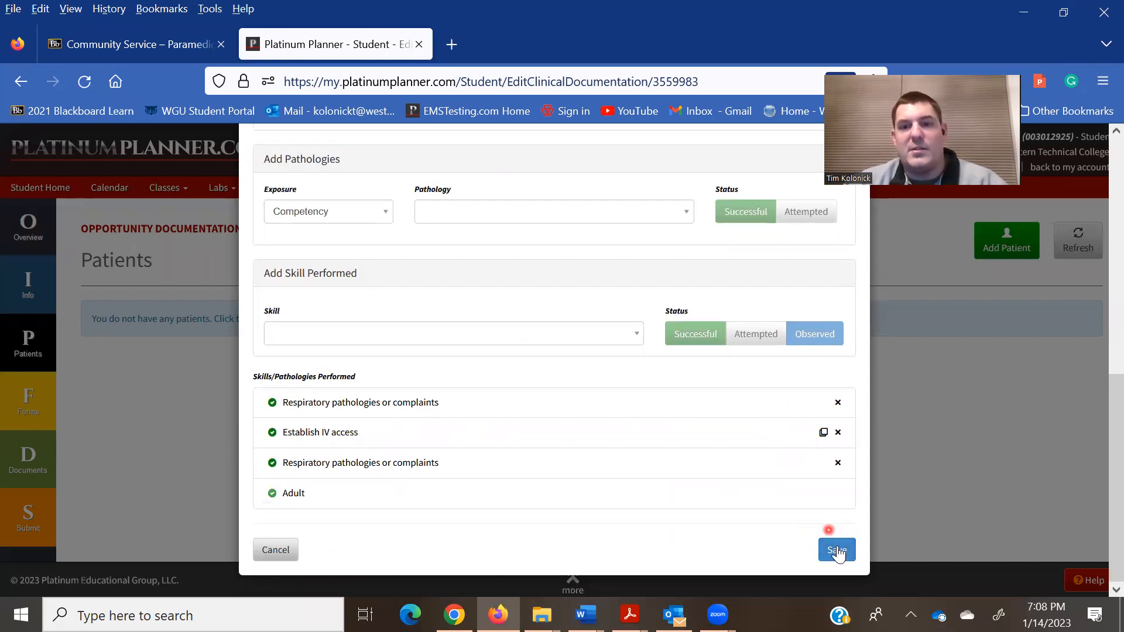
Save the patient dialog so Patient 1 lists Competency exposure and four skills.
{"action": "left_click", "coordinate": [836, 550]}
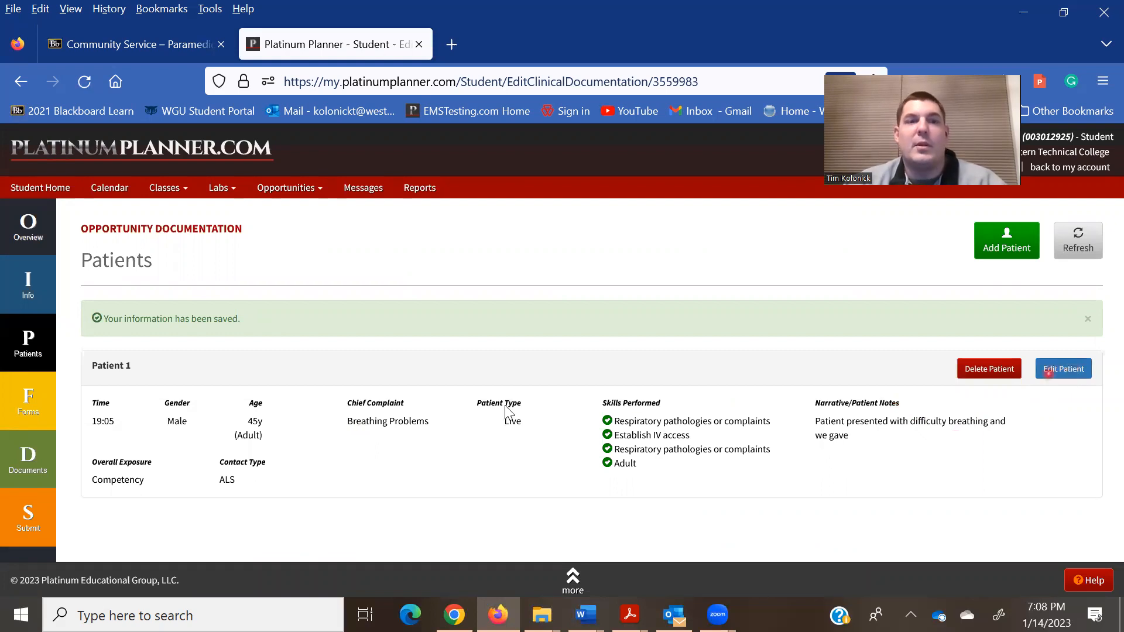
{"action": "mouse_move", "coordinate": [32, 361]}
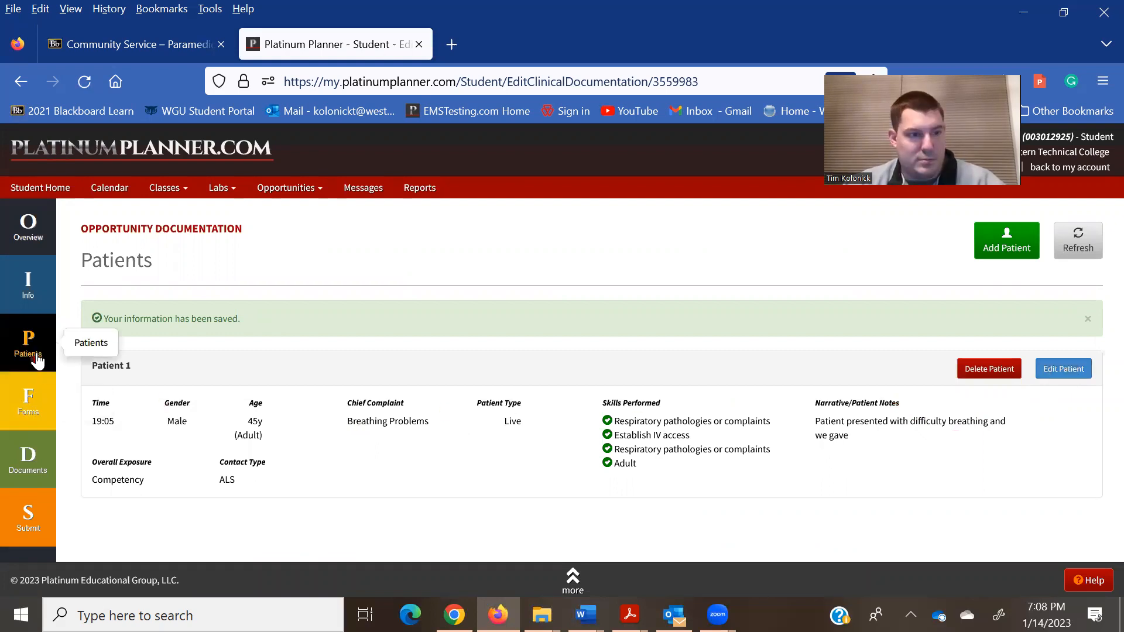
{"action": "mouse_move", "coordinate": [18, 413]}
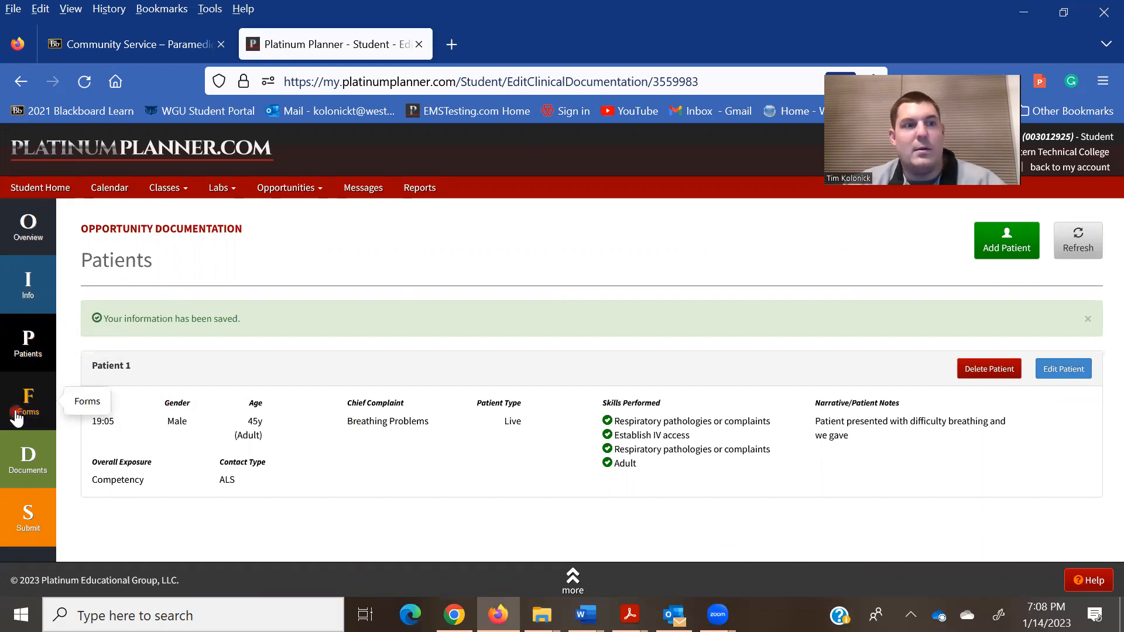
Open the Site/Preceptor Evaluation from Forms and scroll through its ratings of 3.
{"action": "left_click", "coordinate": [28, 401]}
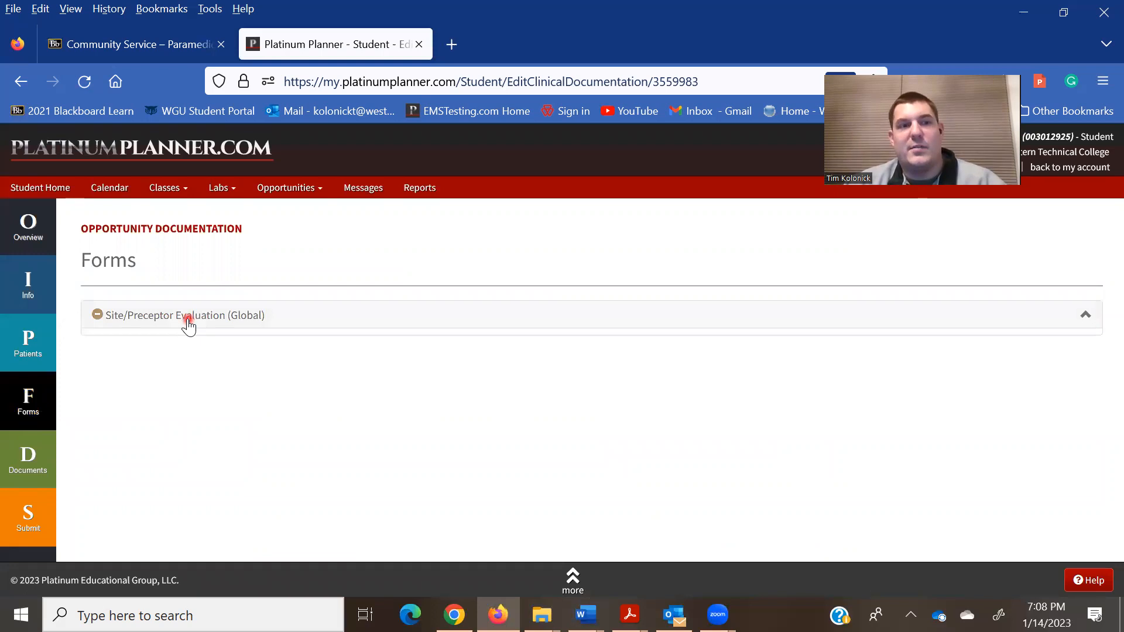
{"action": "left_click", "coordinate": [187, 316]}
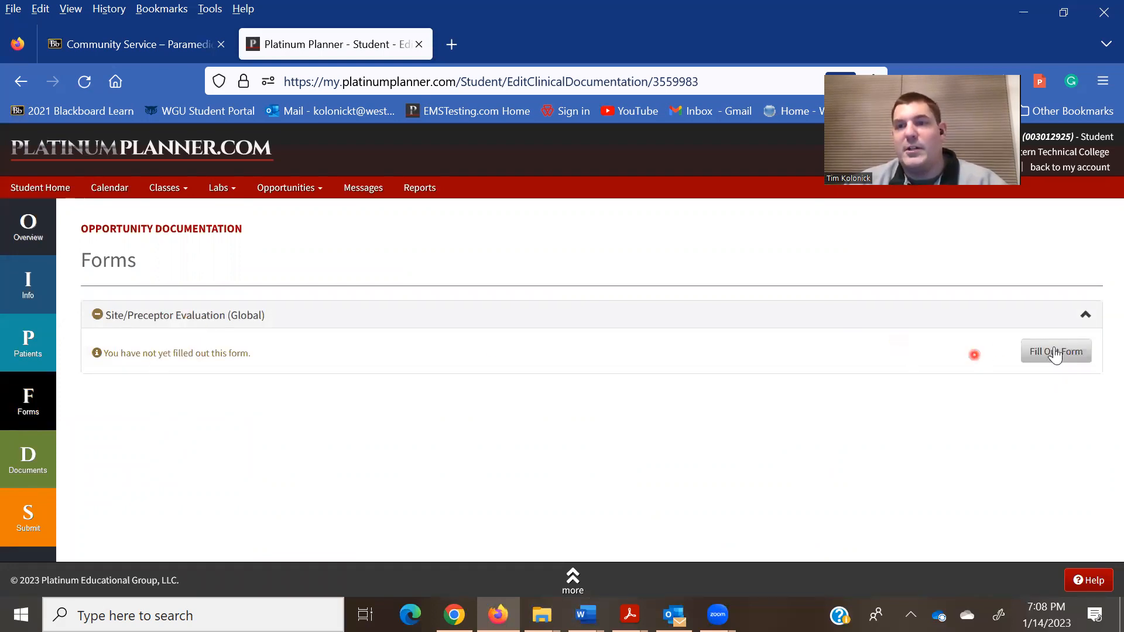
{"action": "left_click", "coordinate": [1056, 351]}
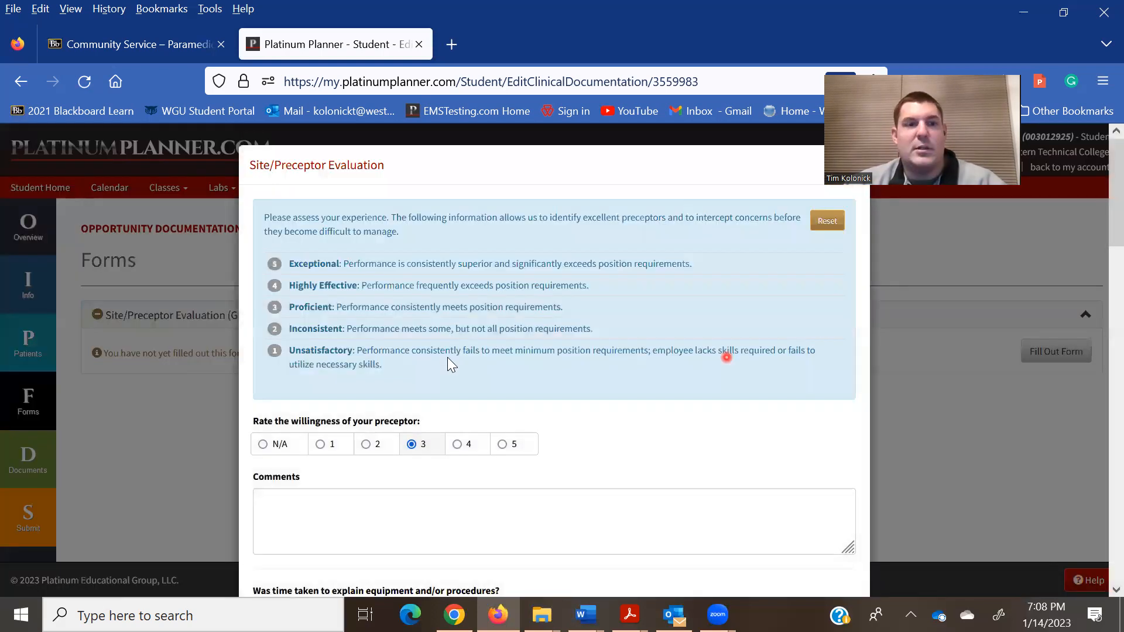
{"action": "scroll", "scroll_direction": "down", "scroll_amount": 3}
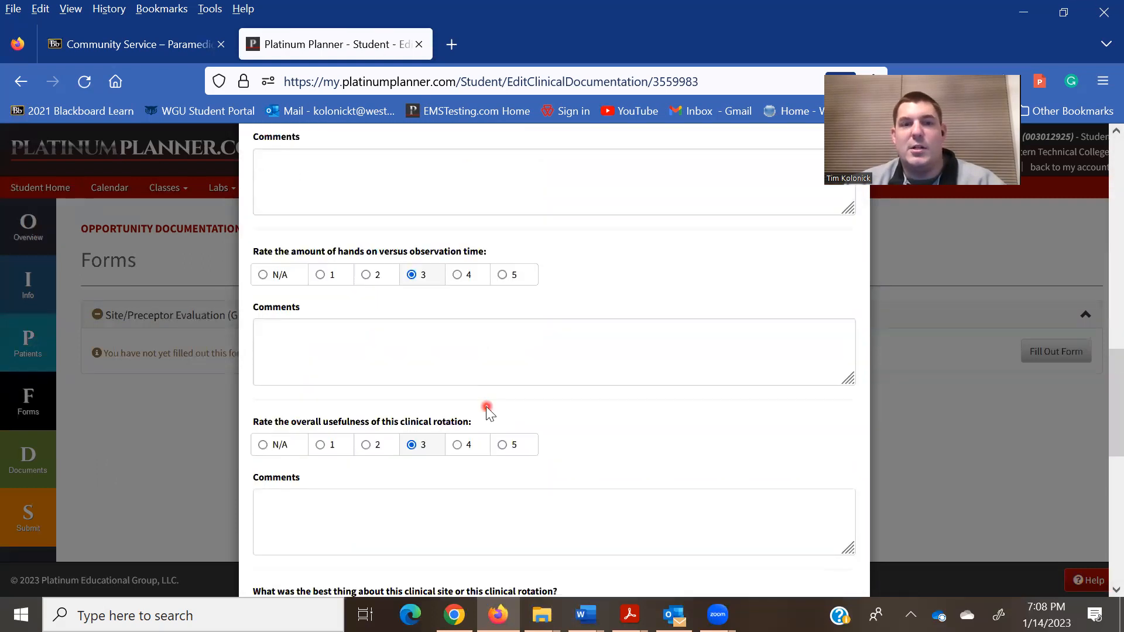
{"action": "scroll", "scroll_direction": "down", "scroll_amount": 3}
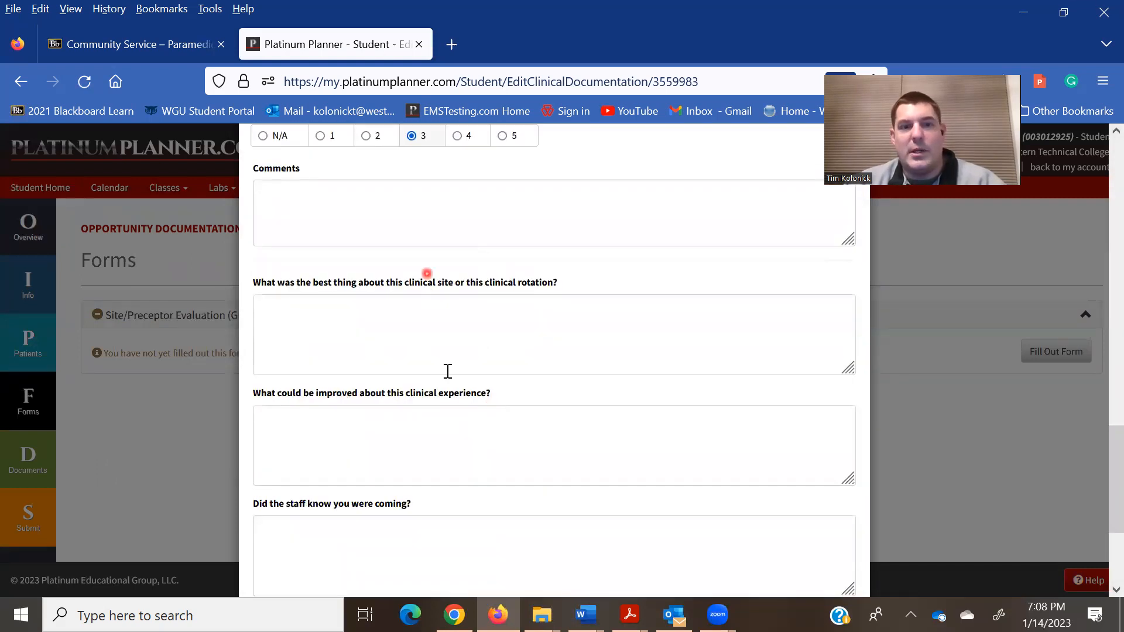
{"action": "scroll", "scroll_direction": "down", "scroll_amount": 3}
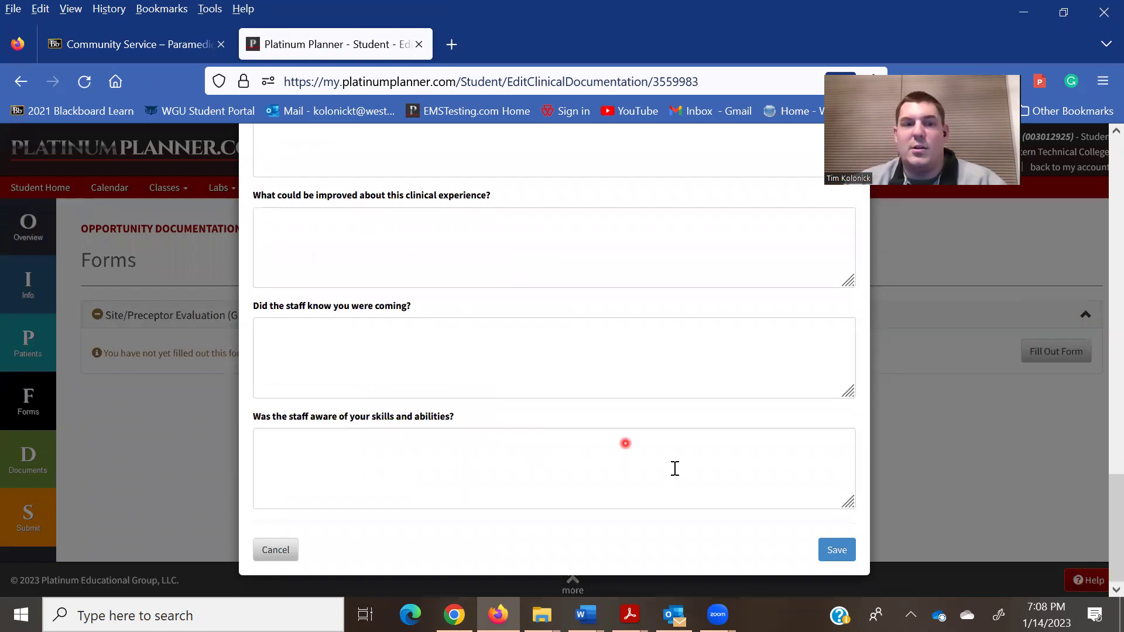
Save the evaluation and go to the opportunity's Documents page.
{"action": "left_click", "coordinate": [837, 550]}
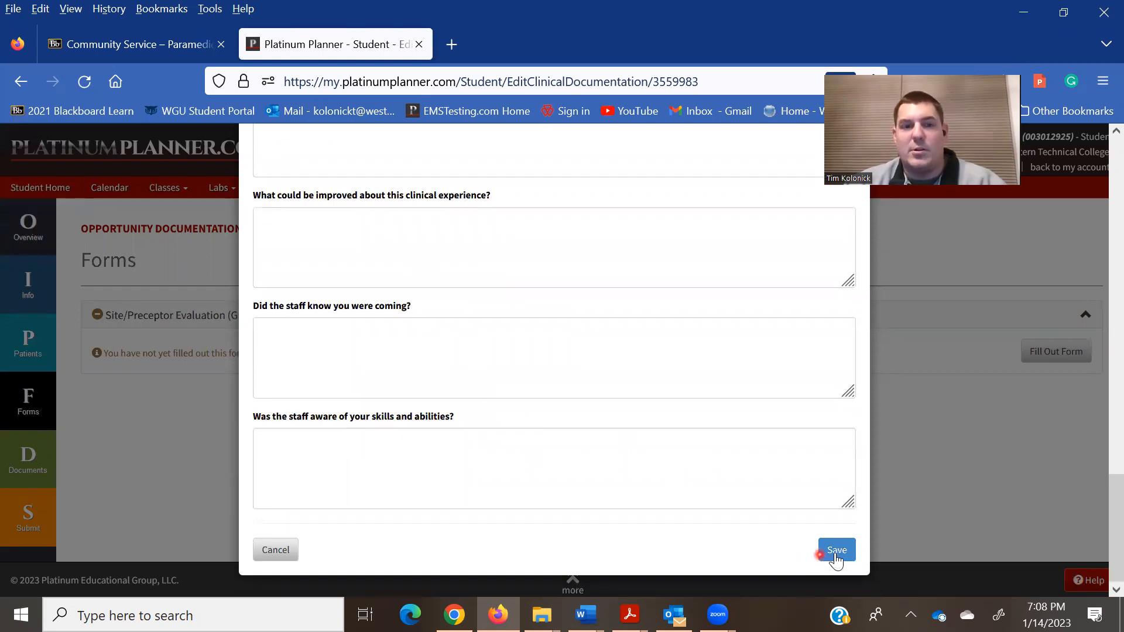
{"action": "left_click", "coordinate": [836, 550]}
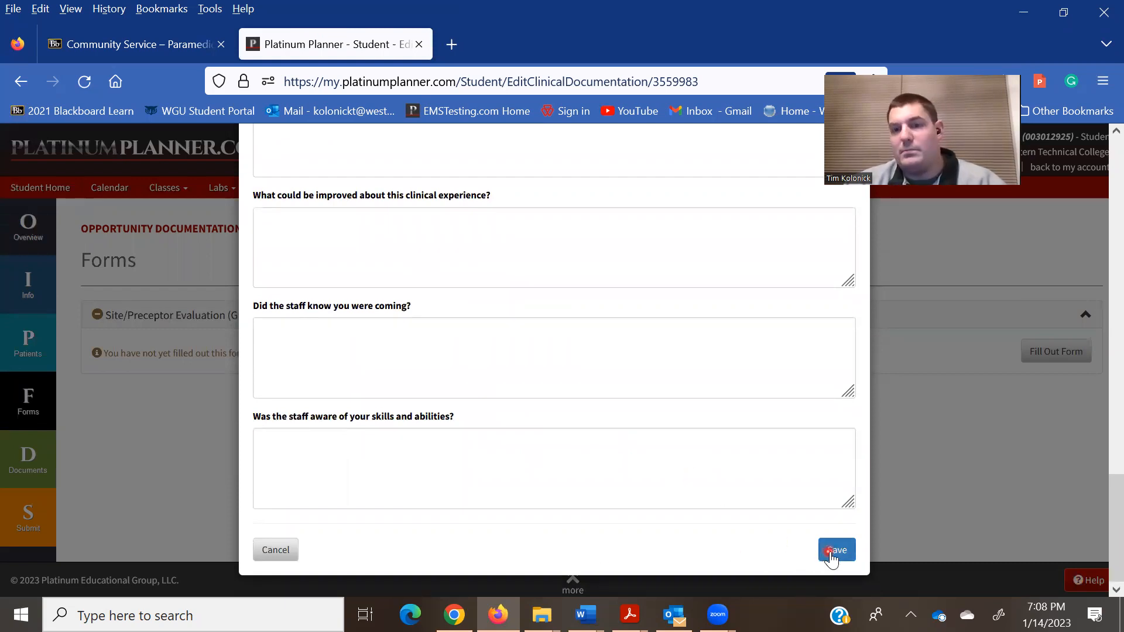
{"action": "left_click", "coordinate": [837, 550]}
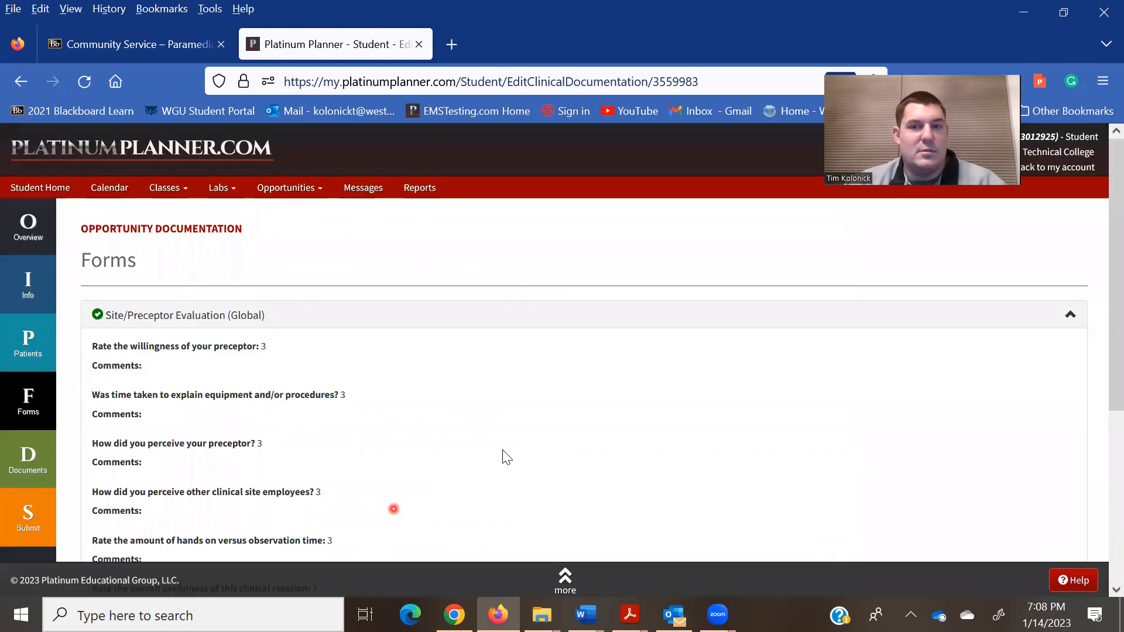
{"action": "scroll", "scroll_direction": "down", "scroll_amount": 3}
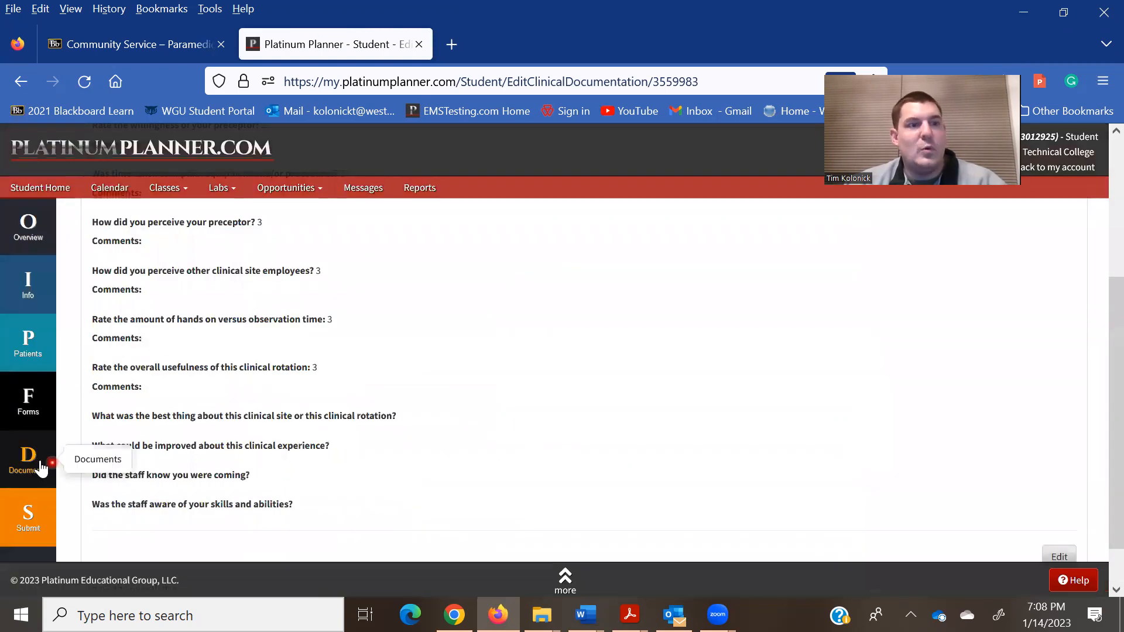
{"action": "left_click", "coordinate": [27, 460]}
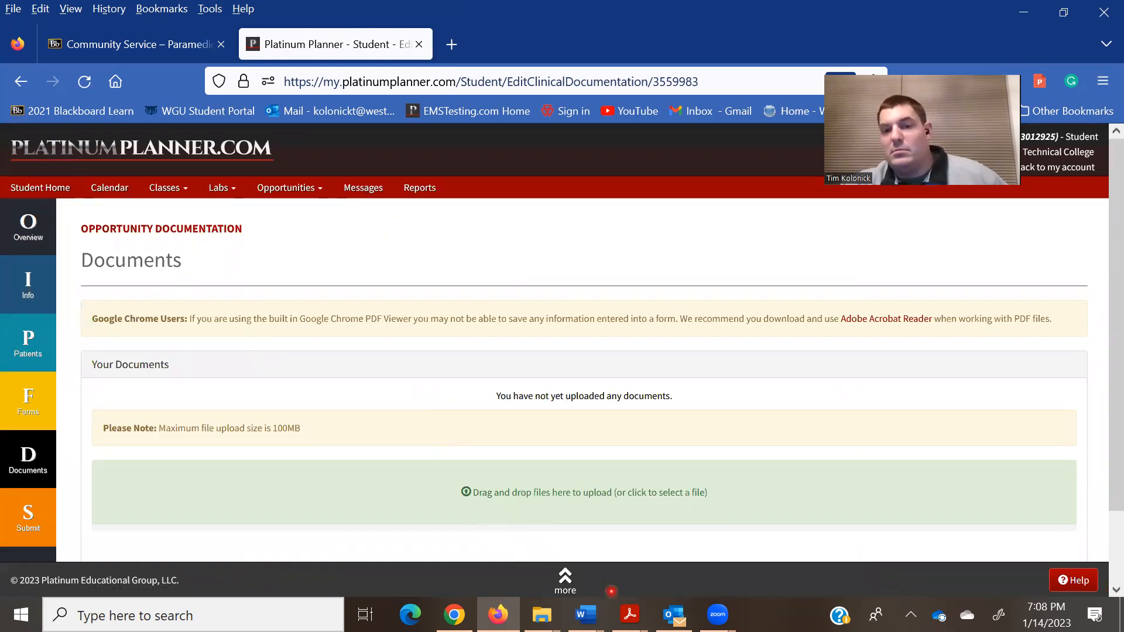
{"action": "mouse_move", "coordinate": [629, 615]}
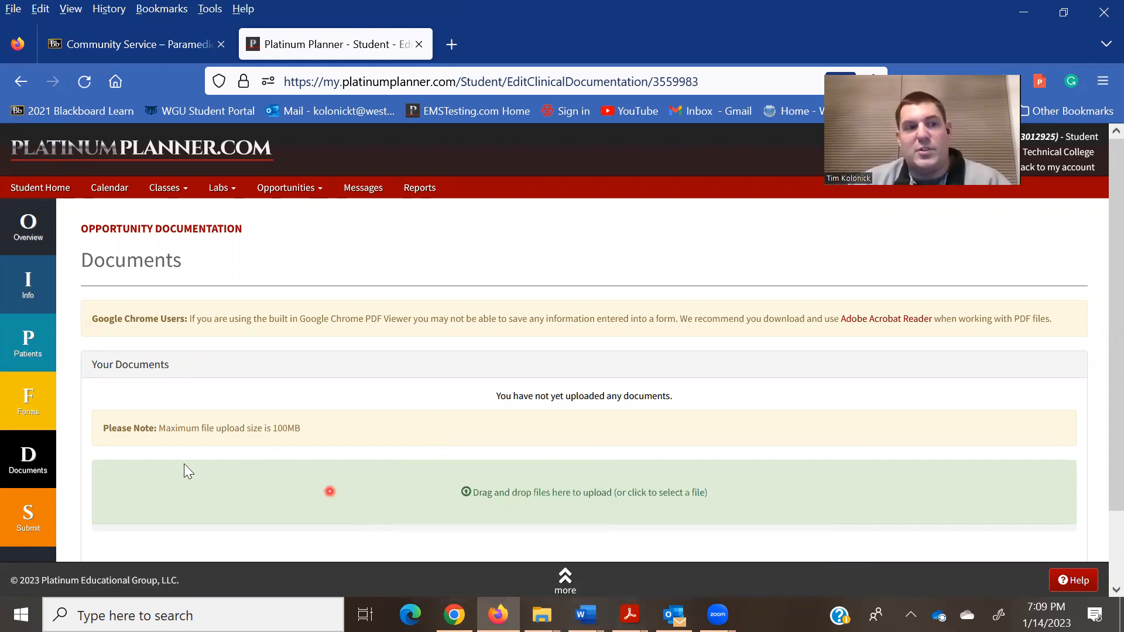
{"action": "left_click", "coordinate": [278, 479]}
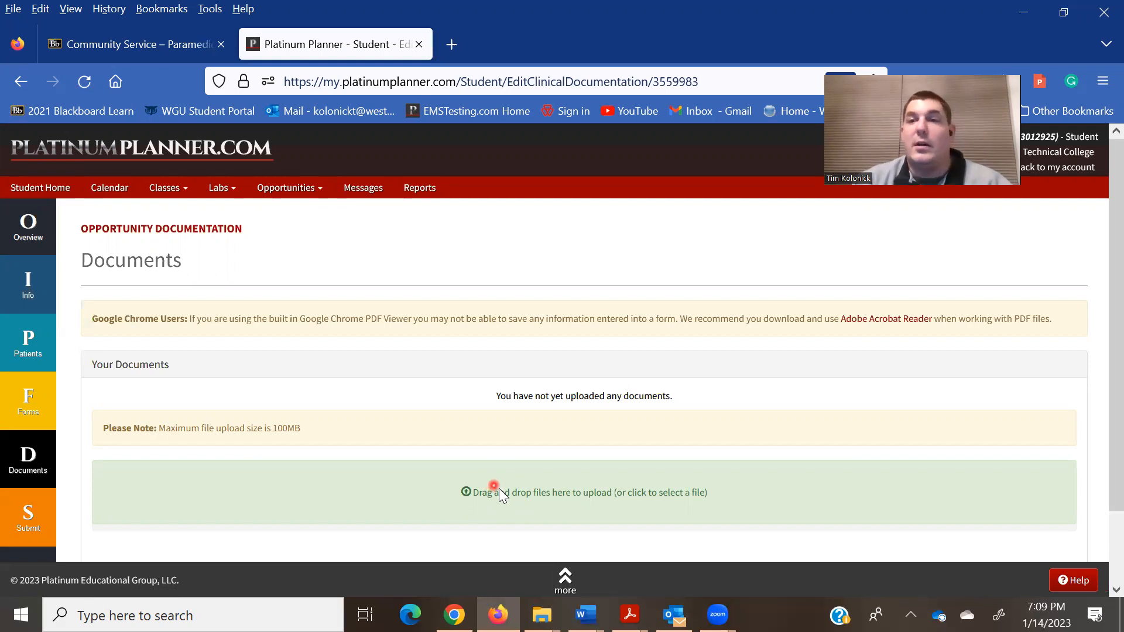
{"action": "mouse_move", "coordinate": [456, 494]}
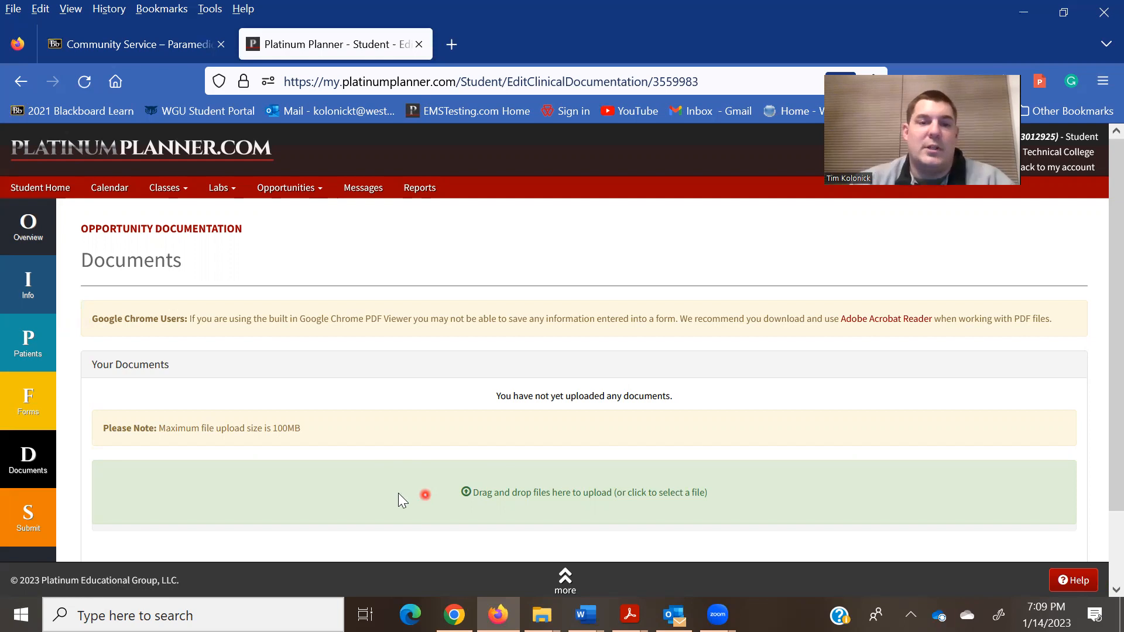
{"action": "mouse_move", "coordinate": [457, 497]}
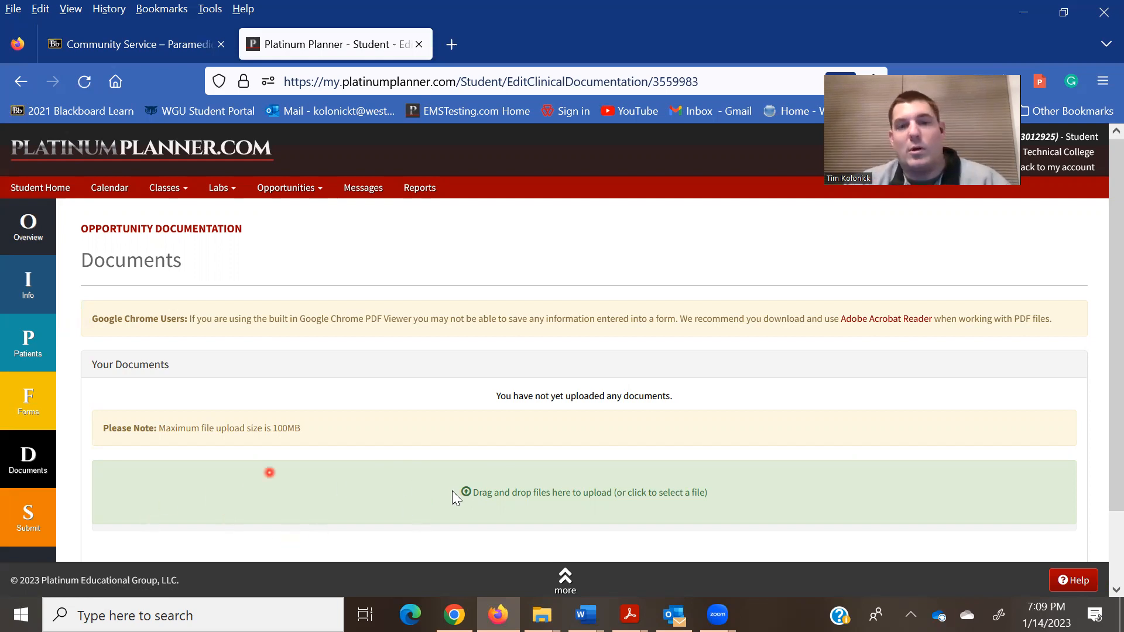
{"action": "mouse_move", "coordinate": [219, 501]}
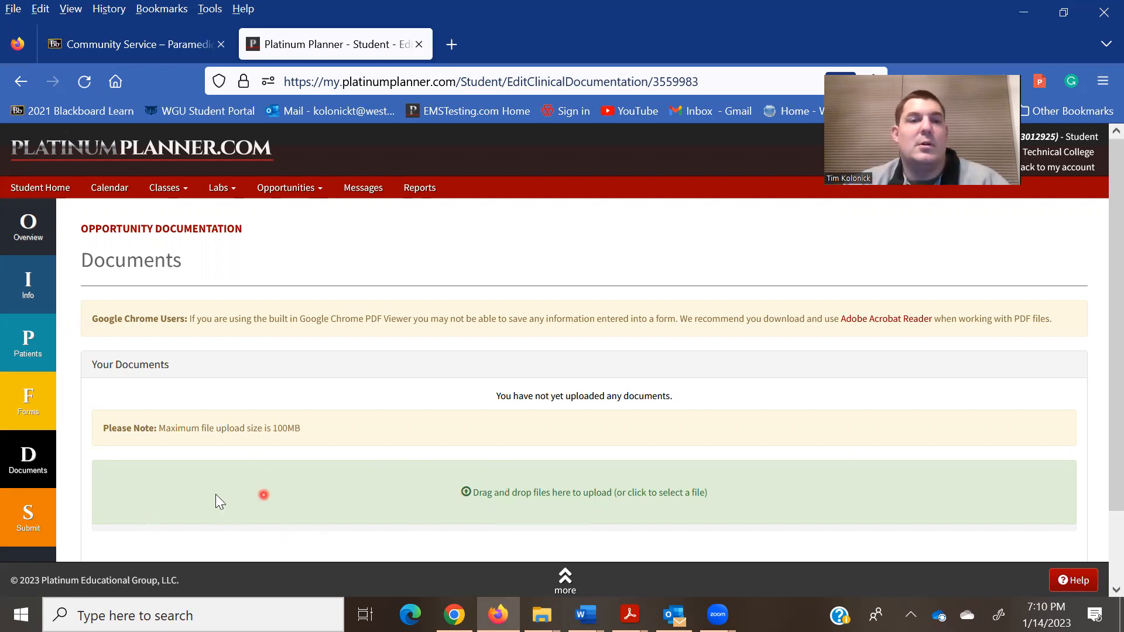
{"action": "mouse_move", "coordinate": [61, 481]}
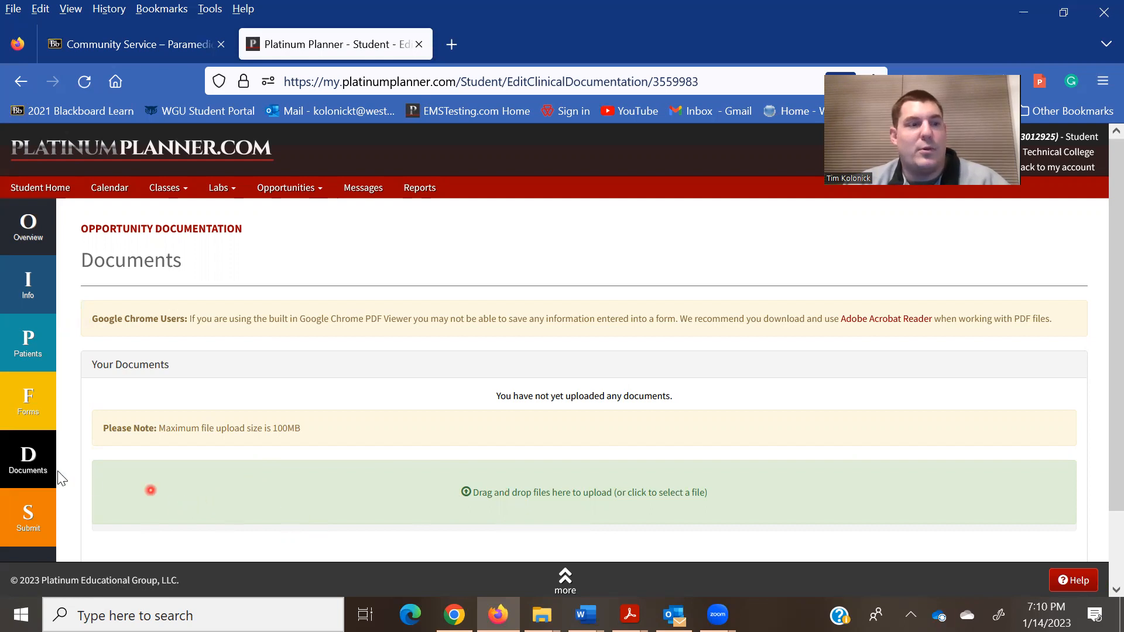
{"action": "mouse_move", "coordinate": [28, 527]}
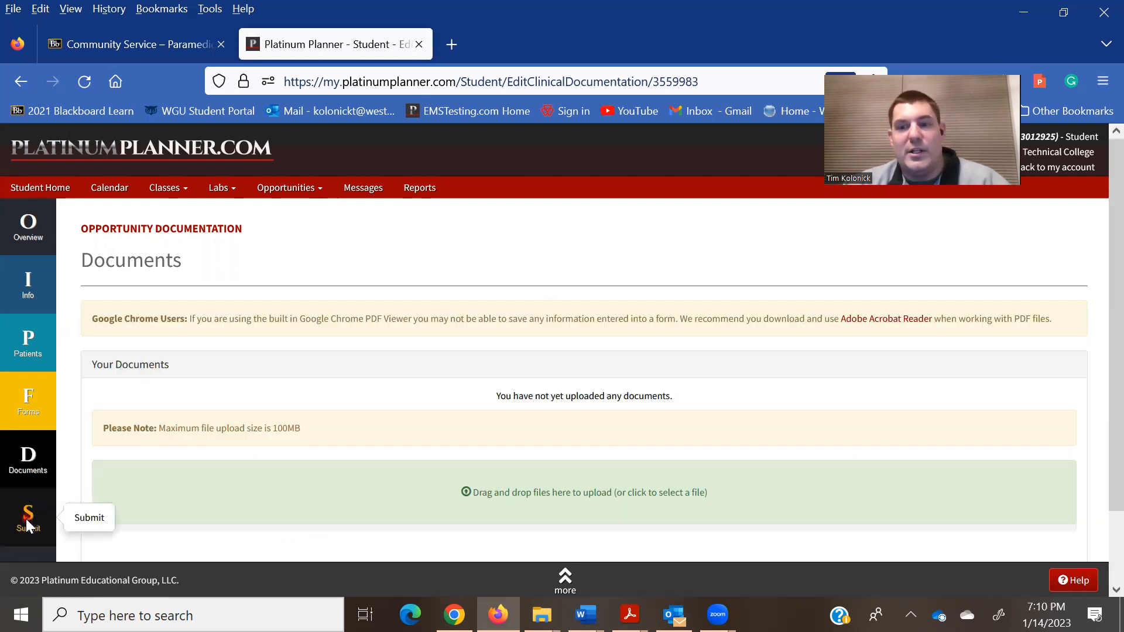
Check the Submit page's note that a preceptor must be selected, then return to Documents.
{"action": "left_click", "coordinate": [29, 517]}
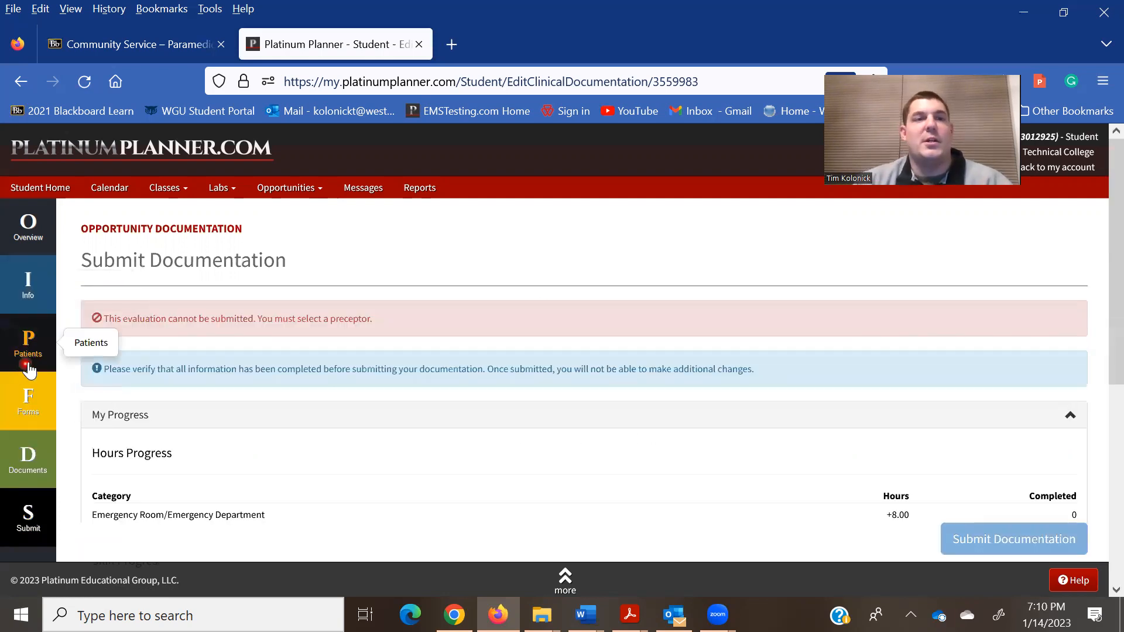
{"action": "mouse_move", "coordinate": [25, 306]}
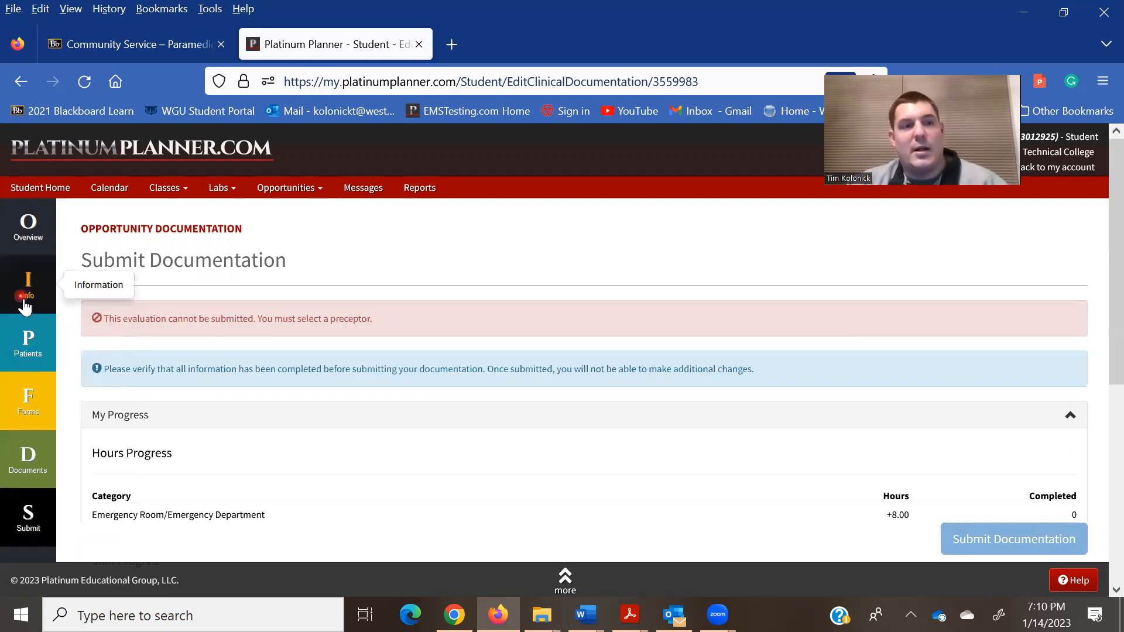
{"action": "mouse_move", "coordinate": [43, 452]}
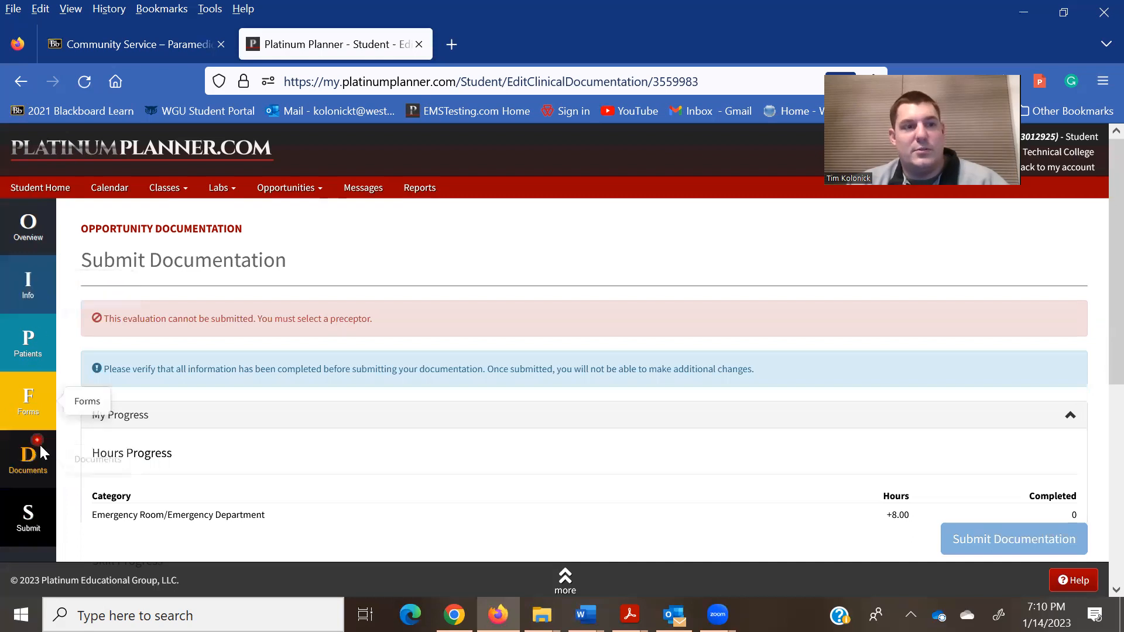
{"action": "mouse_move", "coordinate": [203, 375]}
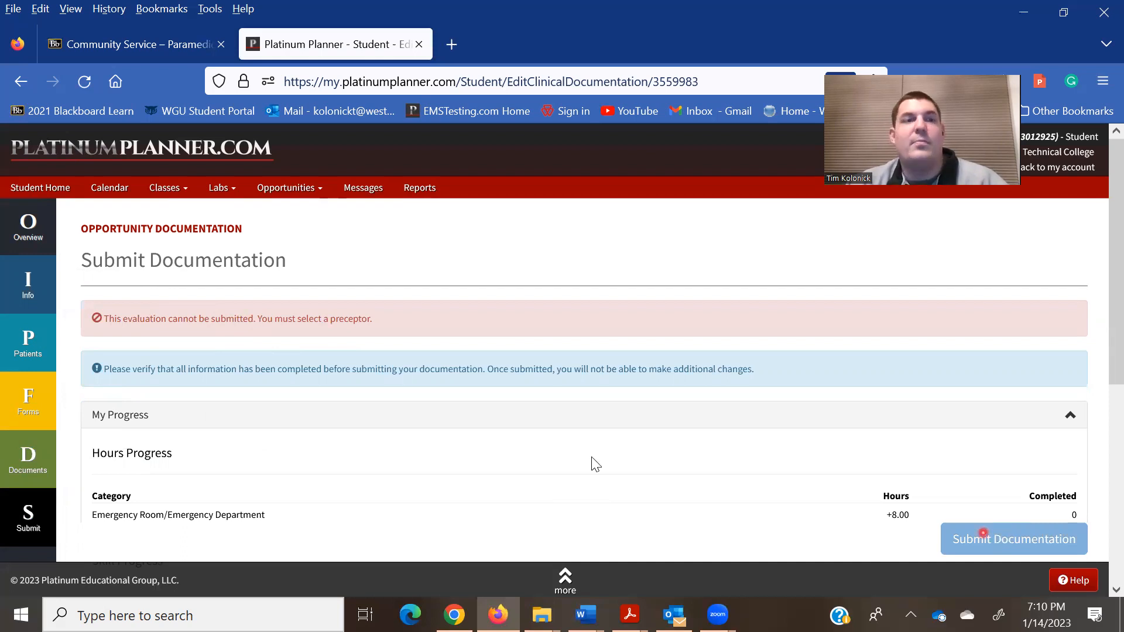
{"action": "mouse_move", "coordinate": [270, 328]}
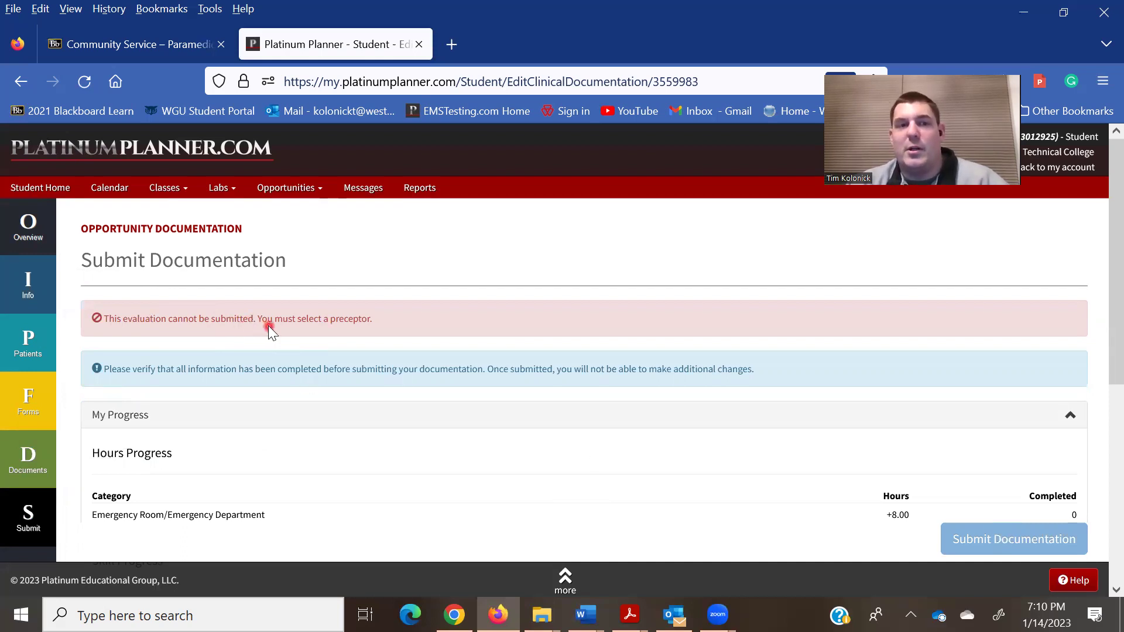
{"action": "mouse_move", "coordinate": [299, 305]}
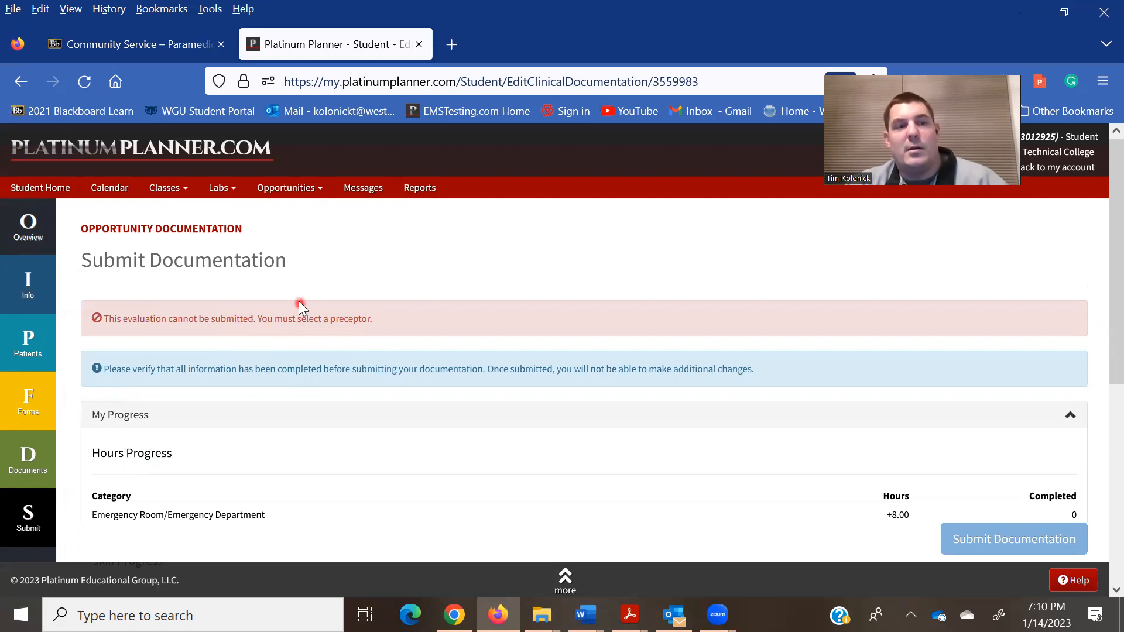
{"action": "mouse_move", "coordinate": [235, 327]}
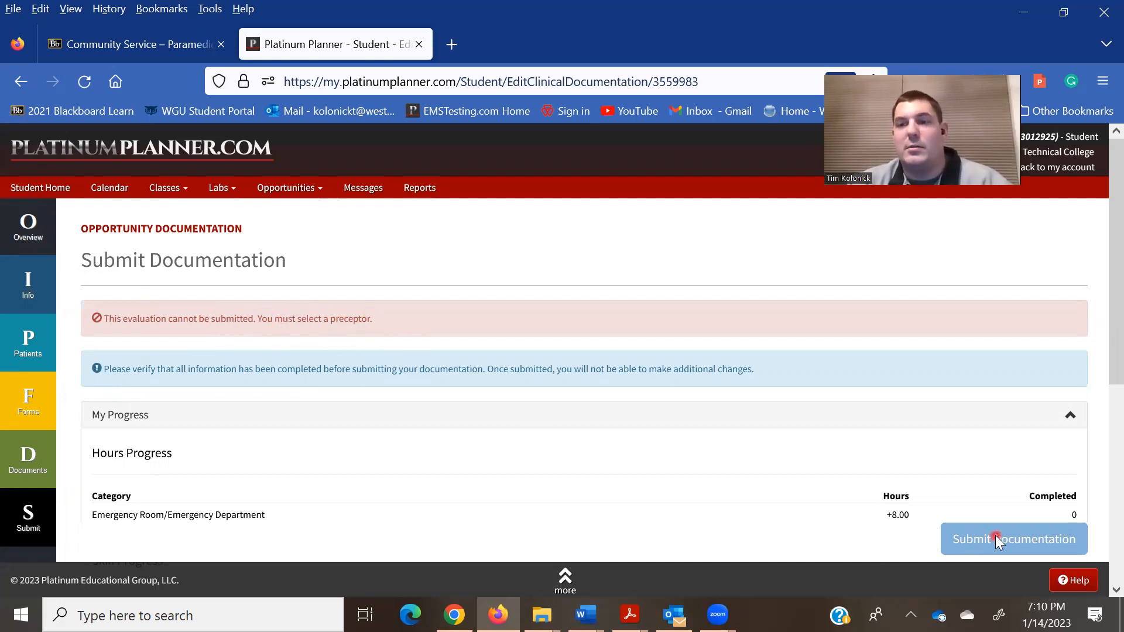
{"action": "scroll", "scroll_direction": "down", "scroll_amount": 3}
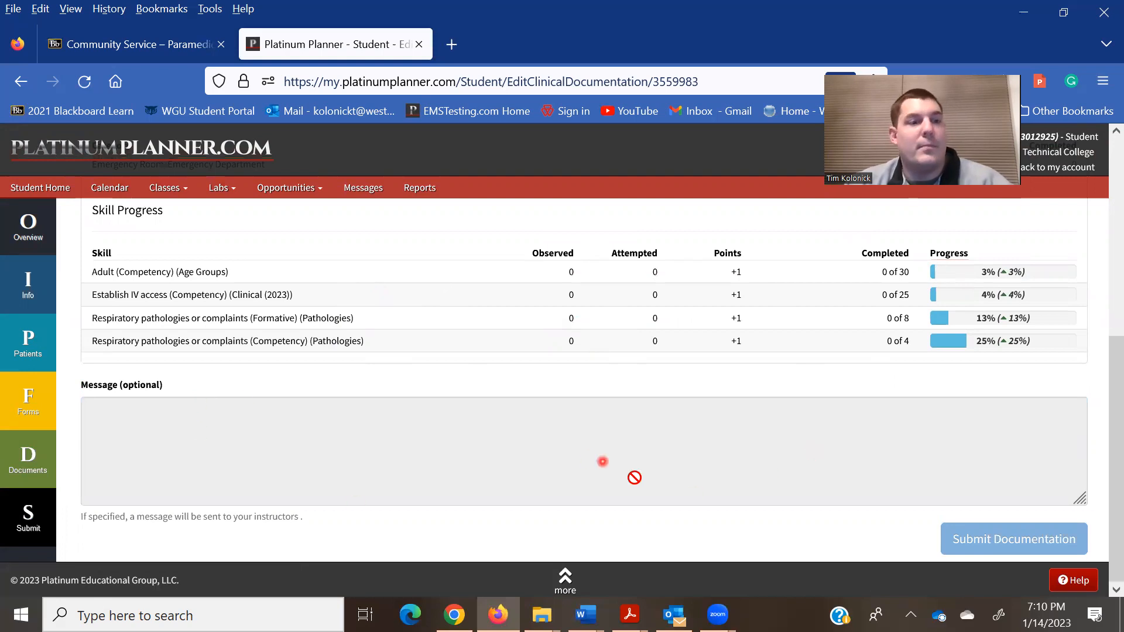
{"action": "left_click", "coordinate": [1013, 538]}
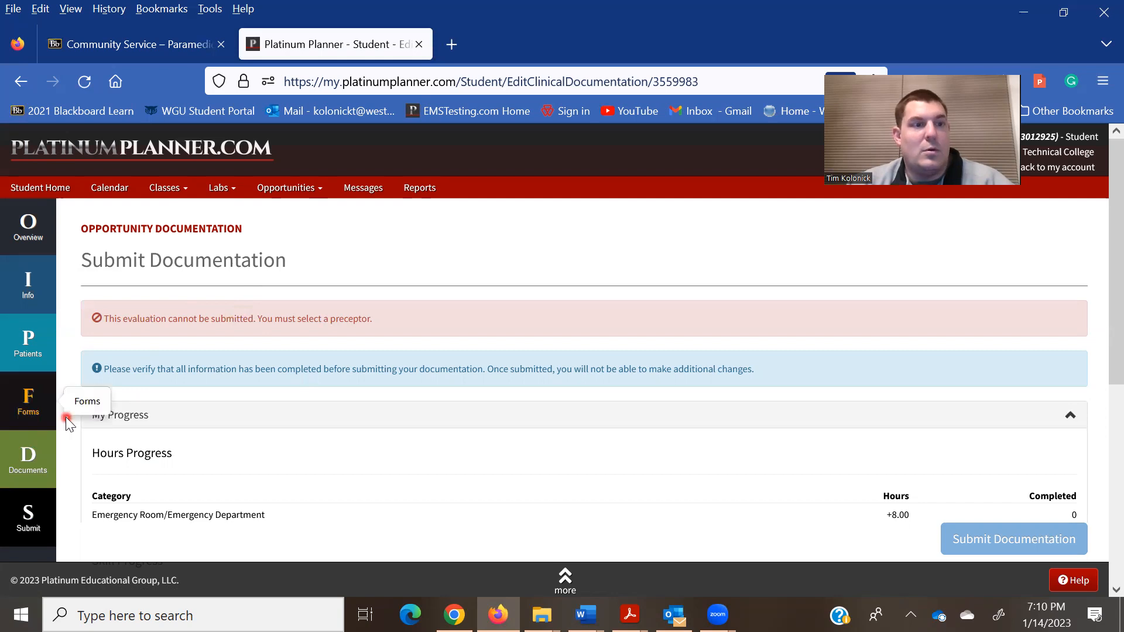
{"action": "left_click", "coordinate": [29, 458]}
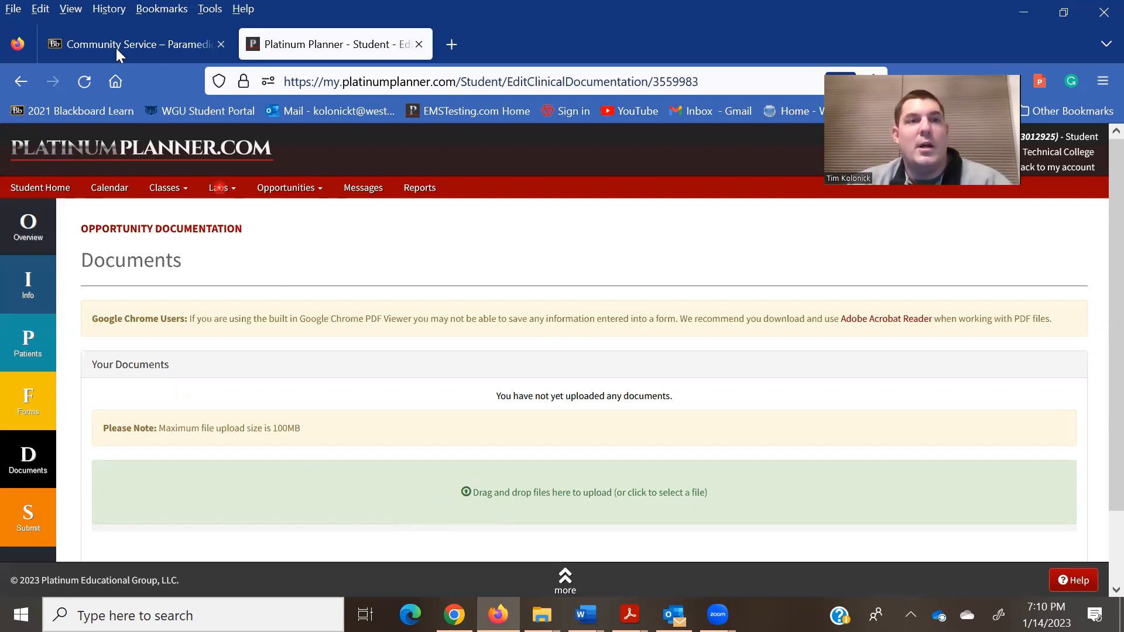
View Blackboard's Clinical Forms page listing clinical log and preceptor evaluation files.
{"action": "left_click", "coordinate": [129, 44]}
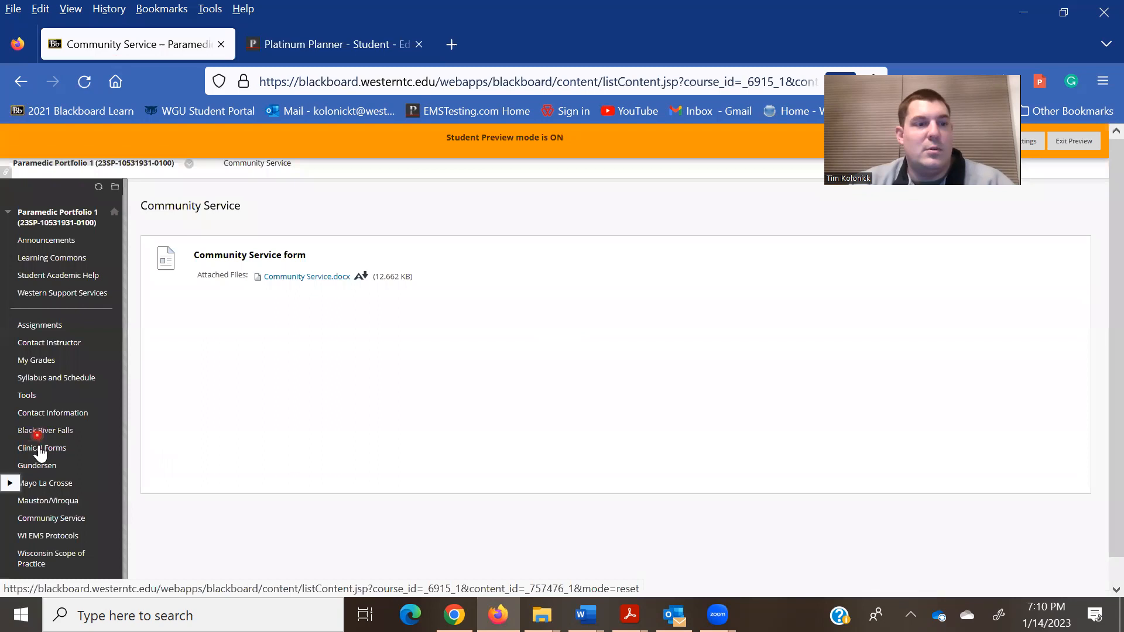
{"action": "left_click", "coordinate": [43, 448]}
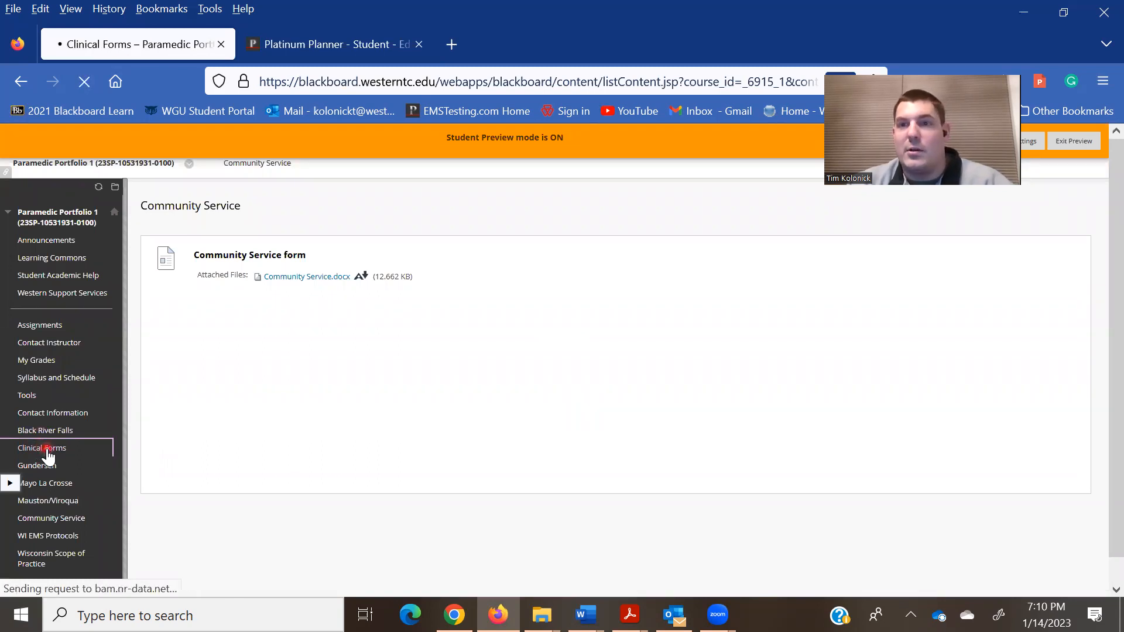
{"action": "left_click", "coordinate": [42, 448]}
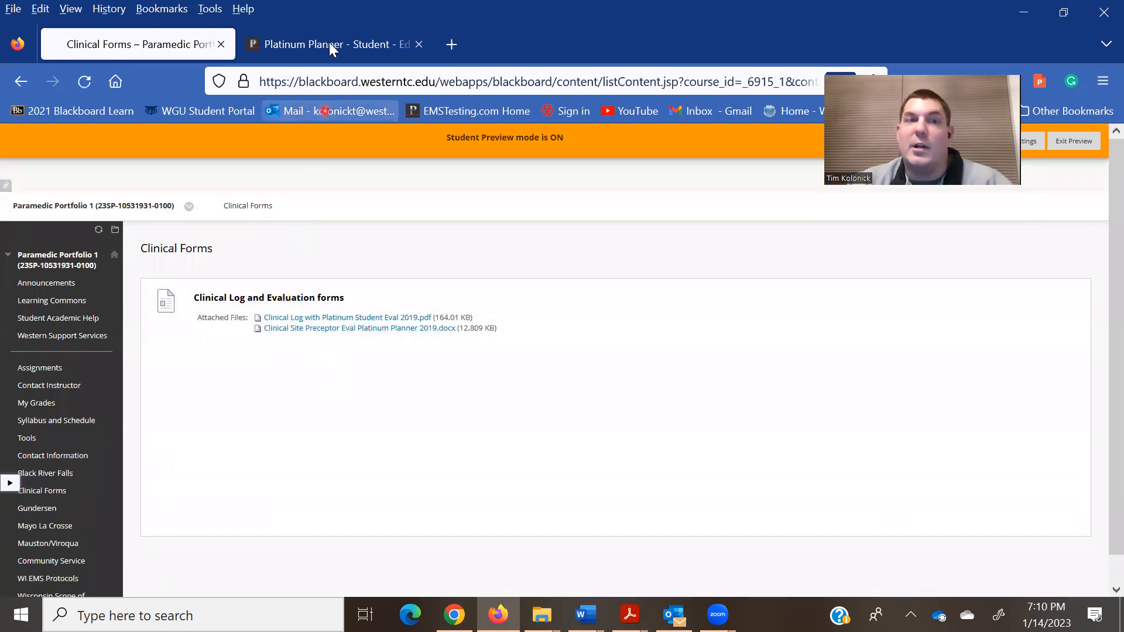
{"action": "left_click", "coordinate": [329, 43]}
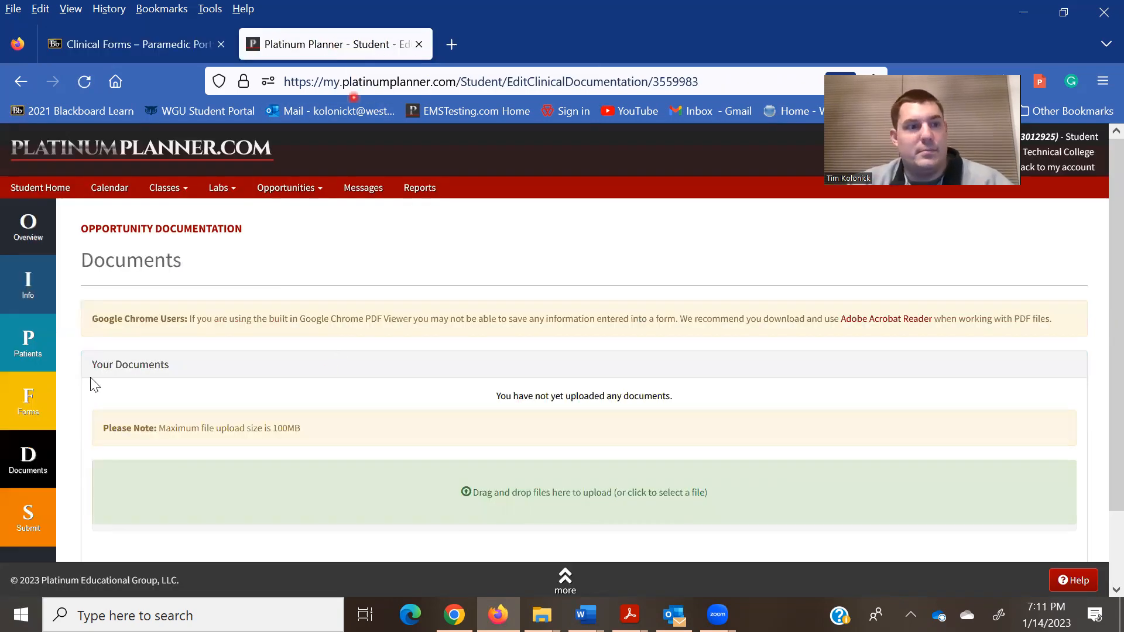